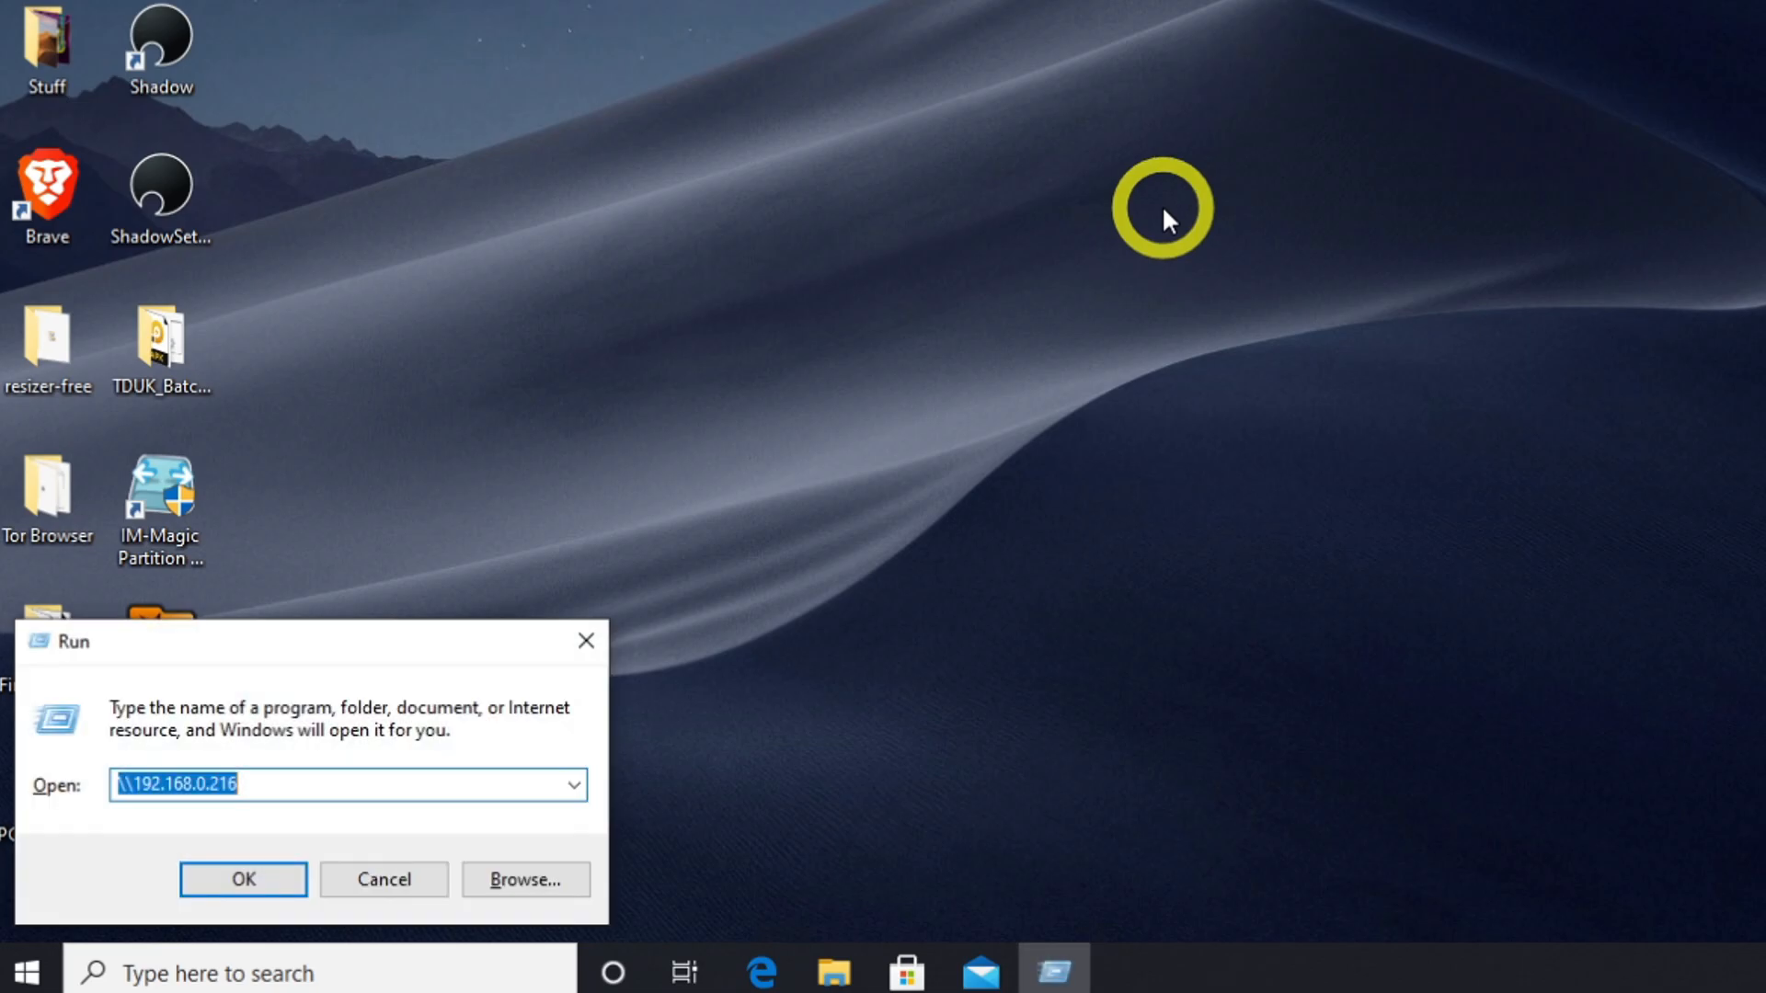
Run %temp% to show the current user's Temp folder in File Explorer
type("%temp")
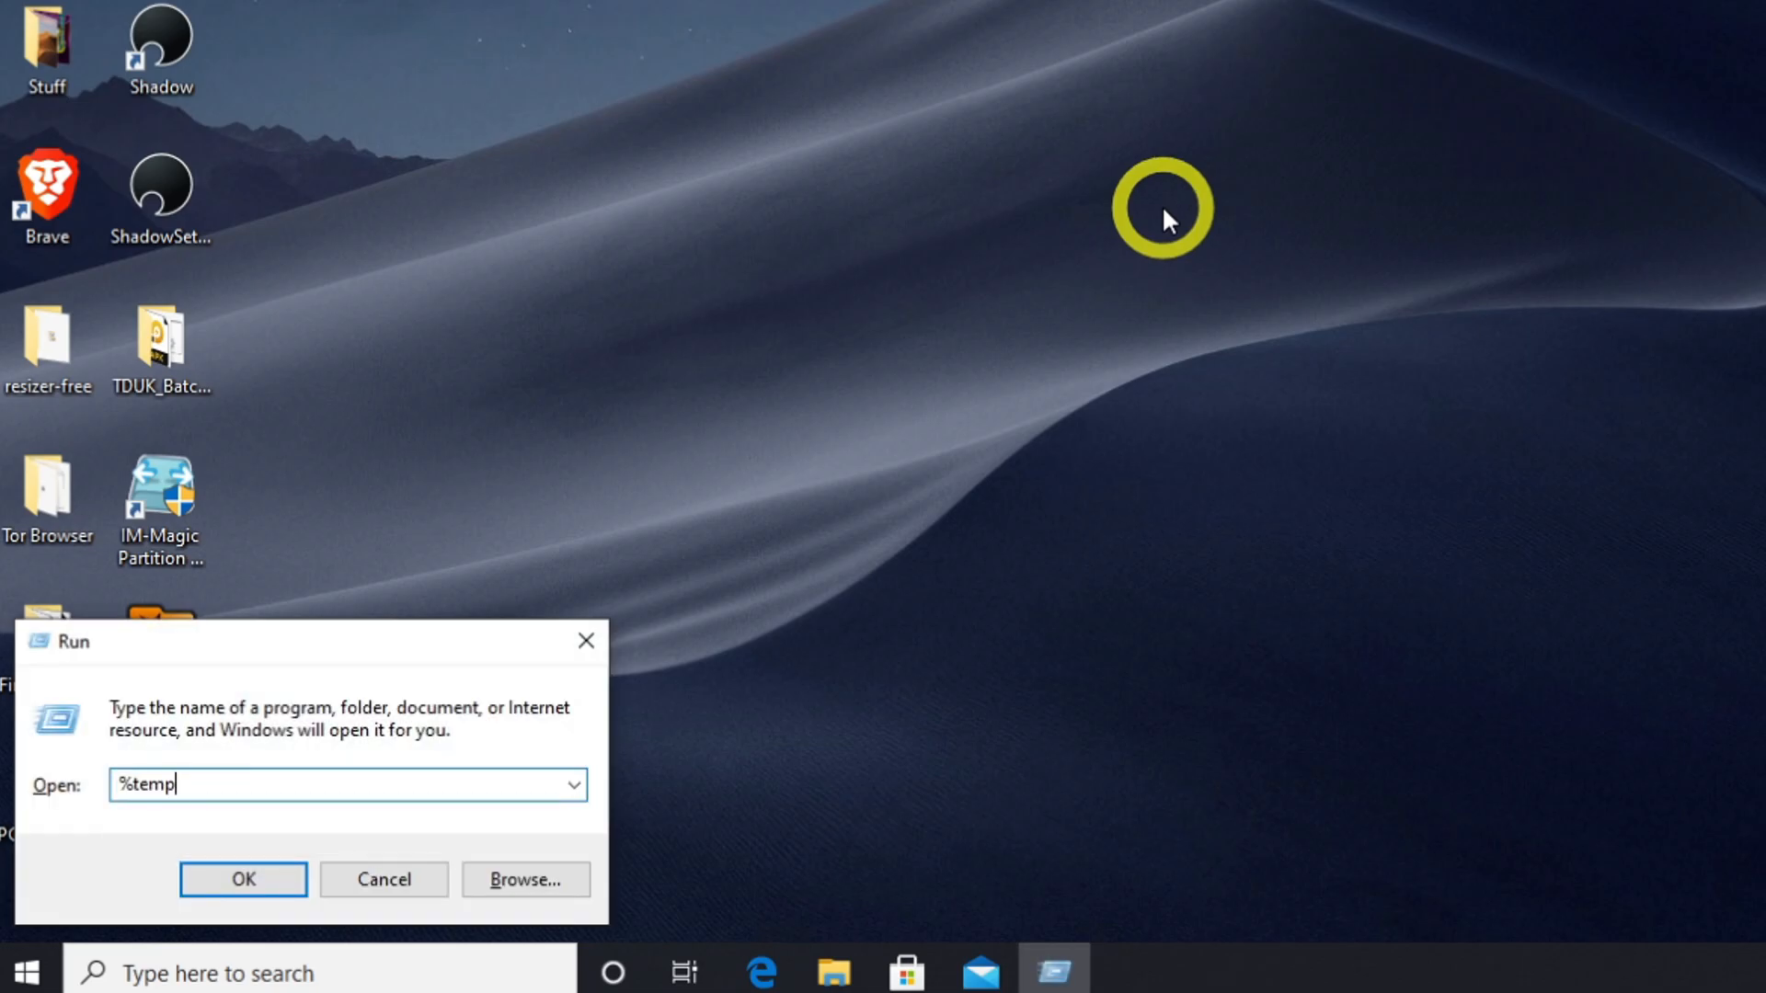
type("%")
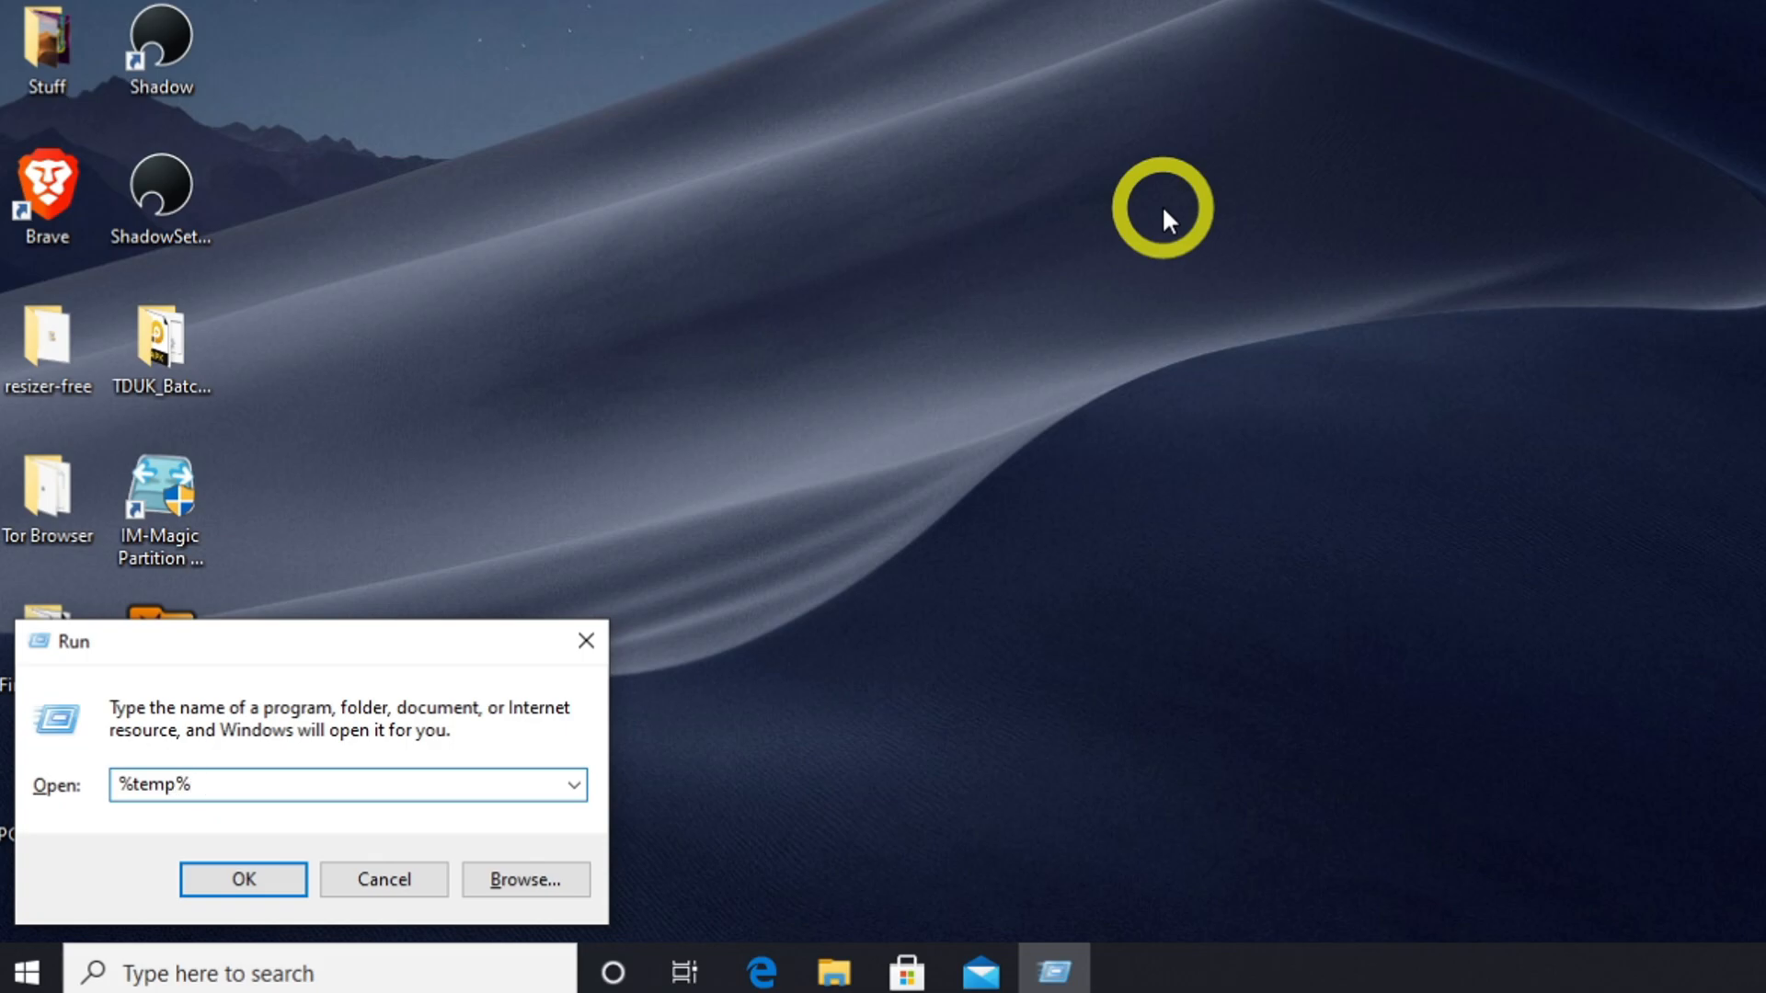
left_click(241, 879)
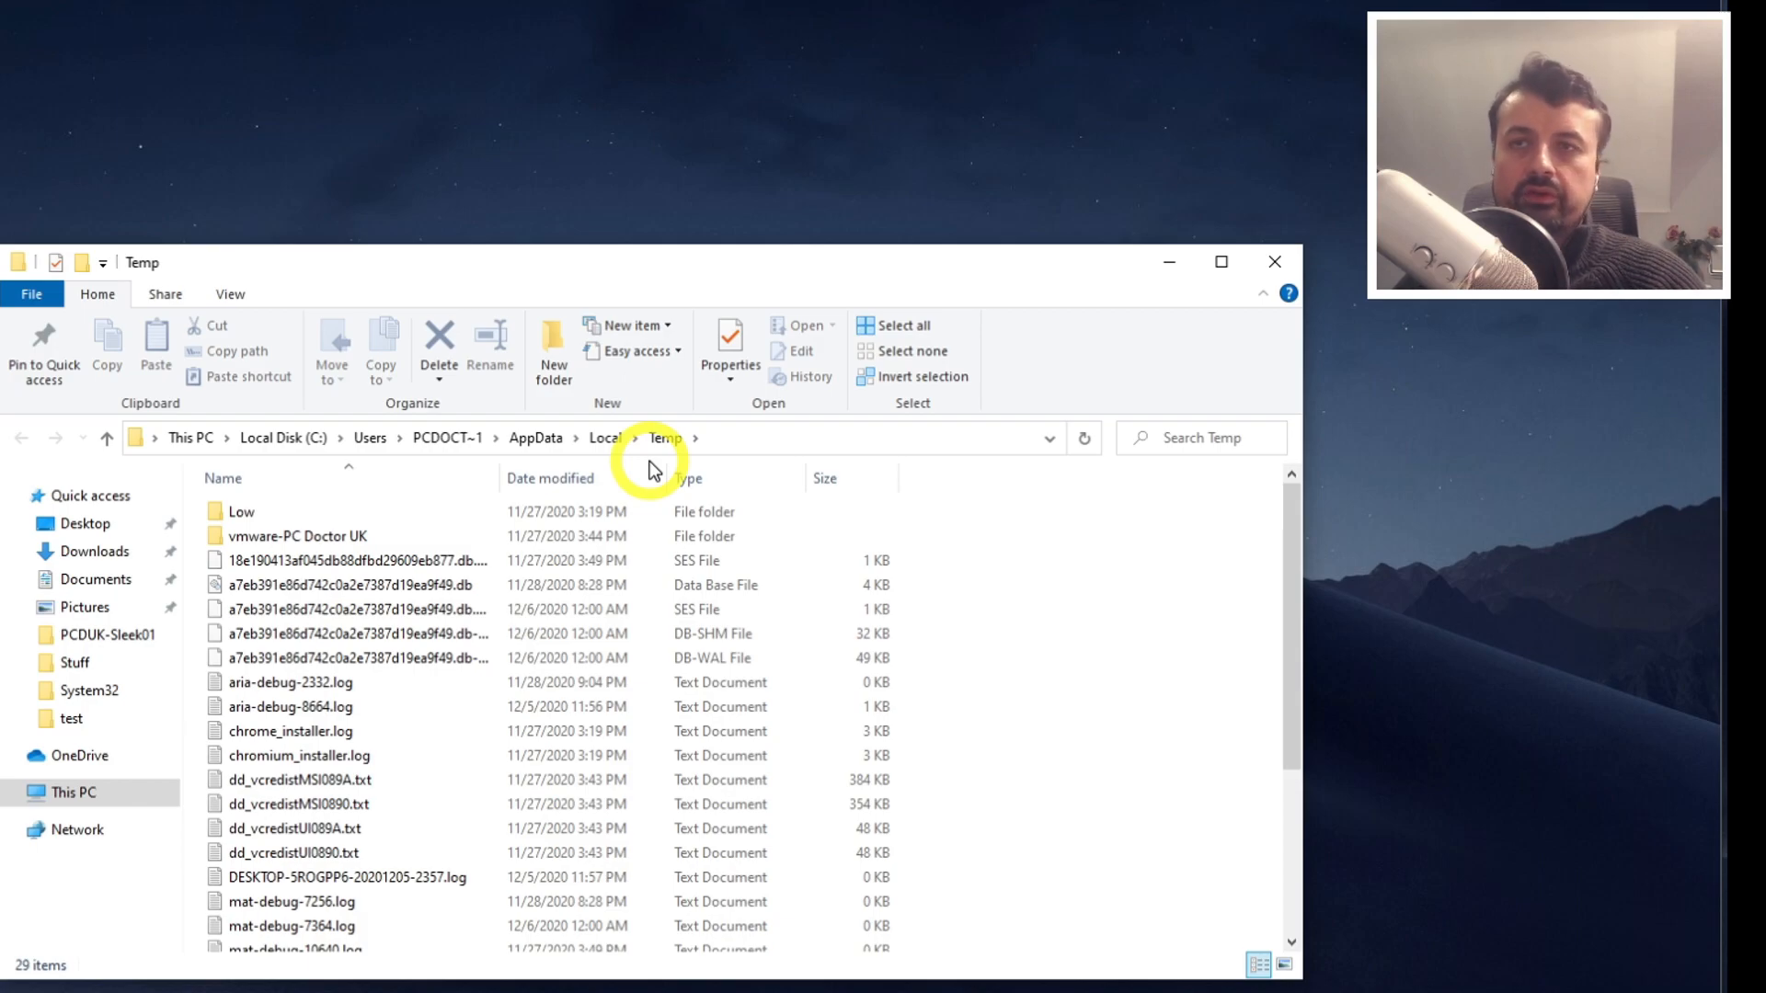
Permanently delete the 29 selected items in the user's Temp folder, confirming the prompt
left_click(350, 585)
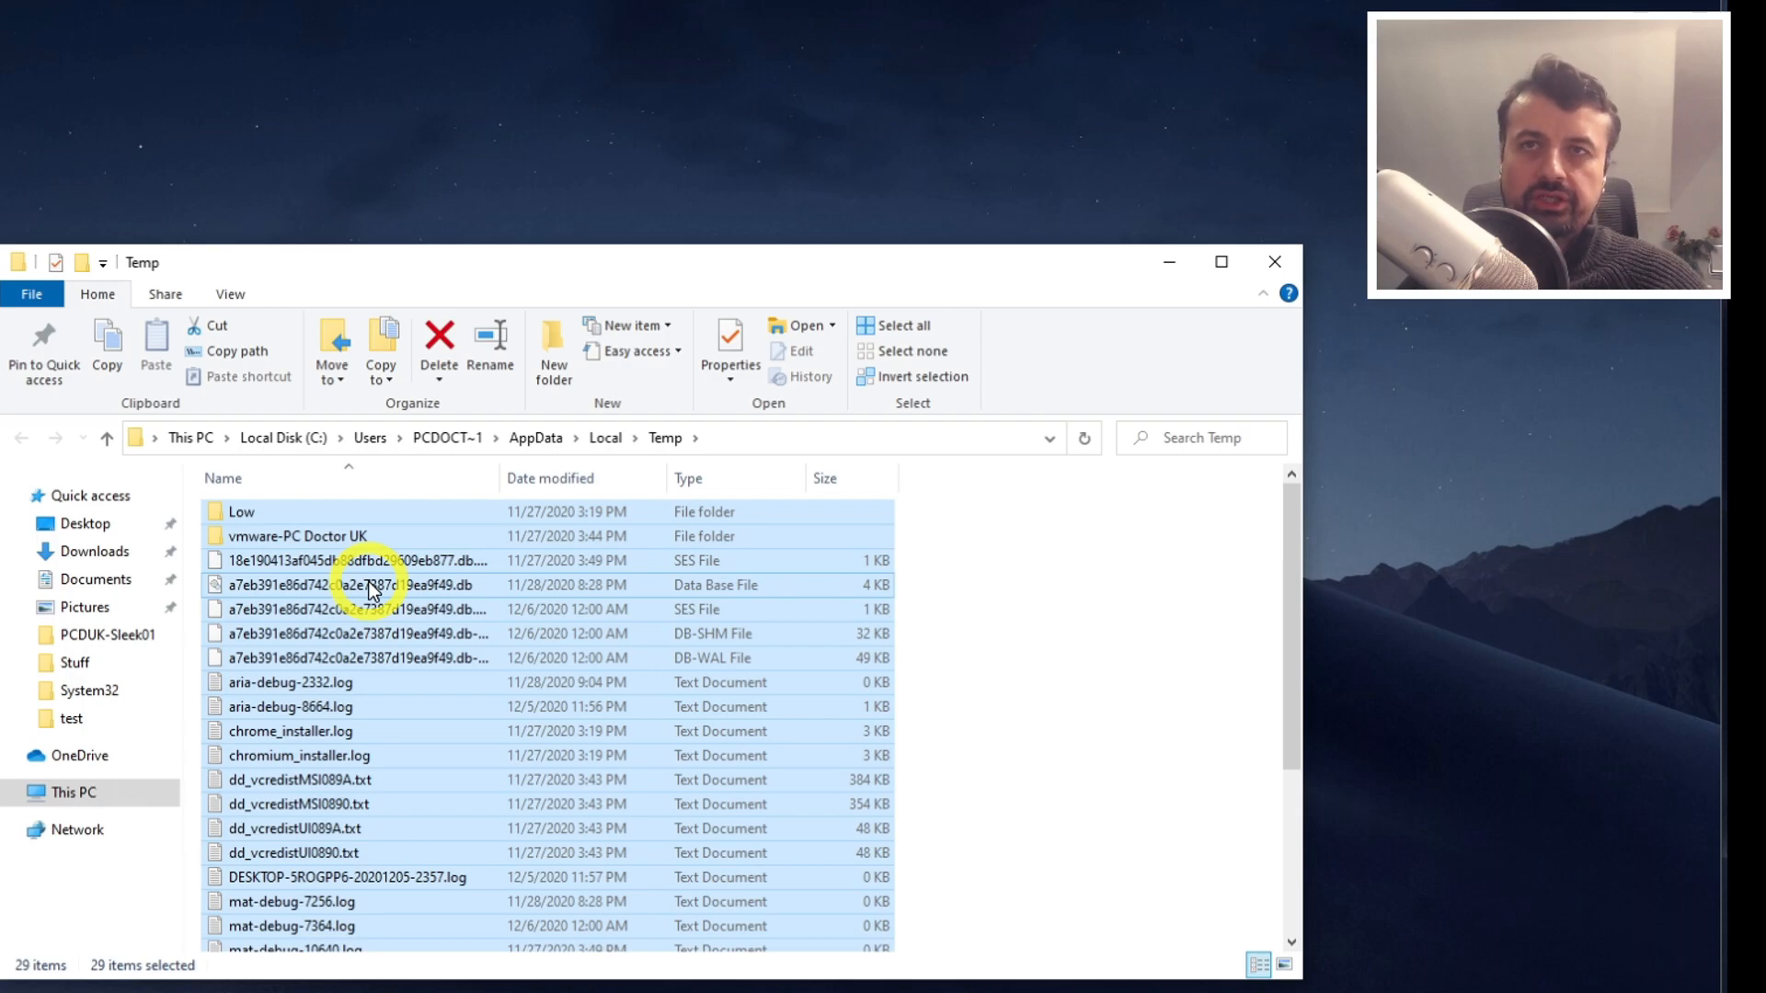
left_click(438, 344)
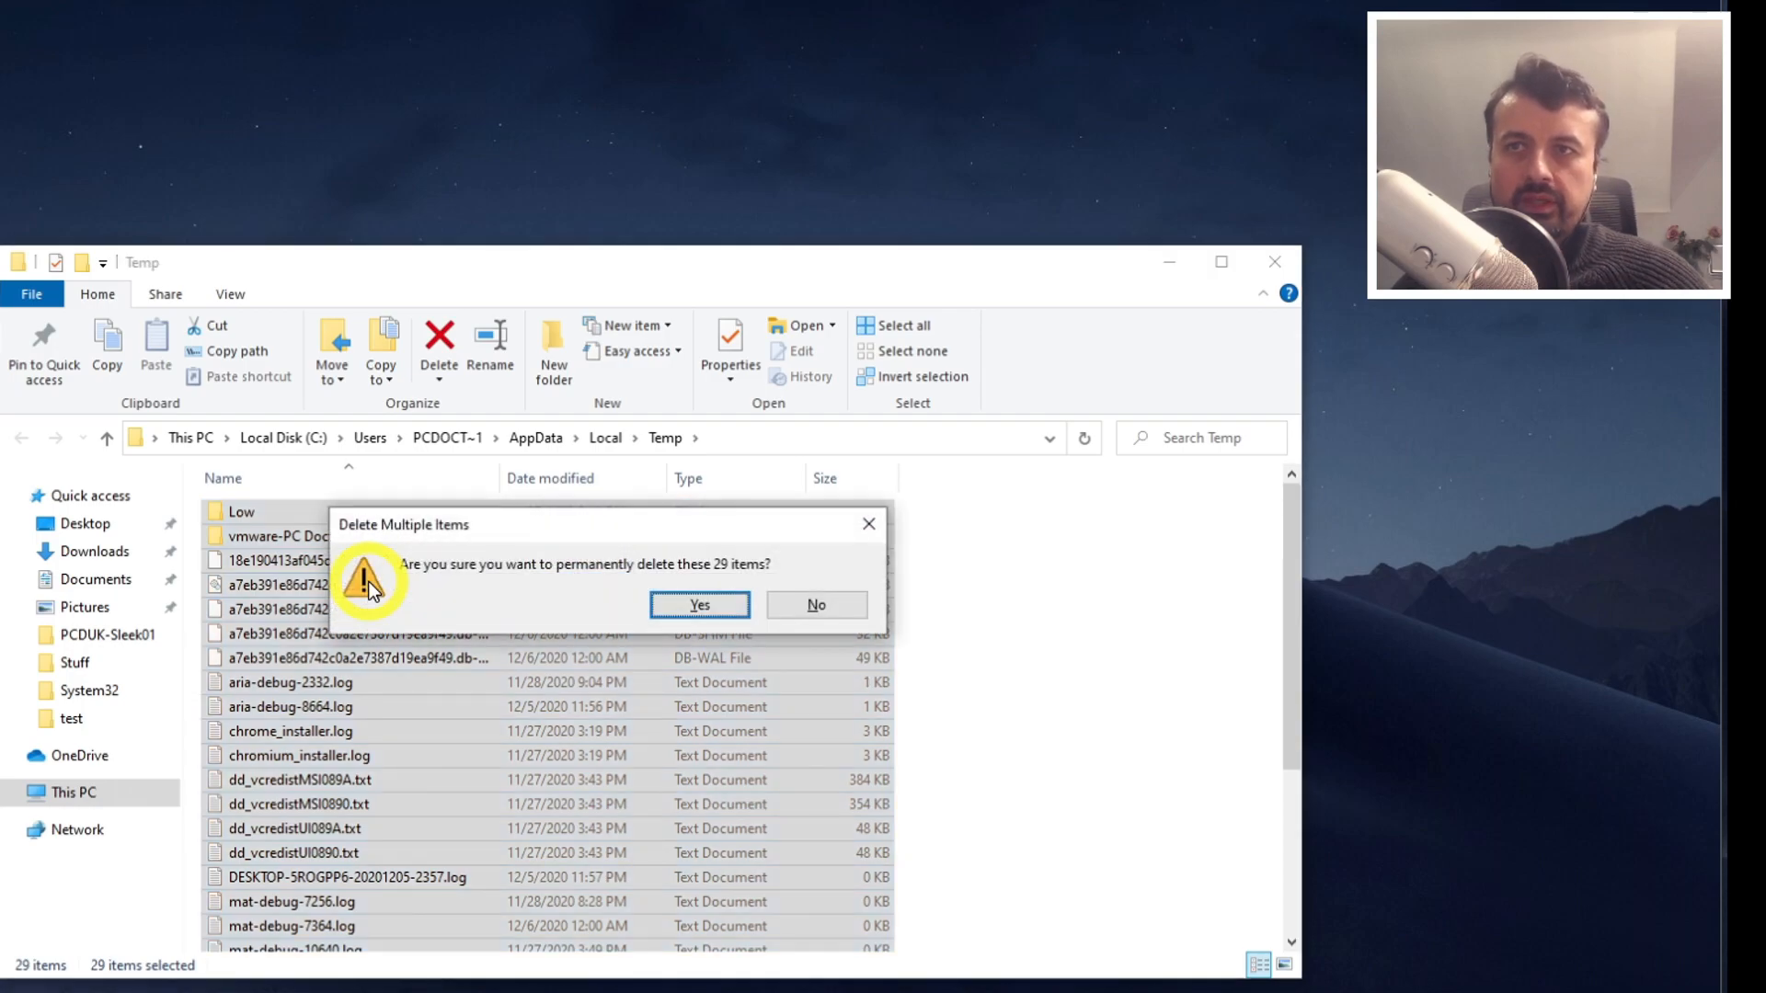
left_click(699, 605)
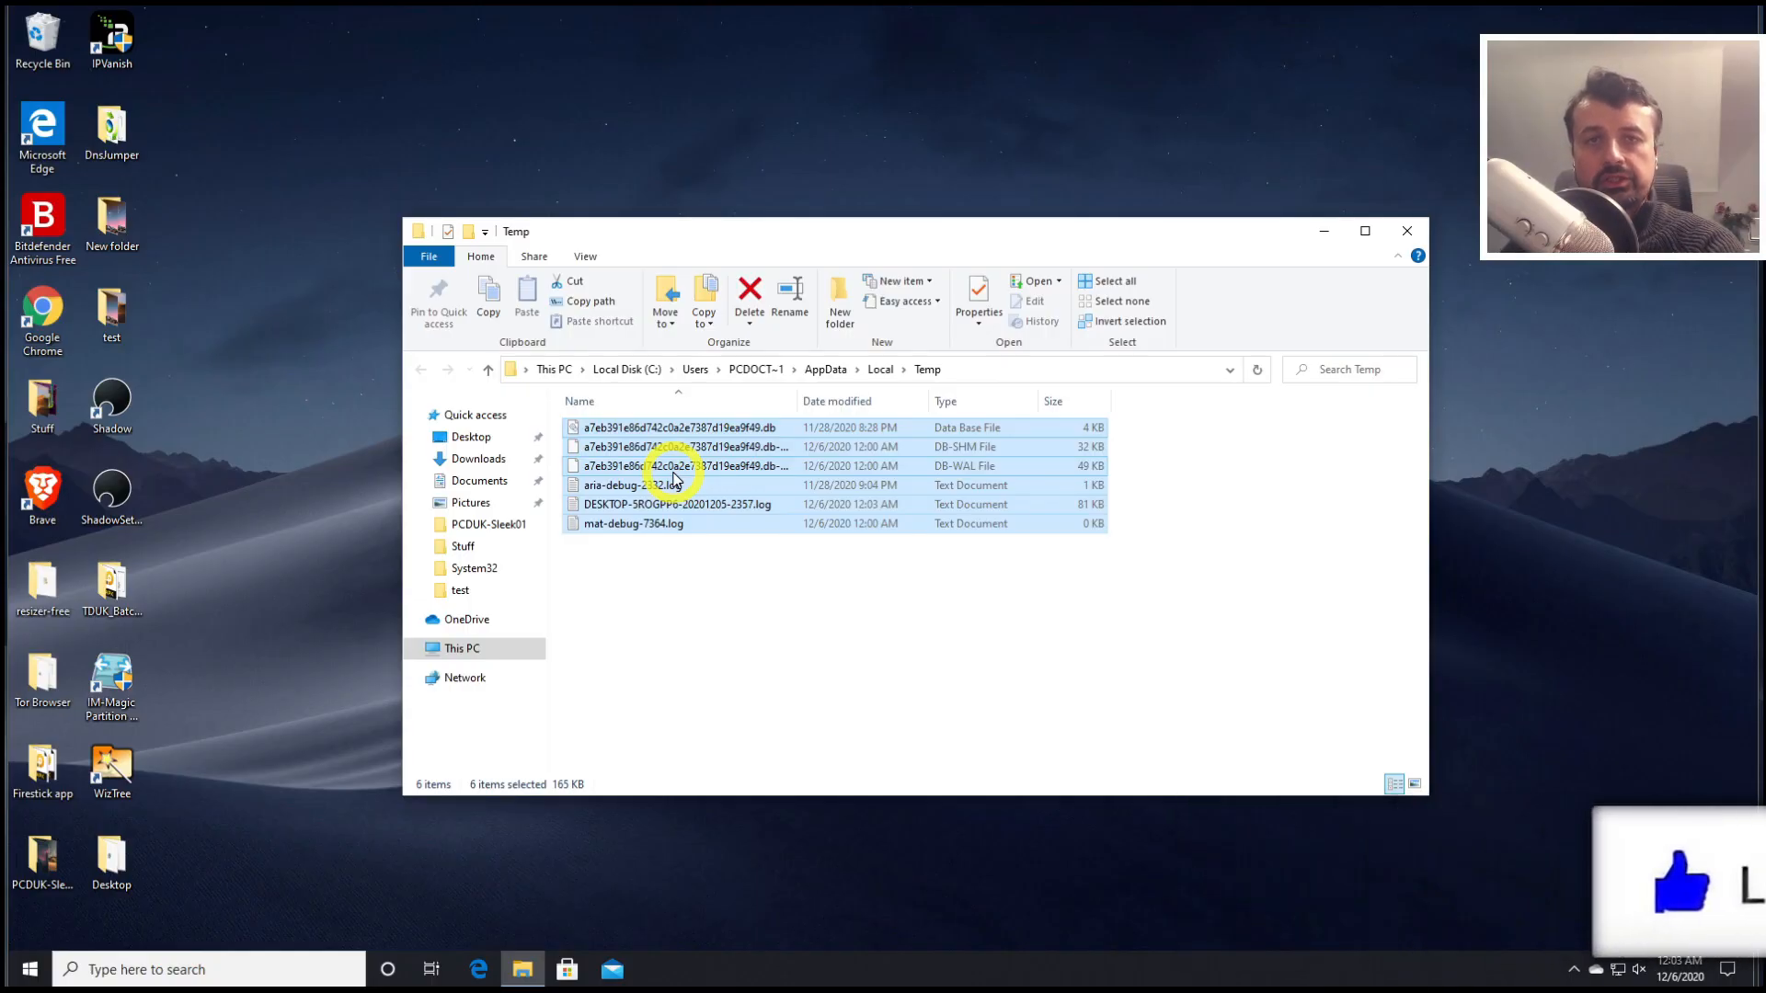
left_click(1091, 567)
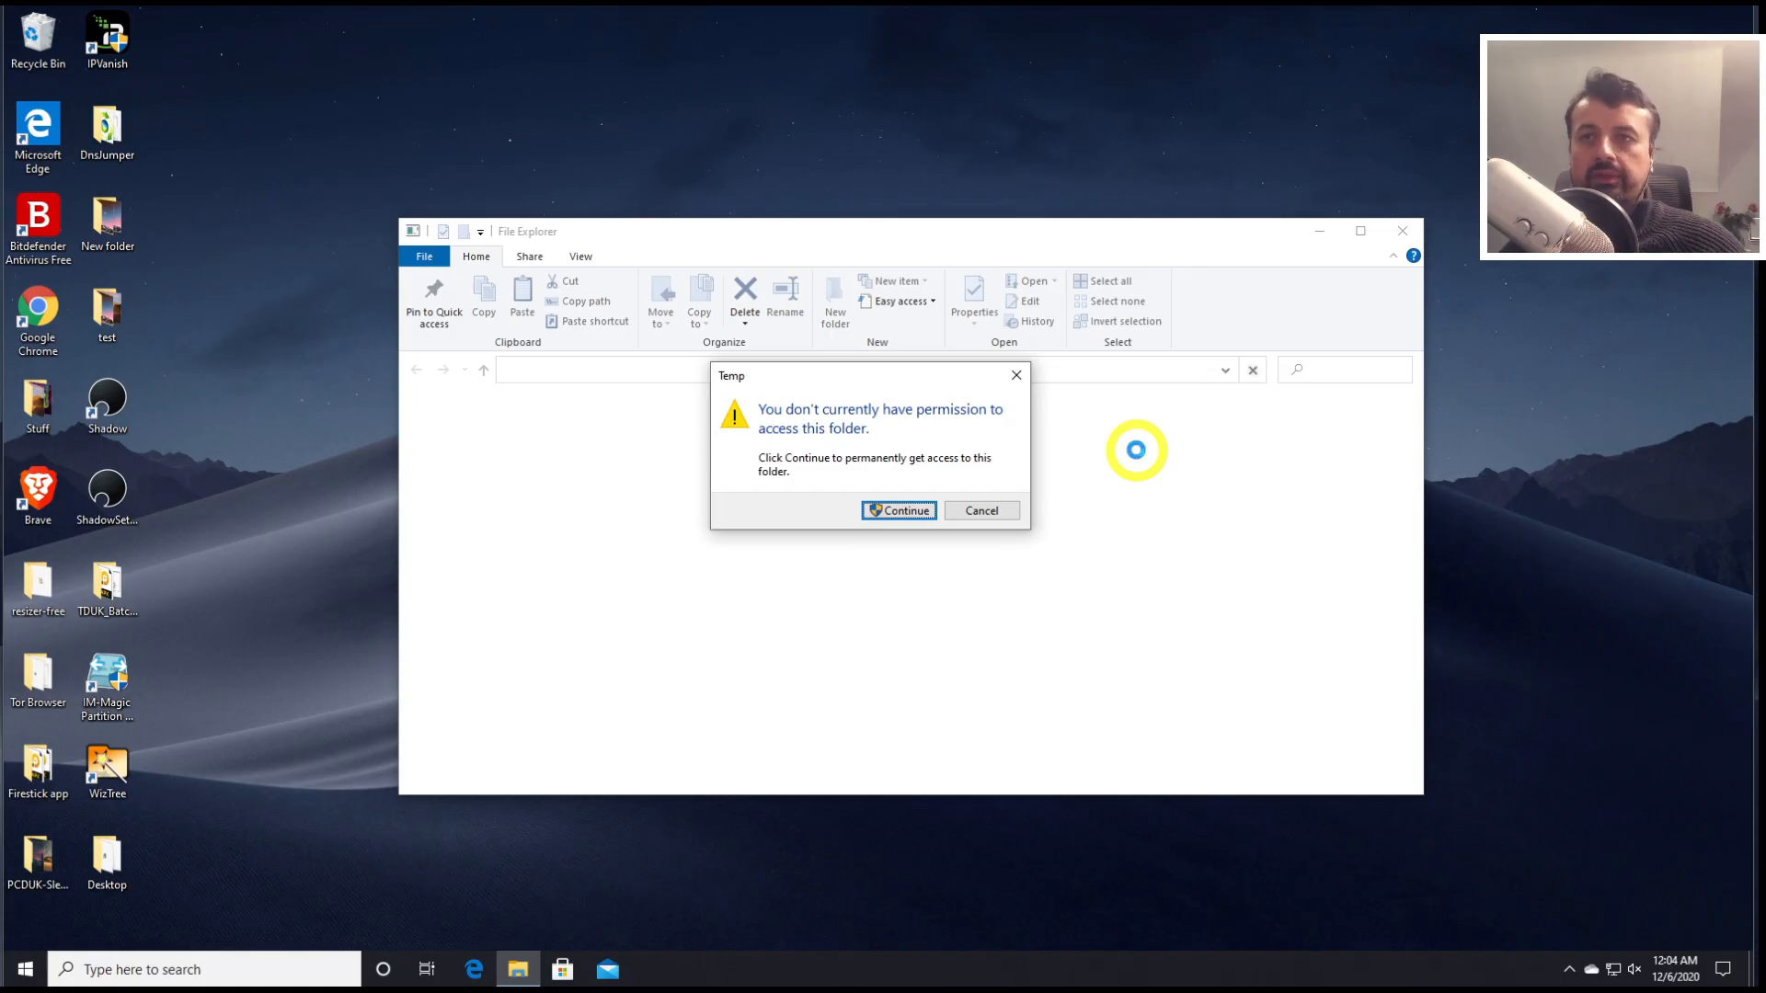
Grant access to C:\Windows\Temp and select all of its items
left_click(898, 510)
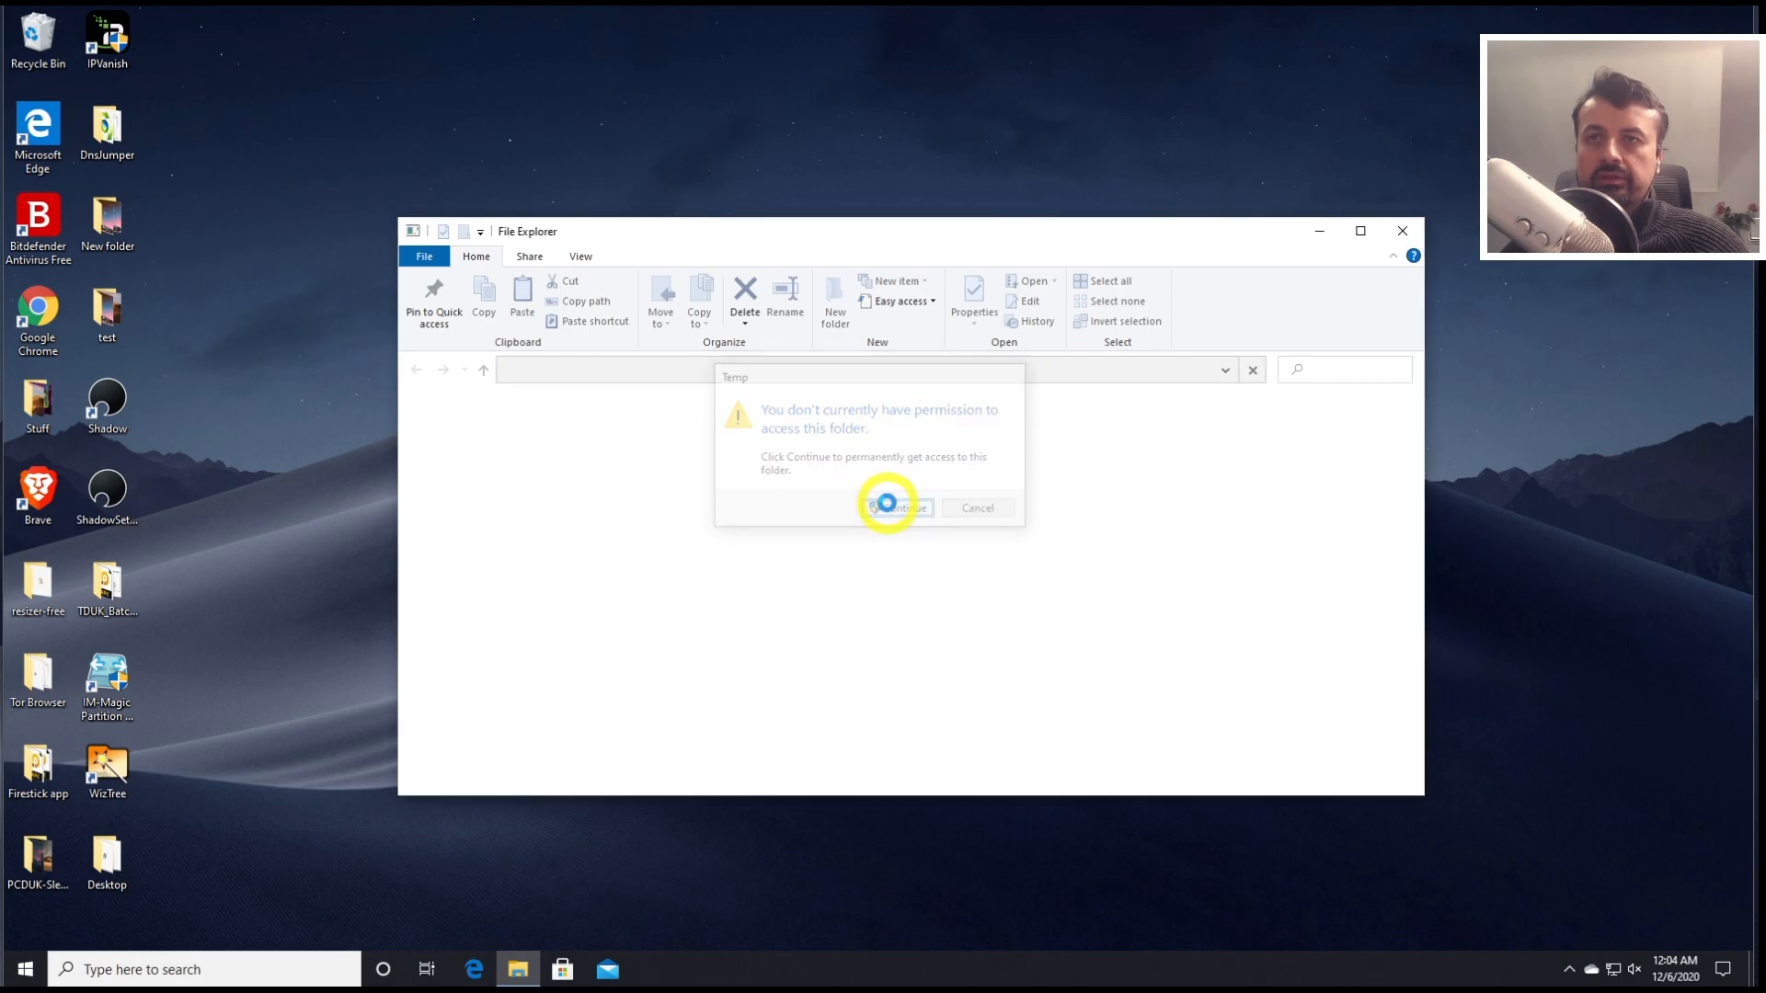
left_click(896, 508)
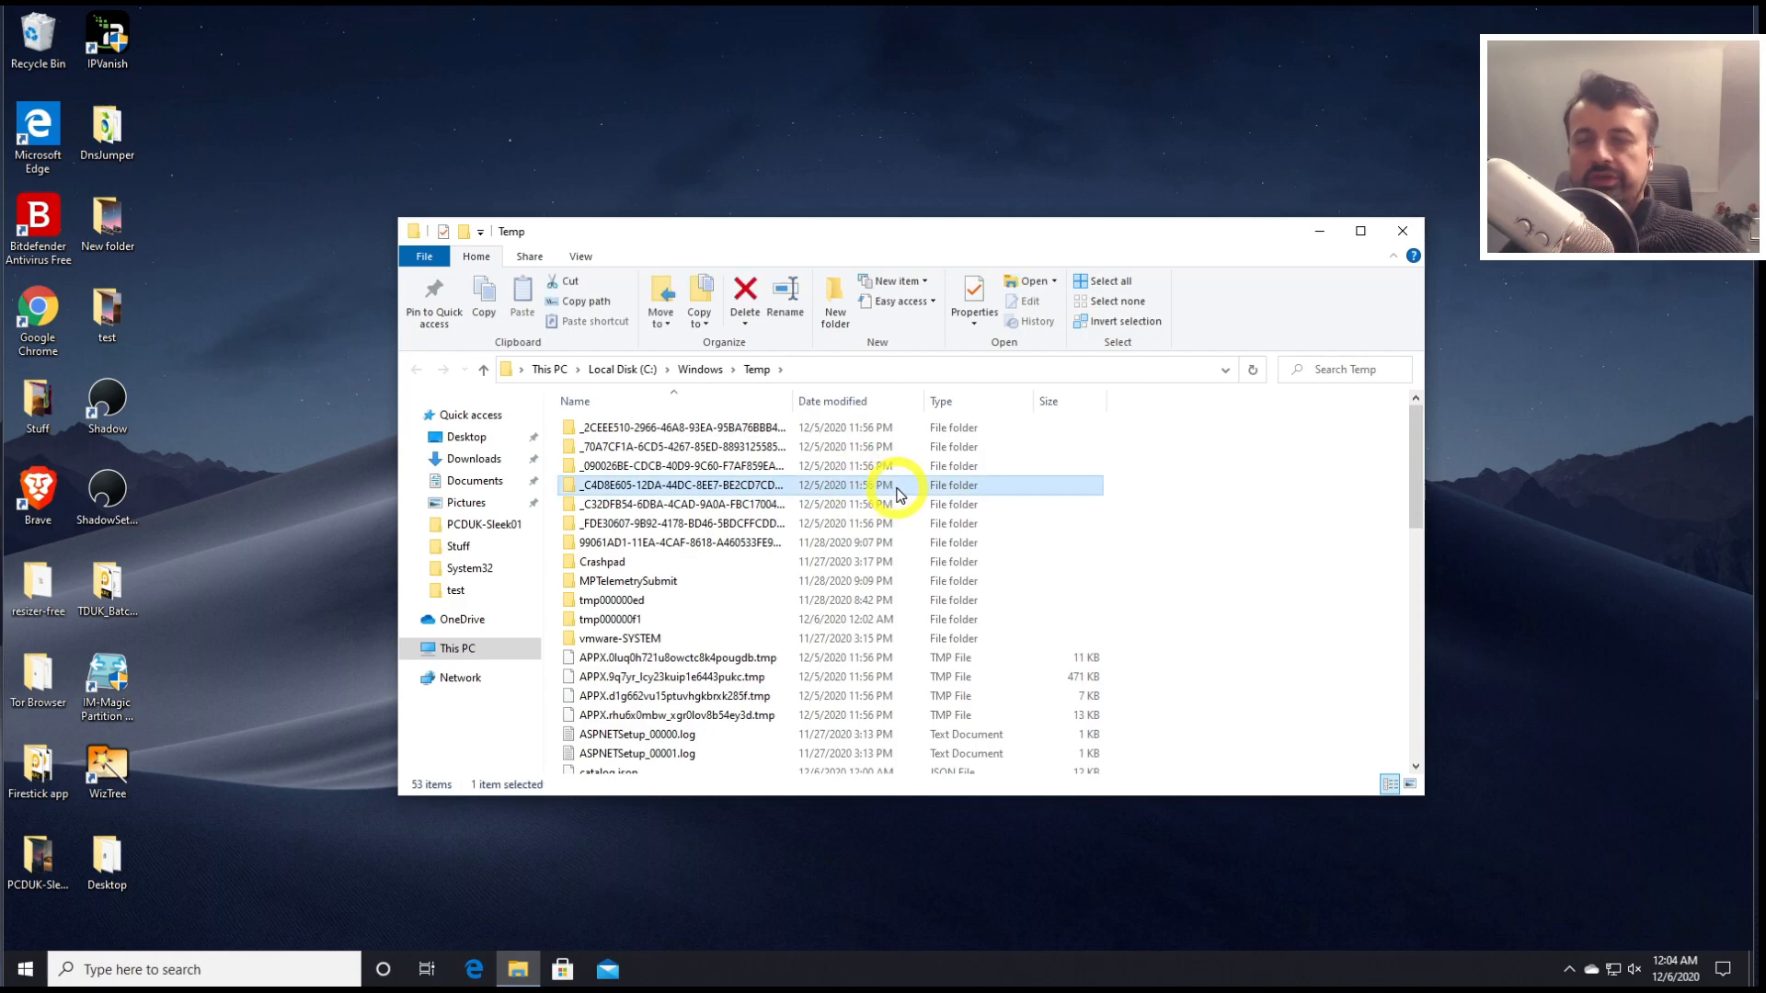
key("ctrl+a")
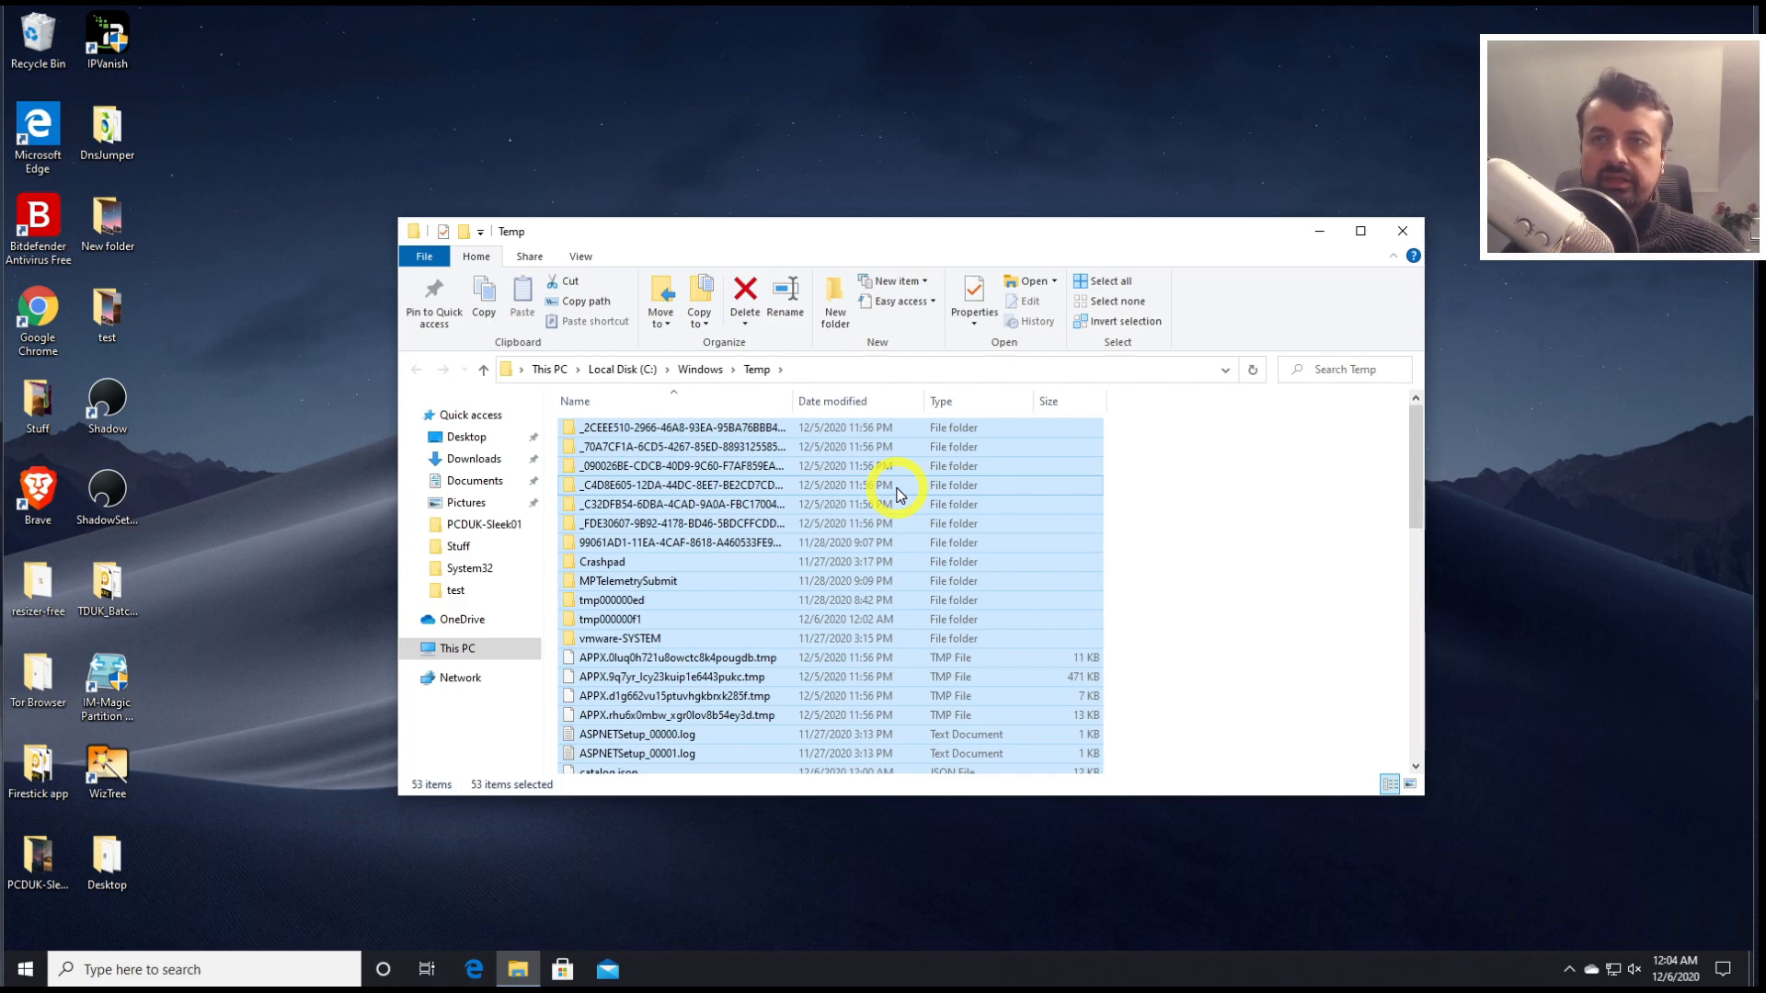
Permanently delete the 53 items, allowing protected folders and skipping in-use files
left_click(745, 300)
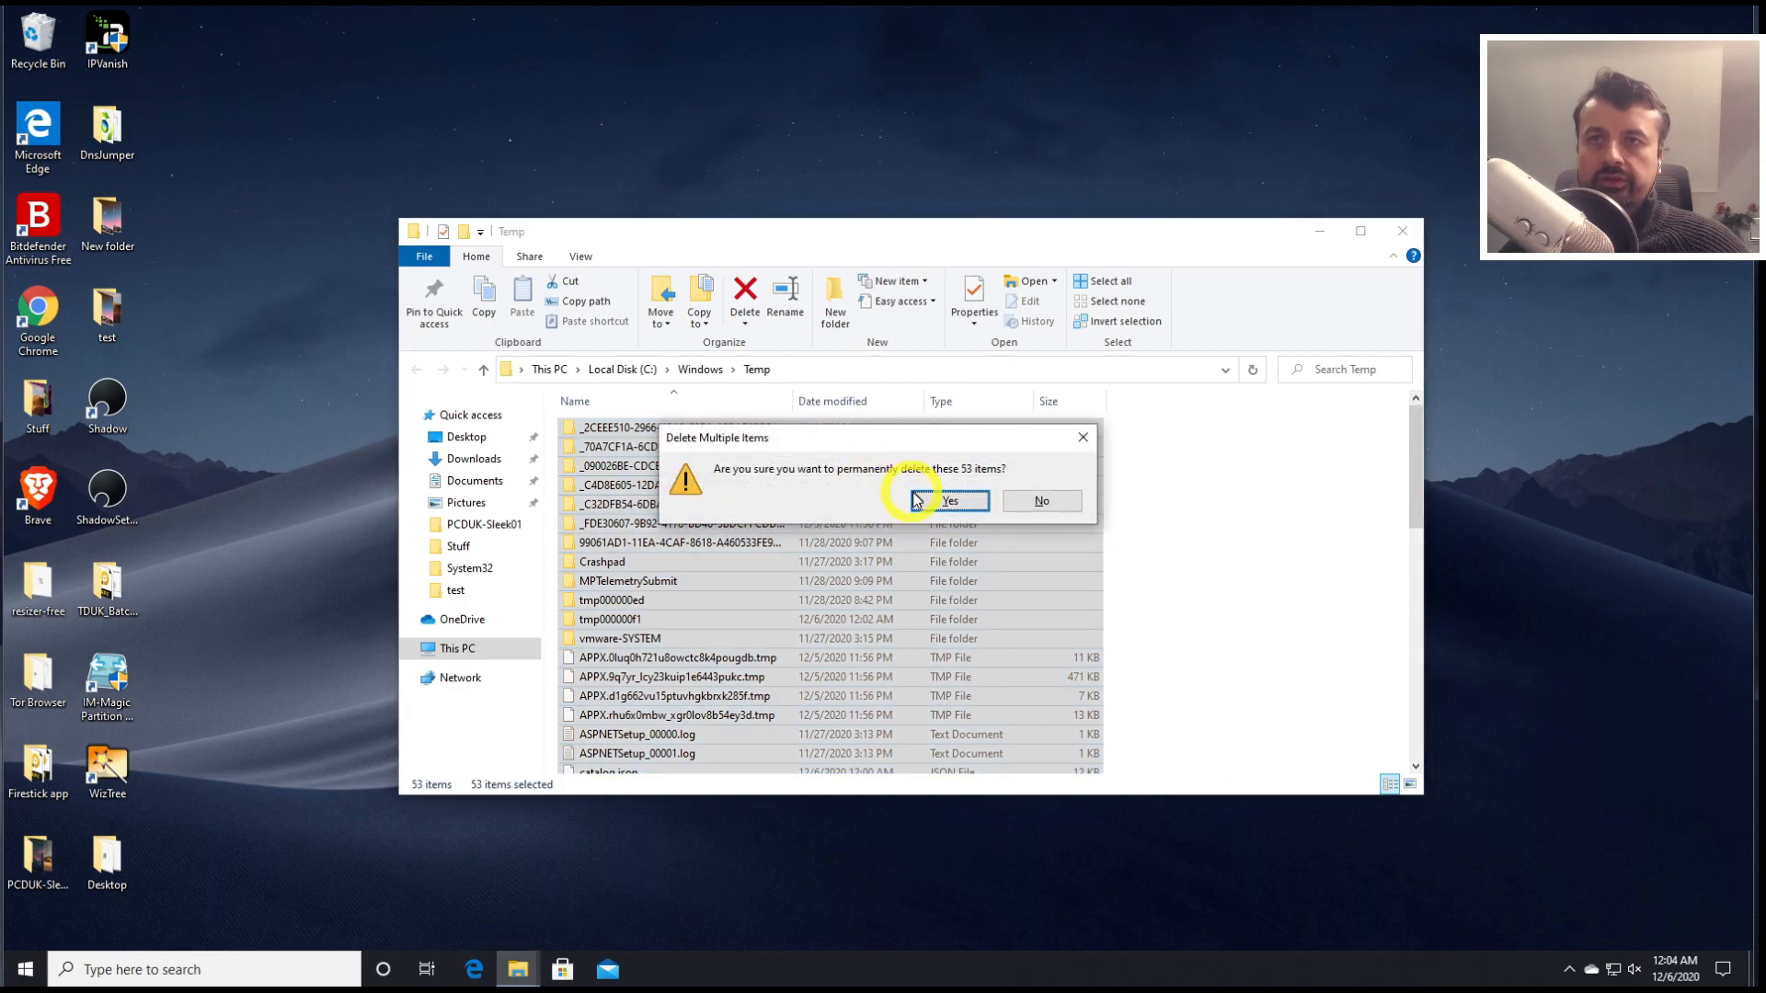
left_click(951, 500)
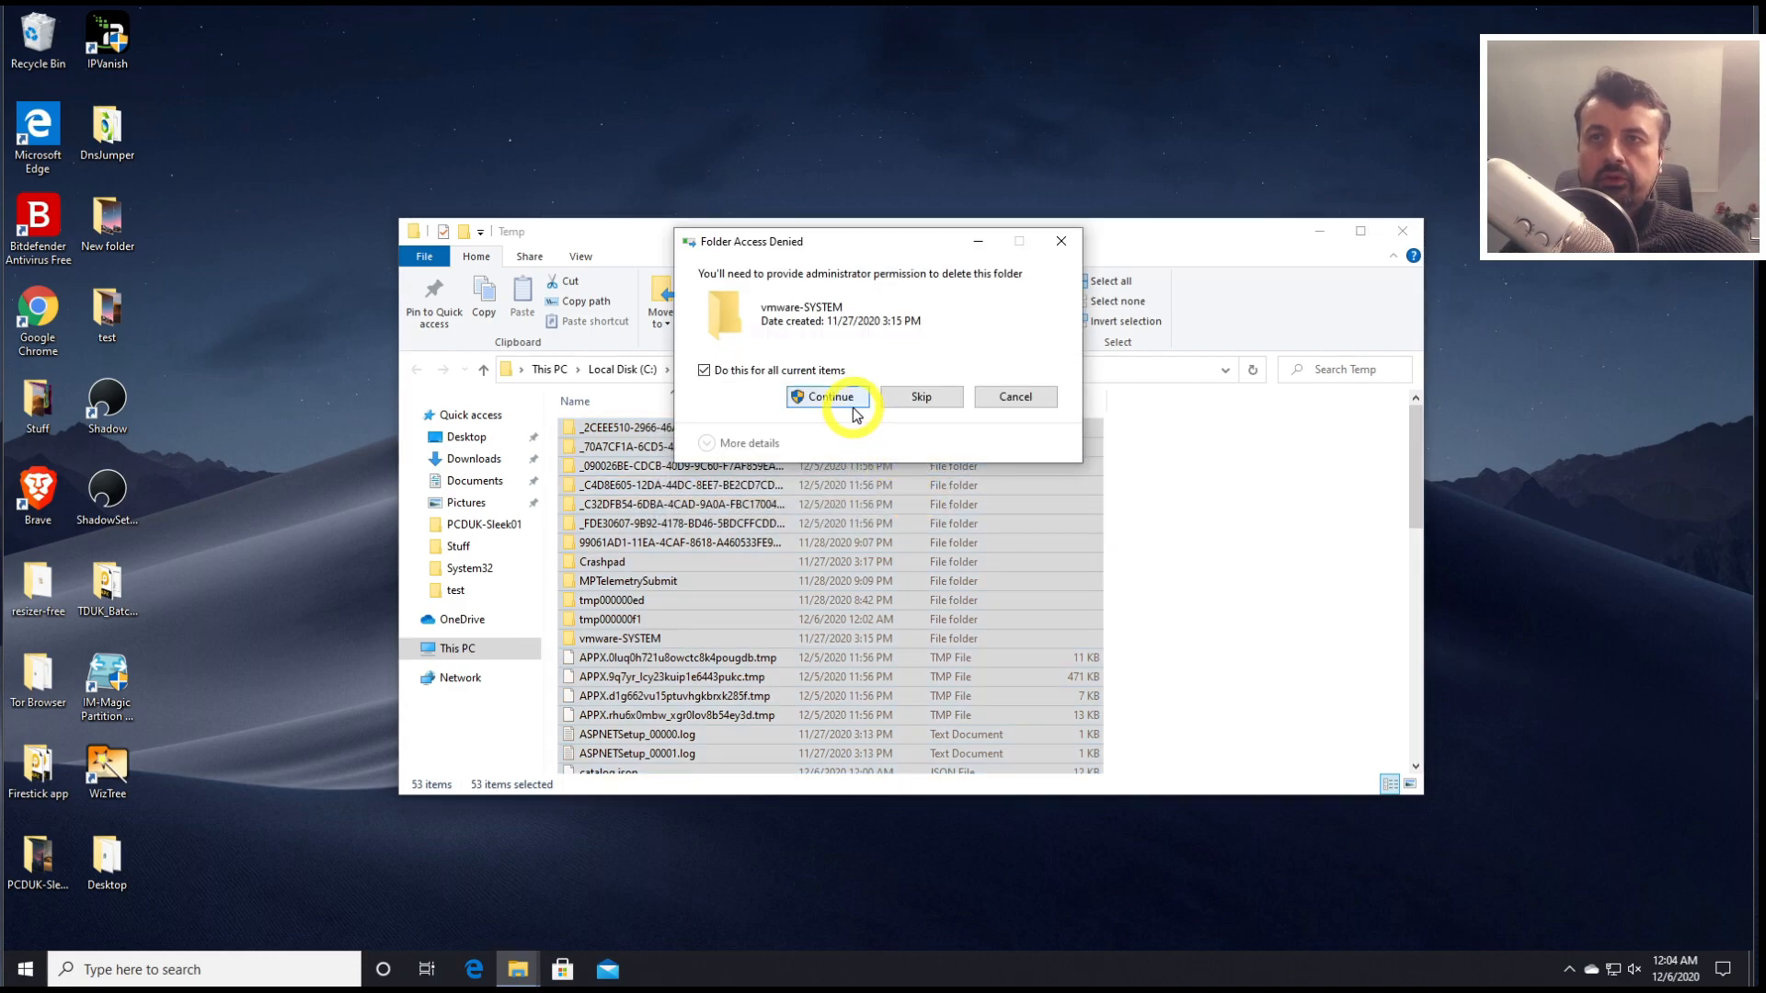
left_click(828, 398)
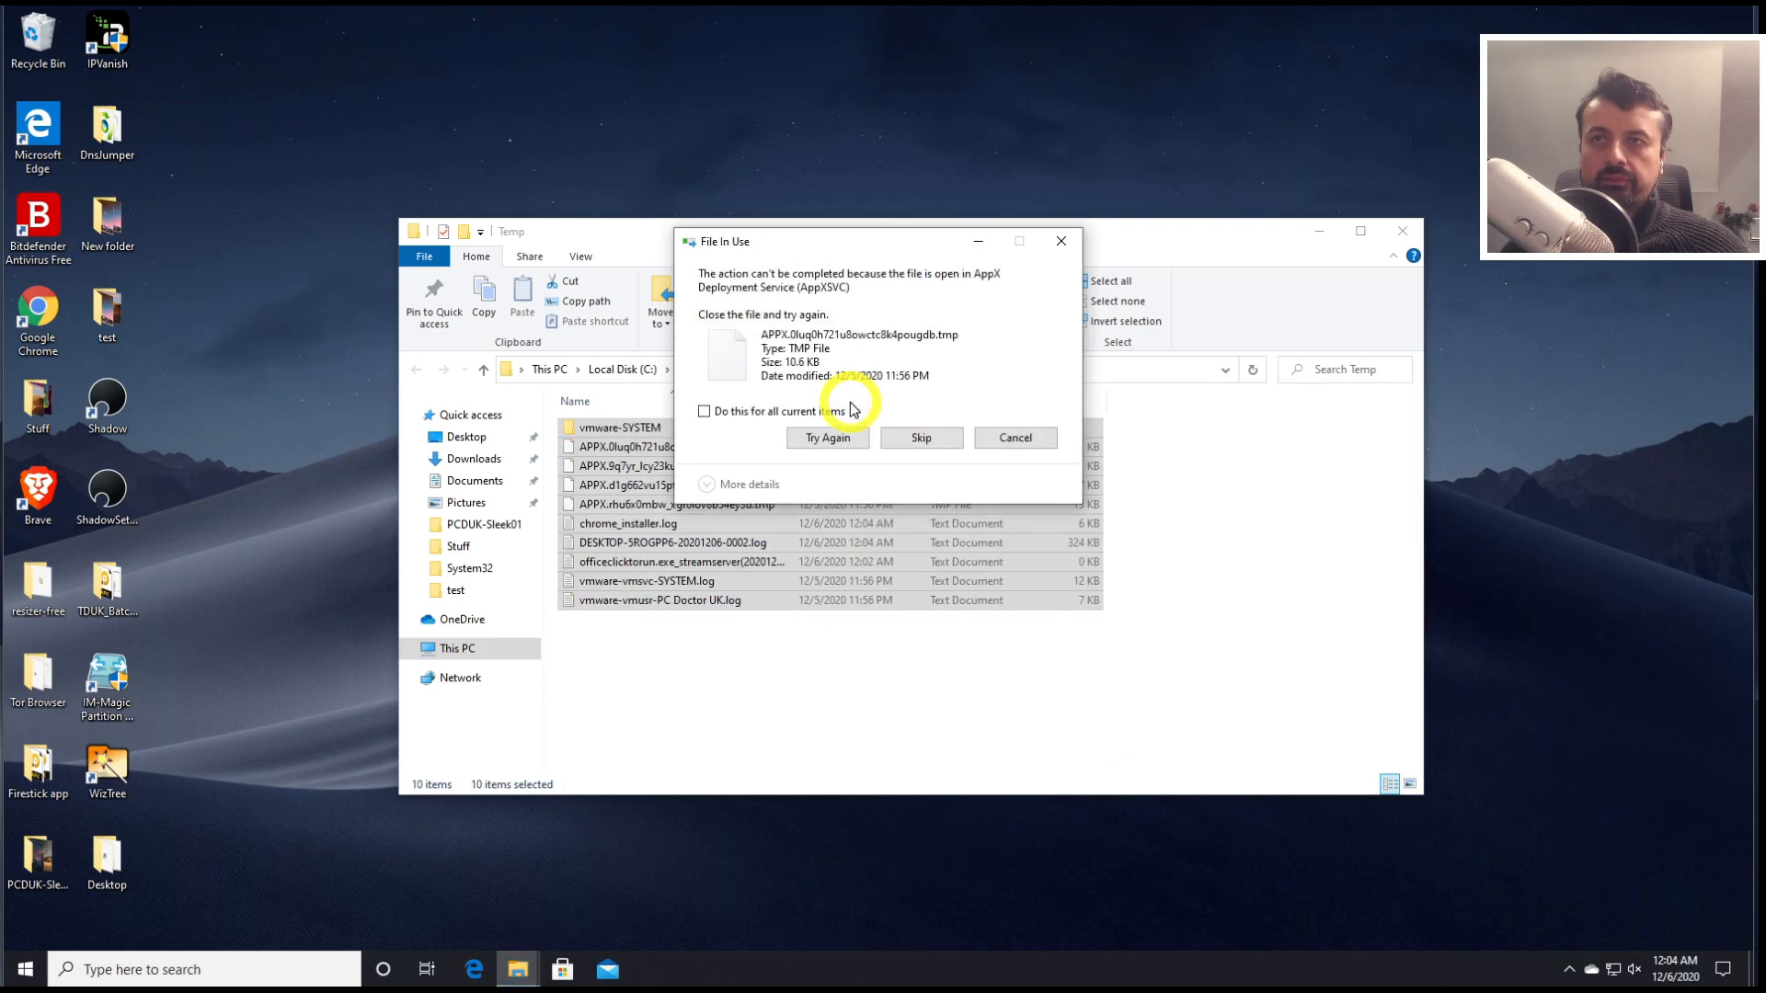
left_click(920, 438)
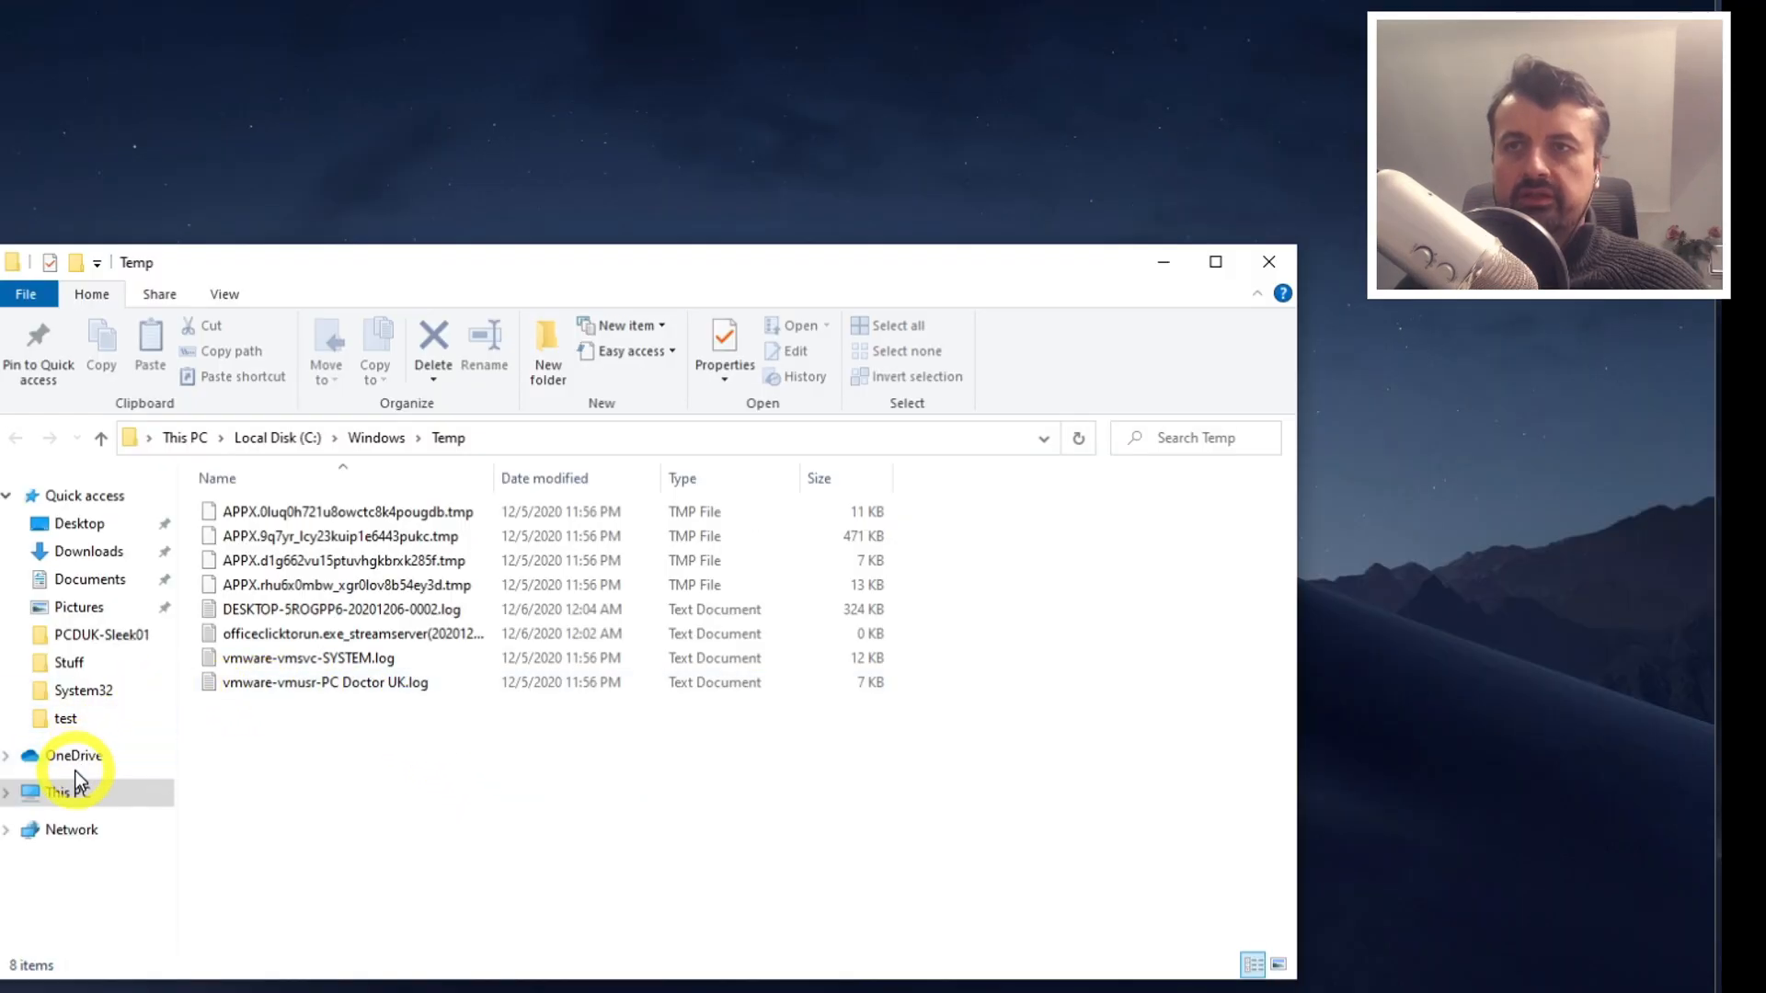
Go to This PC and into Local Disk (C:)
left_click(68, 791)
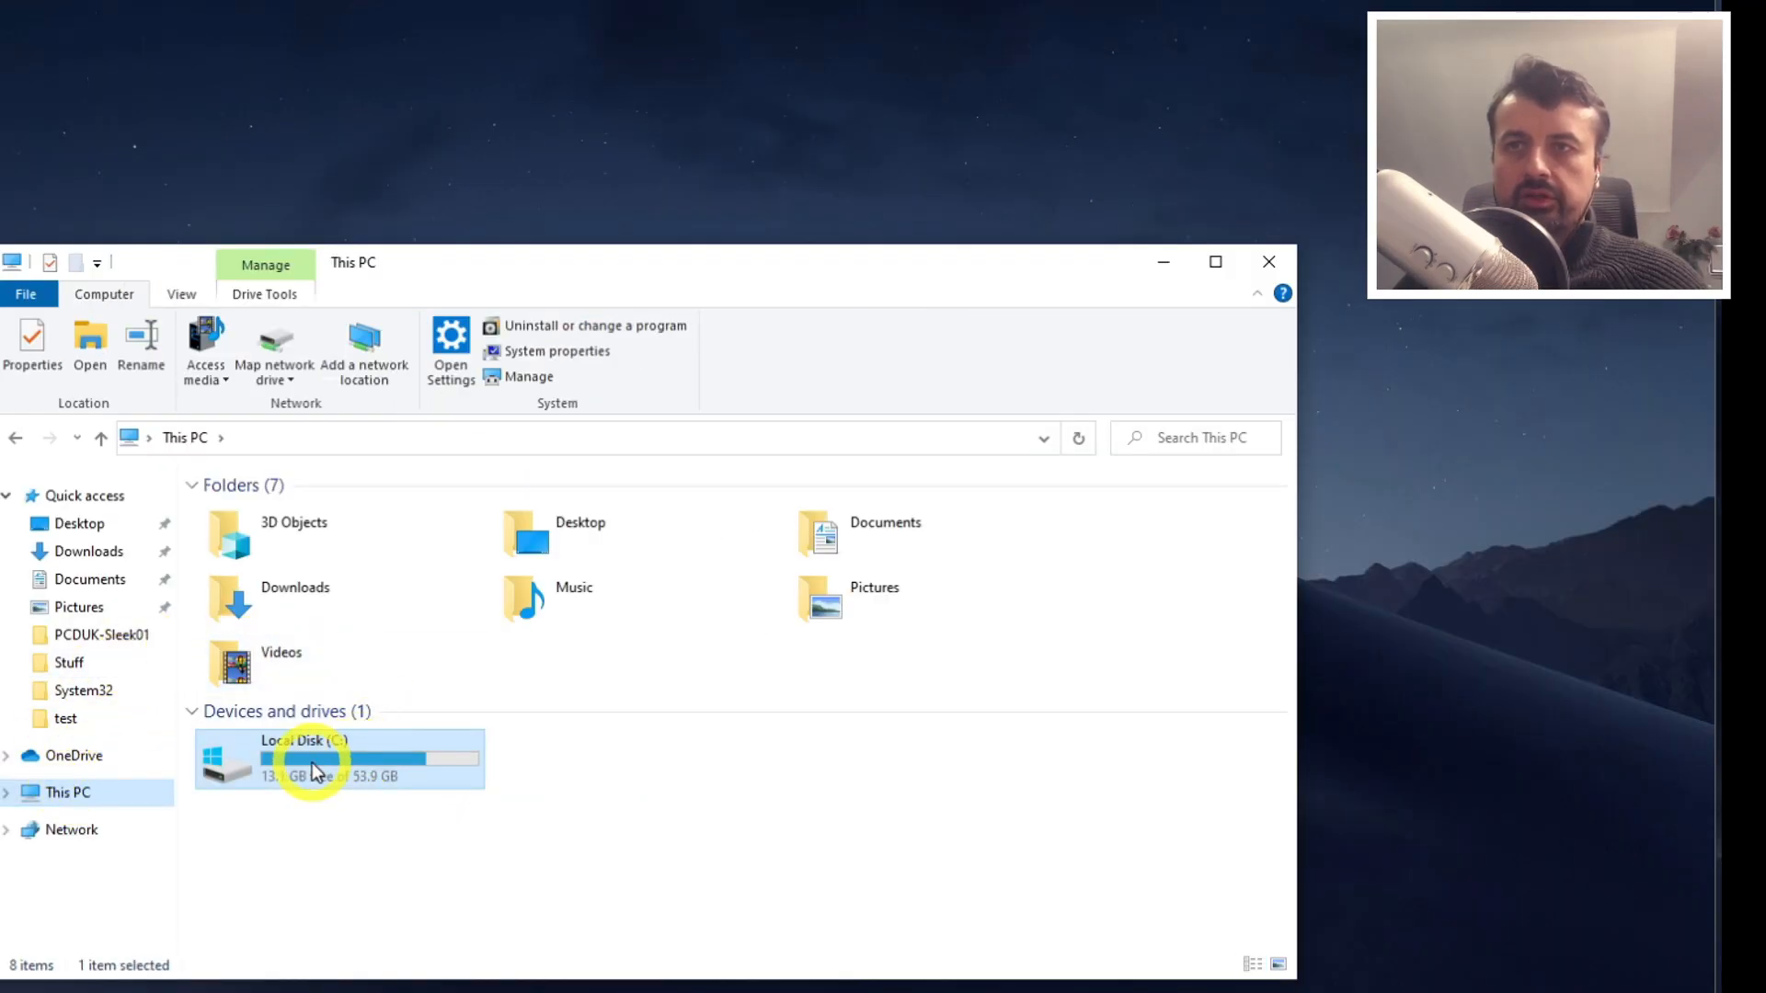
double_click(314, 760)
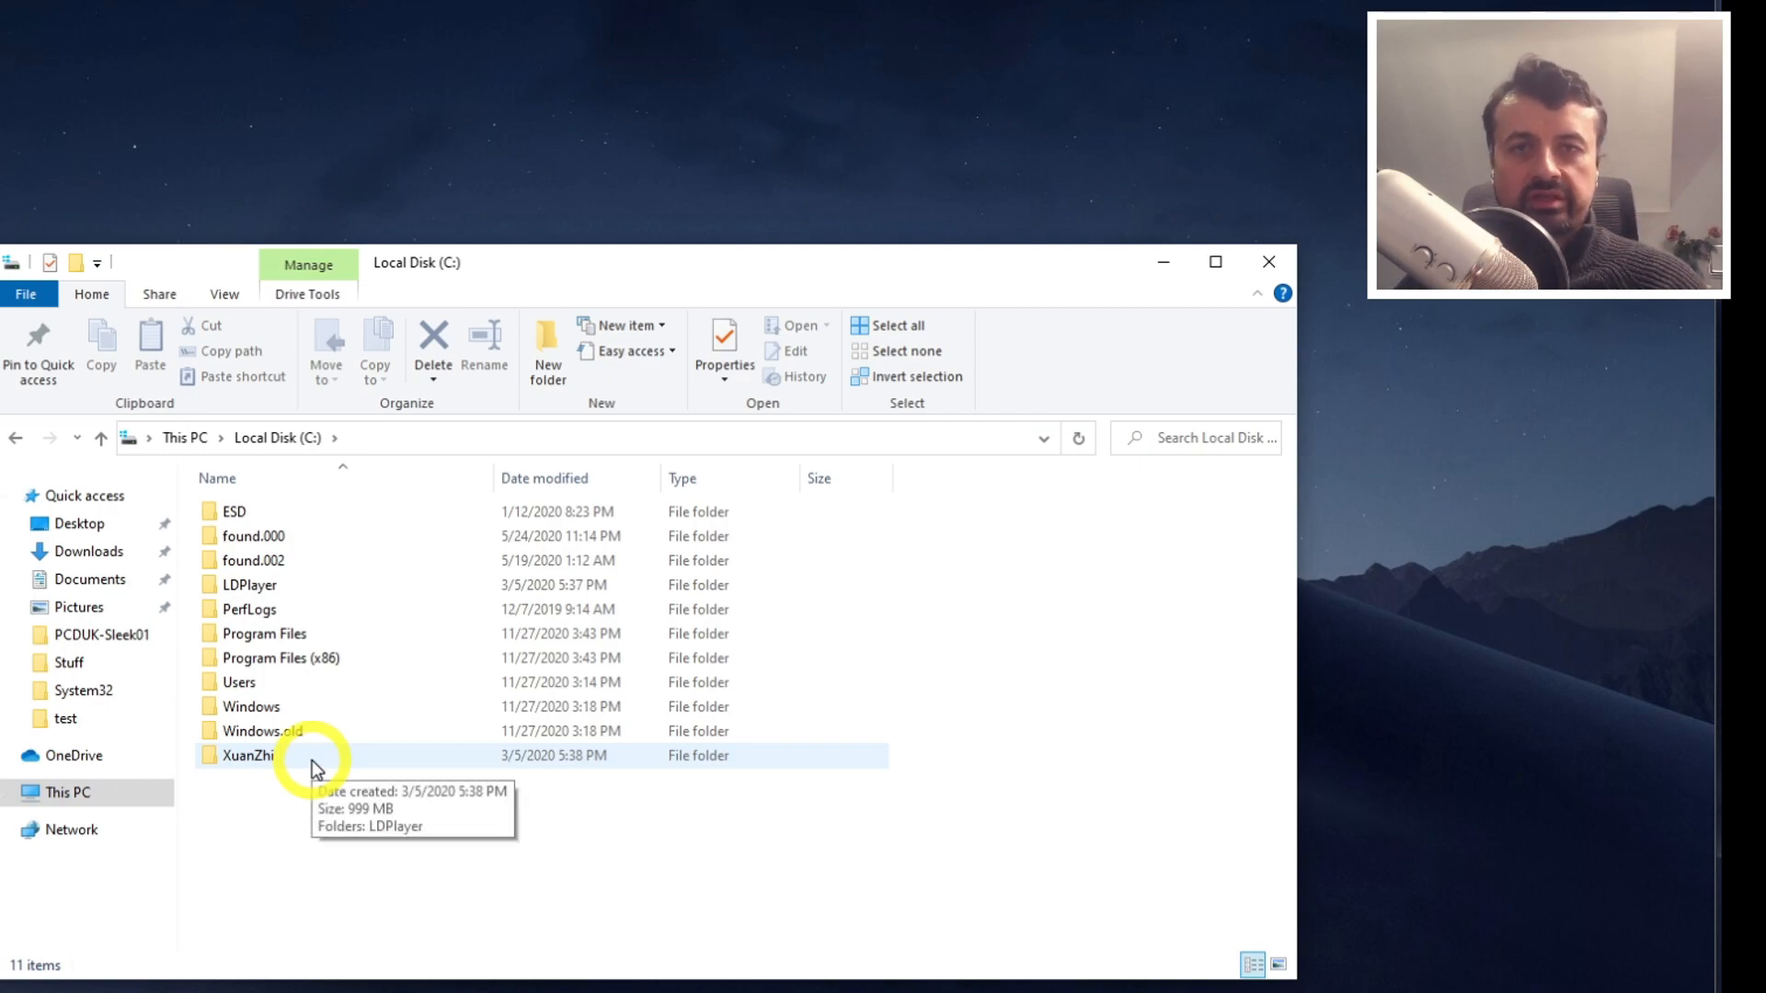
left_click(261, 730)
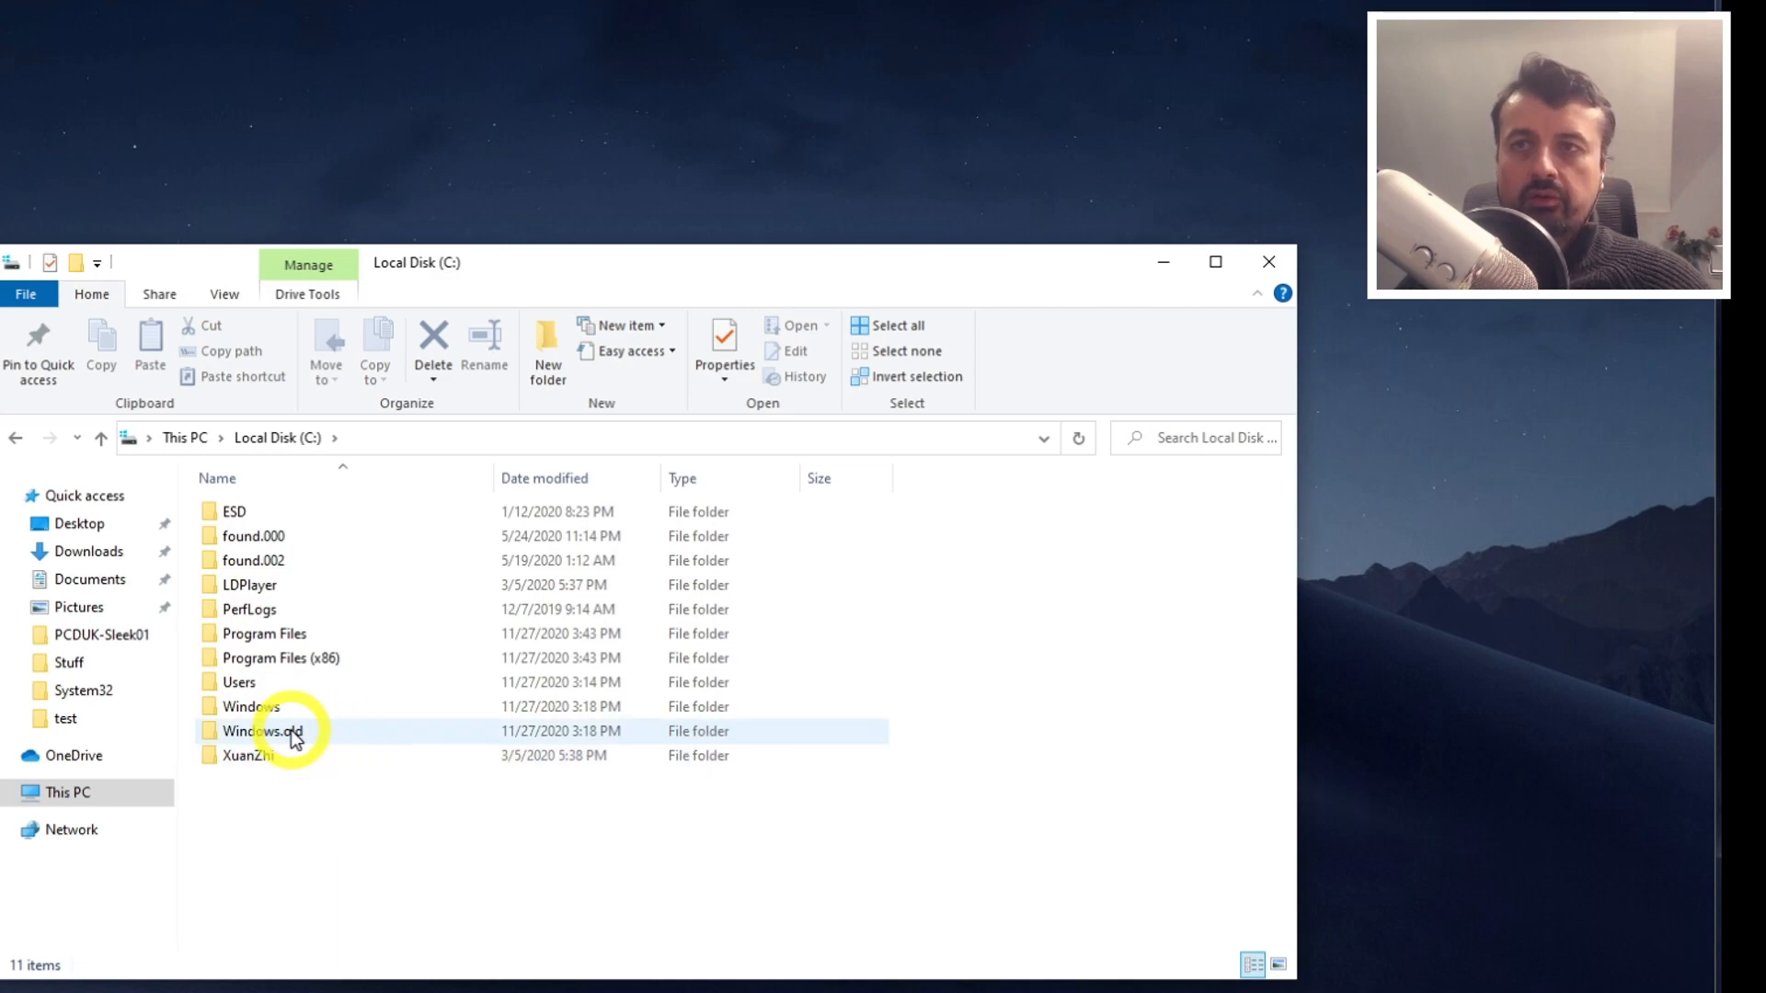
mouse_move(294, 738)
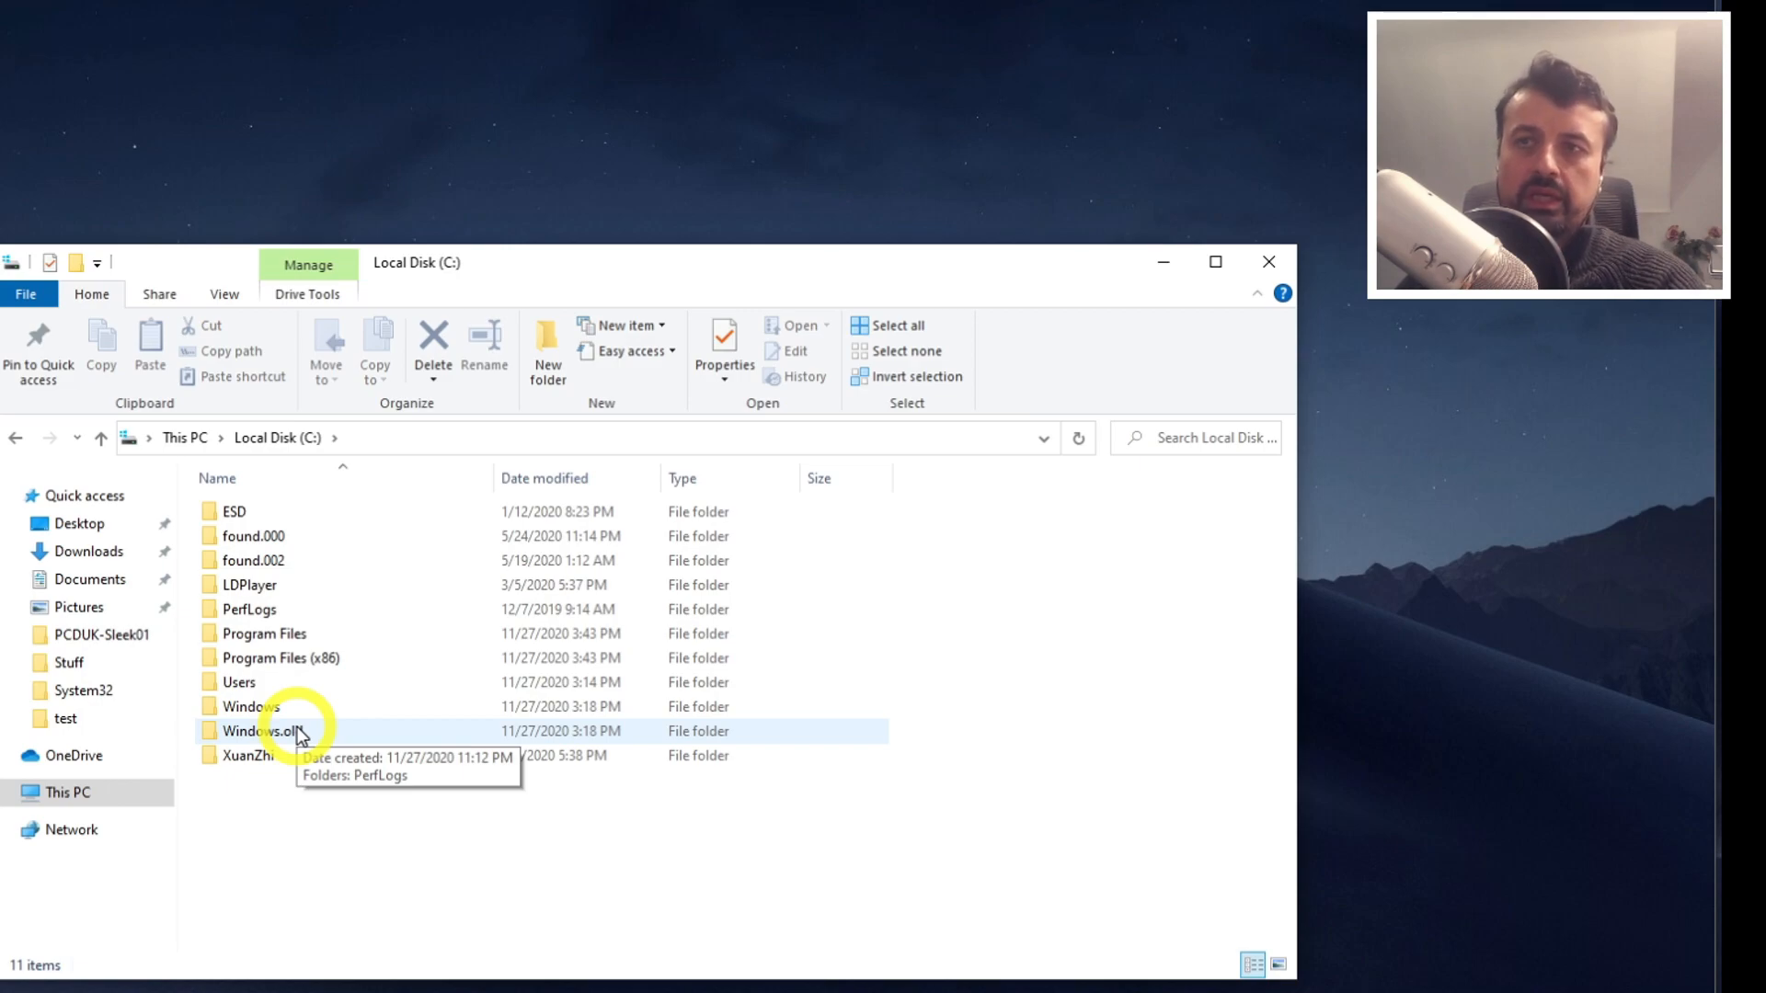
Permanently delete the Windows.old folder from C:, confirming the prompt
left_click(258, 754)
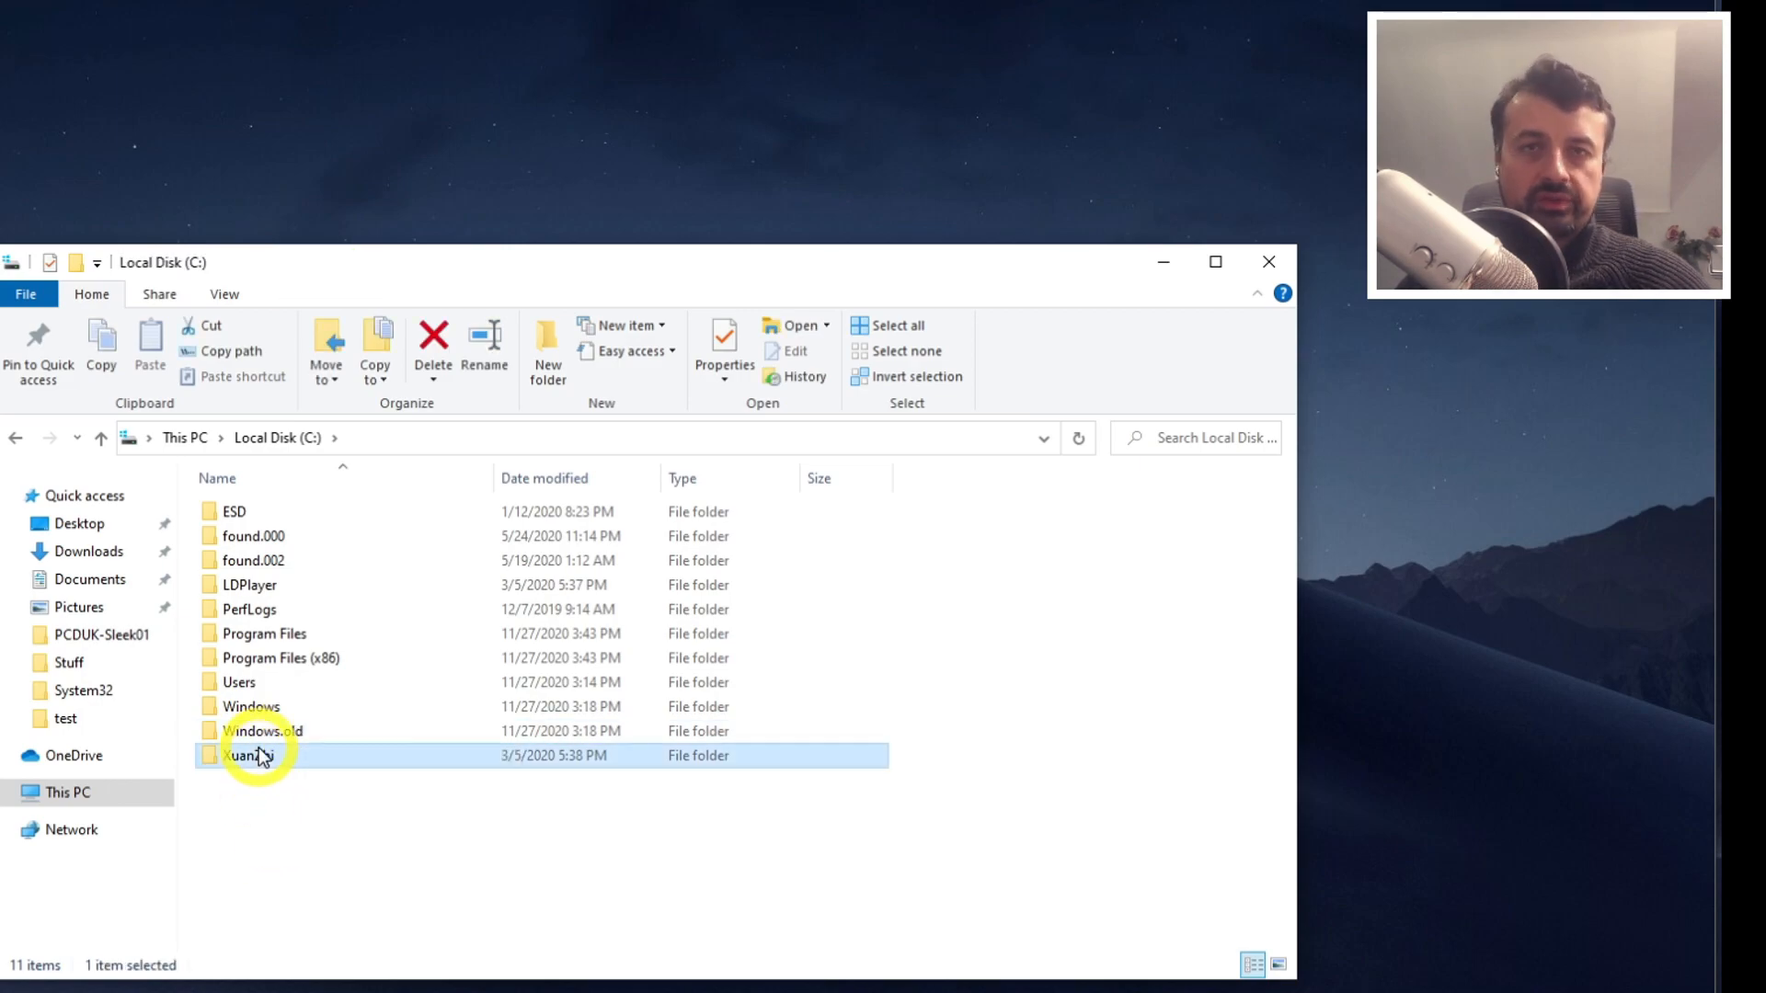
left_click(261, 730)
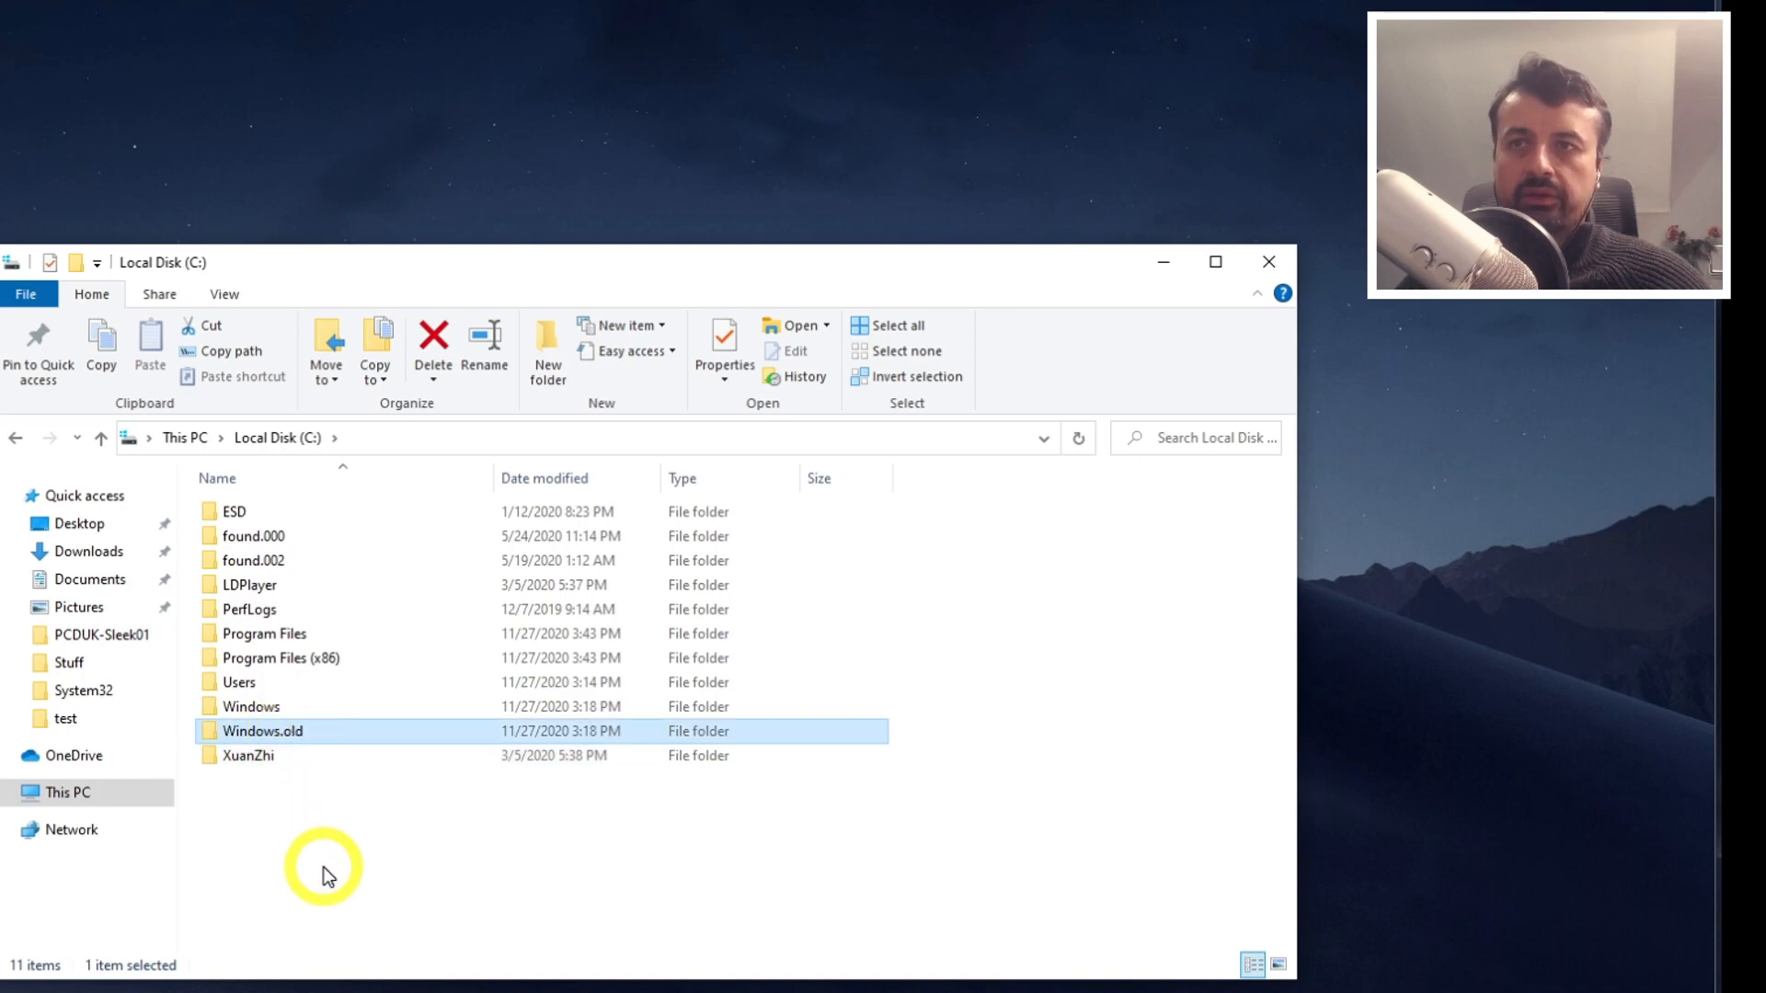
left_click(433, 344)
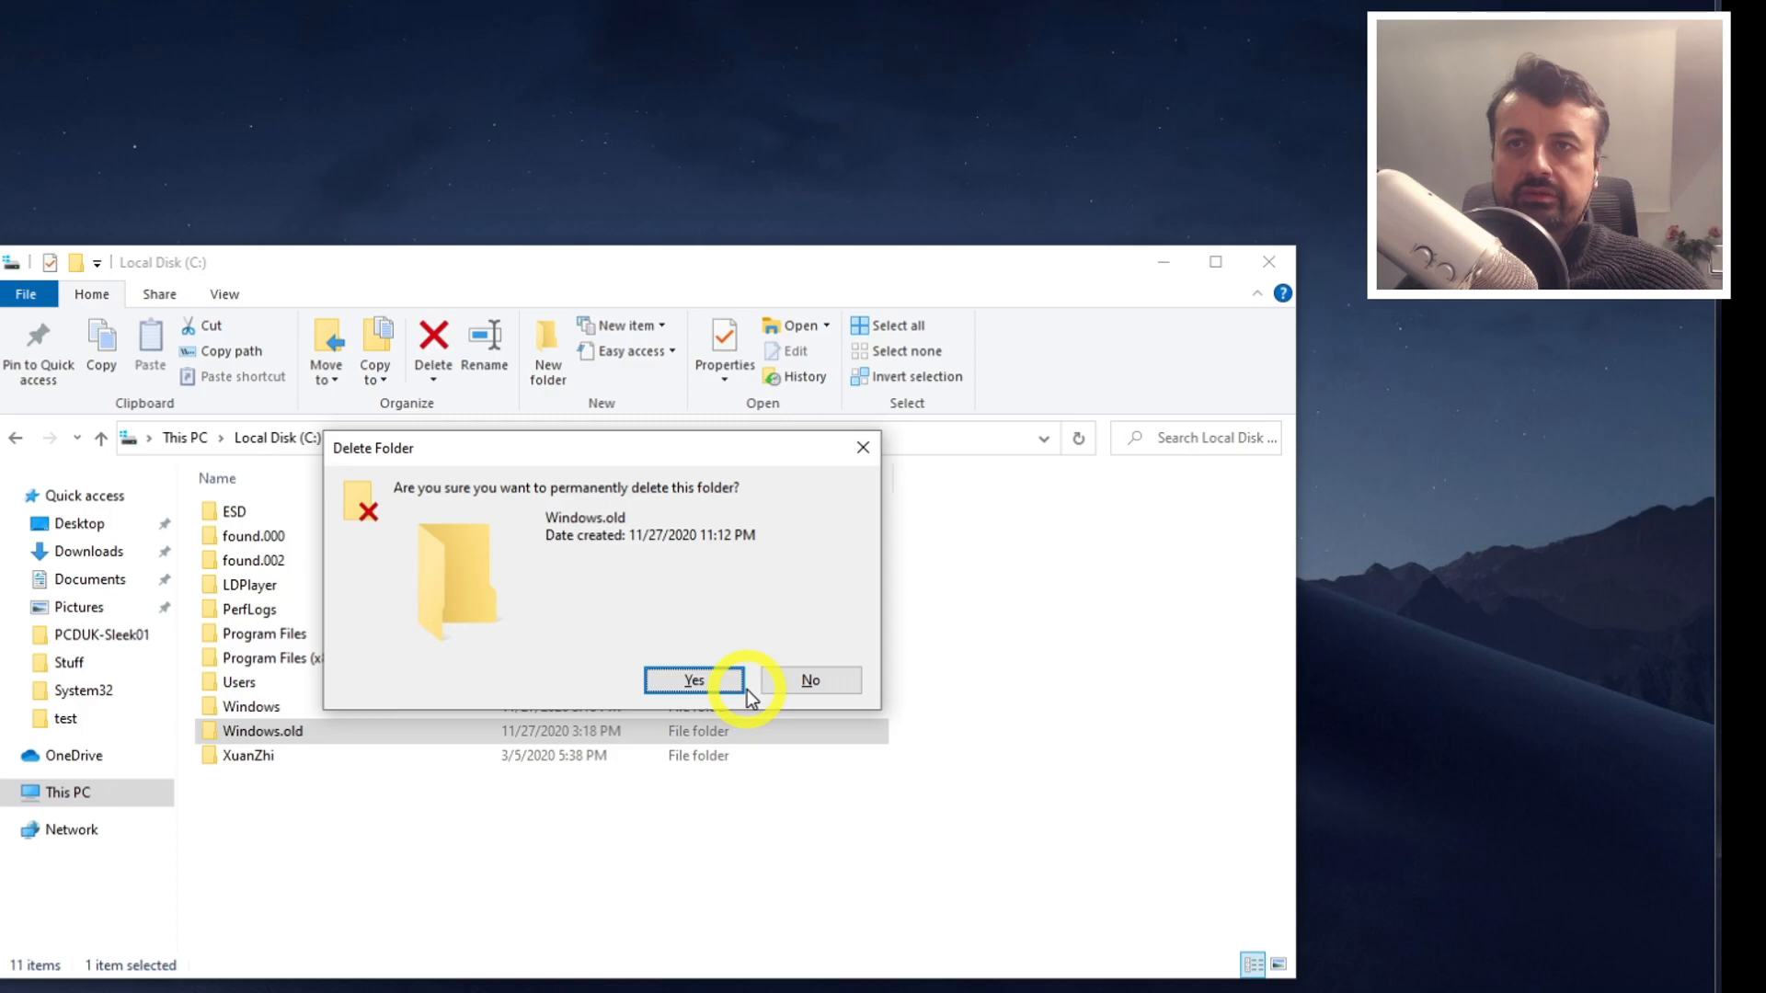
left_click(694, 681)
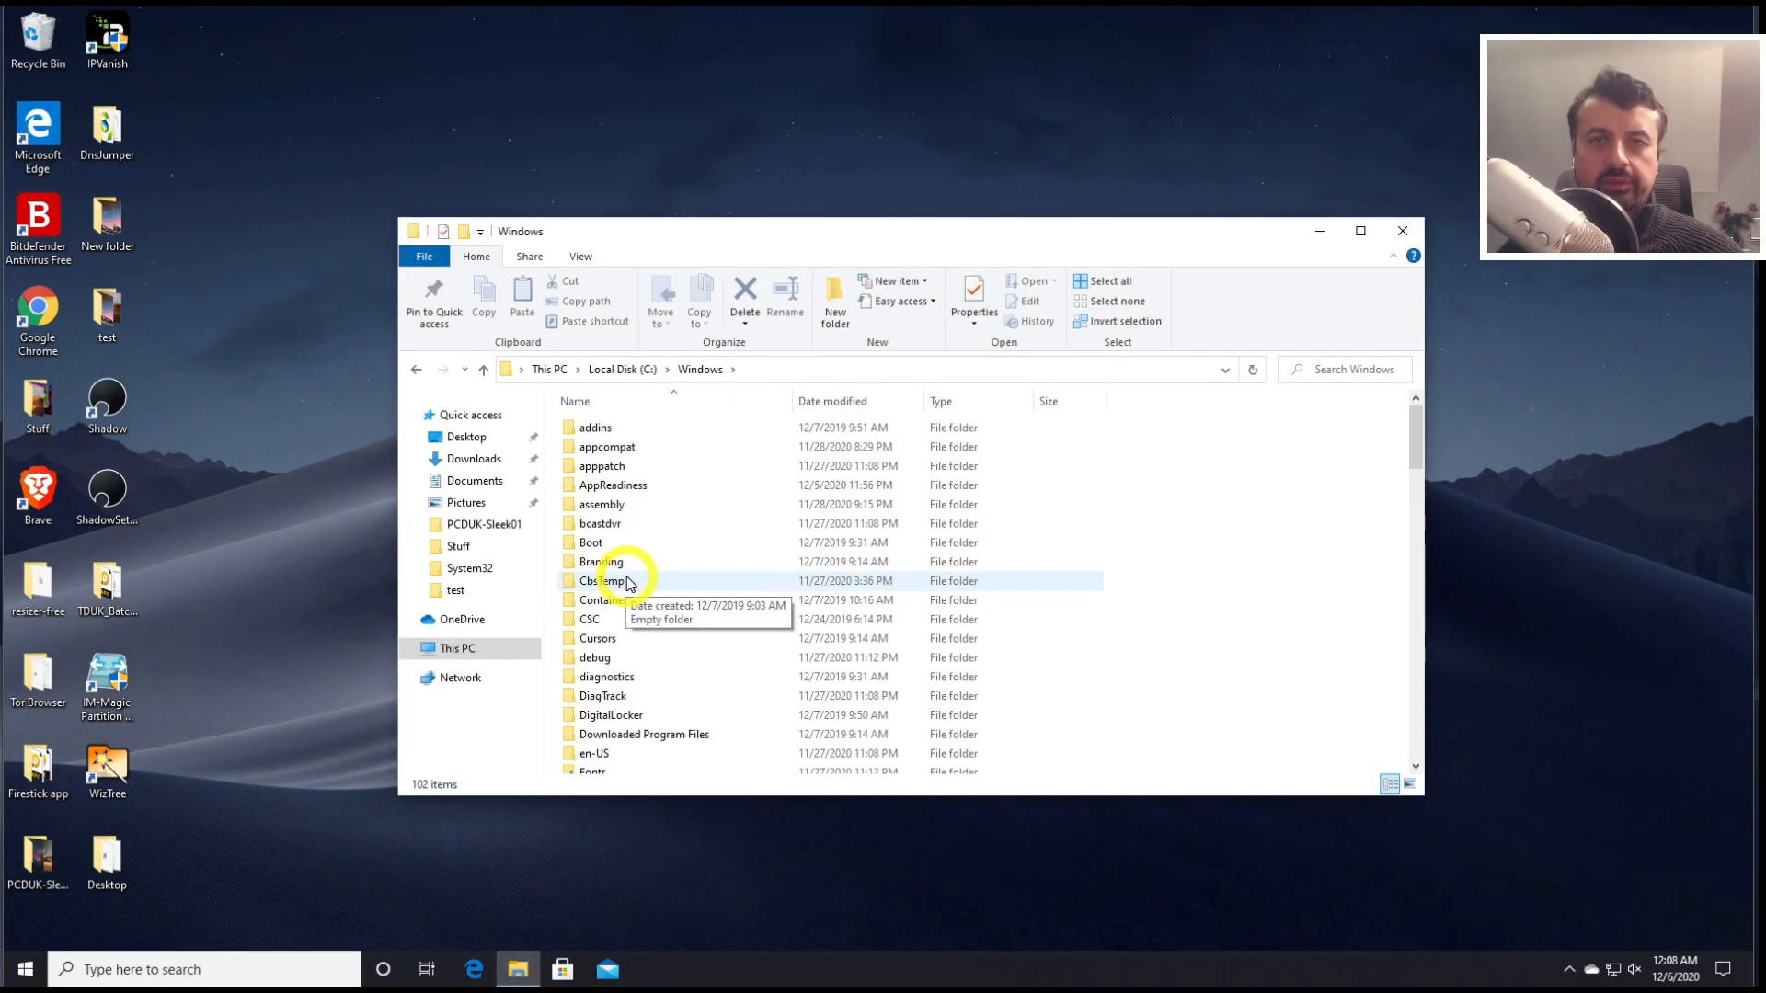
Navigate into Windows\SoftwareDistribution\Download with its cached update files
scroll("down", 3)
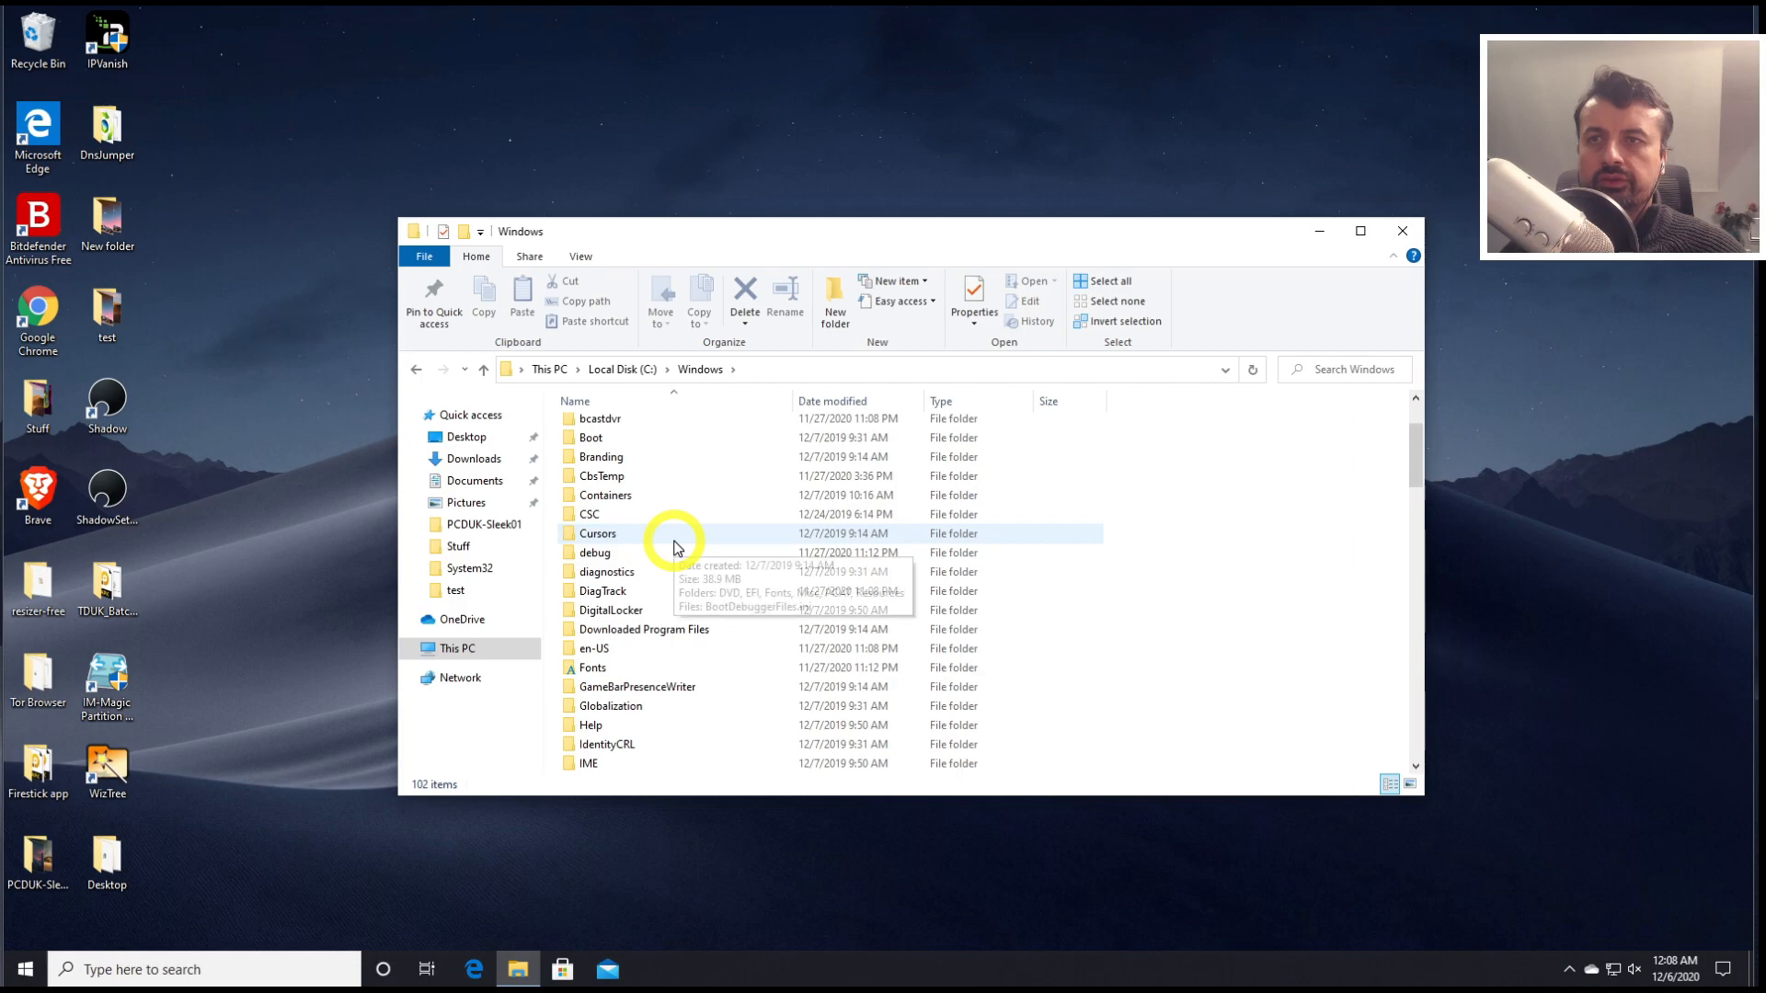
scroll("down", 3)
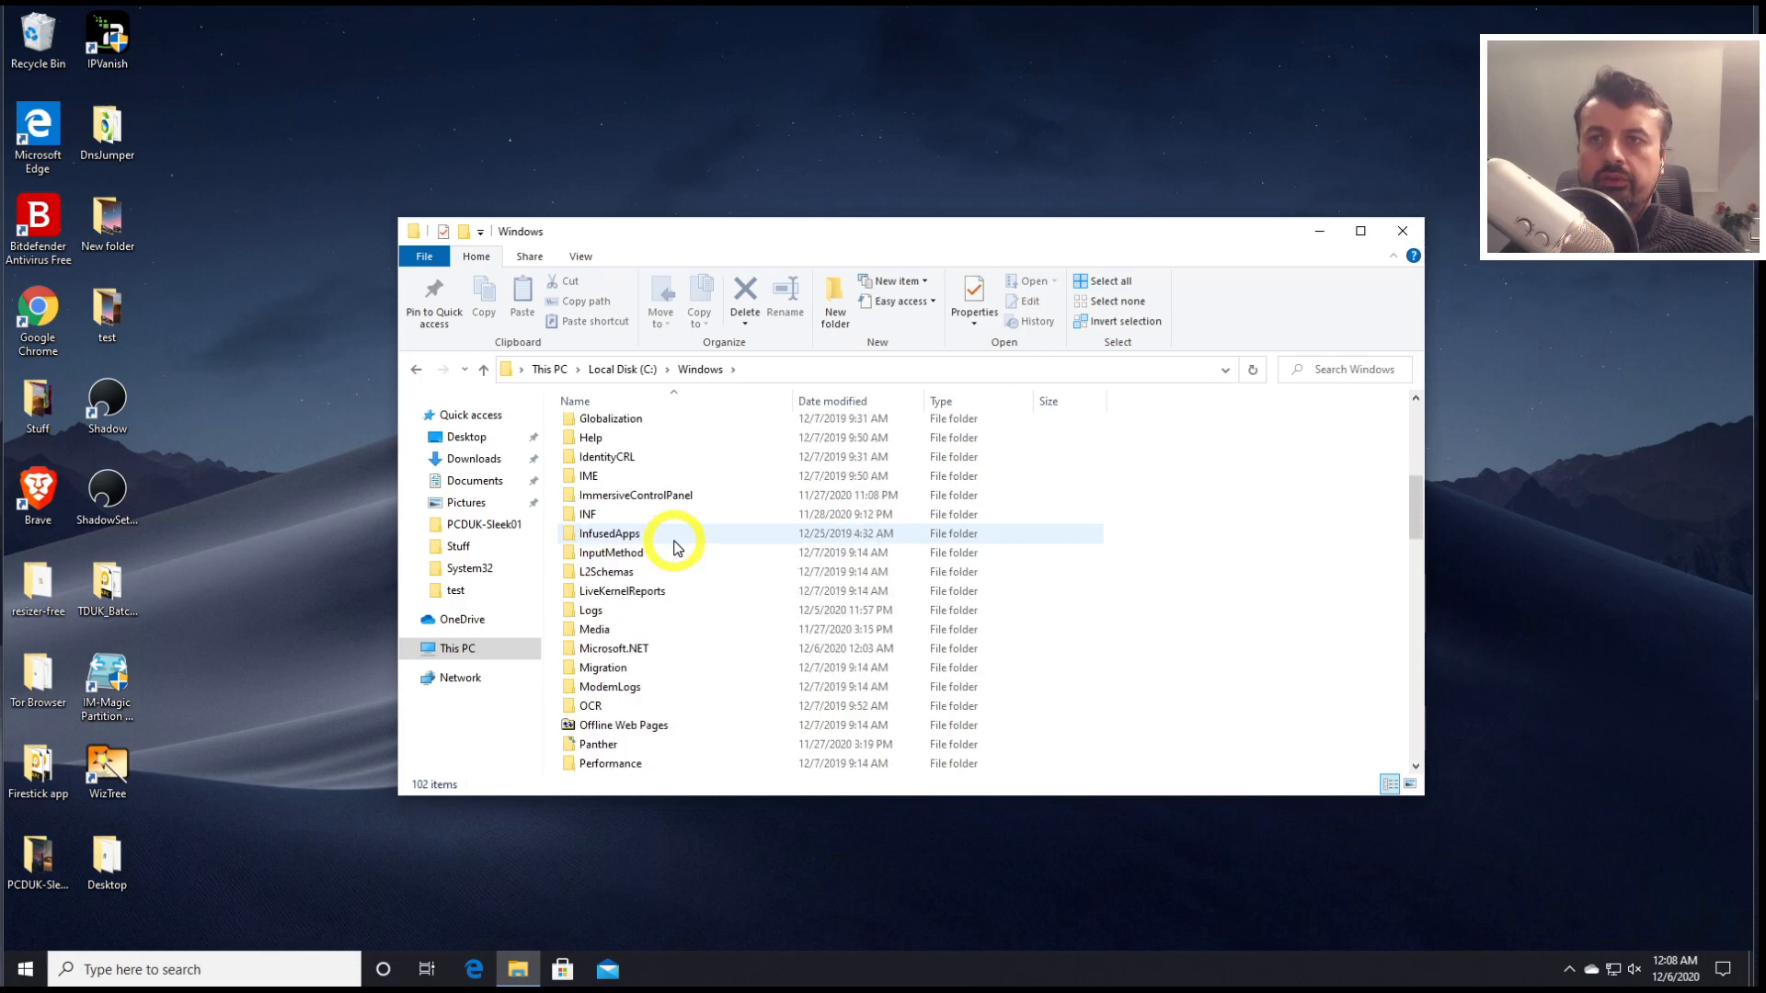
scroll("down", 3)
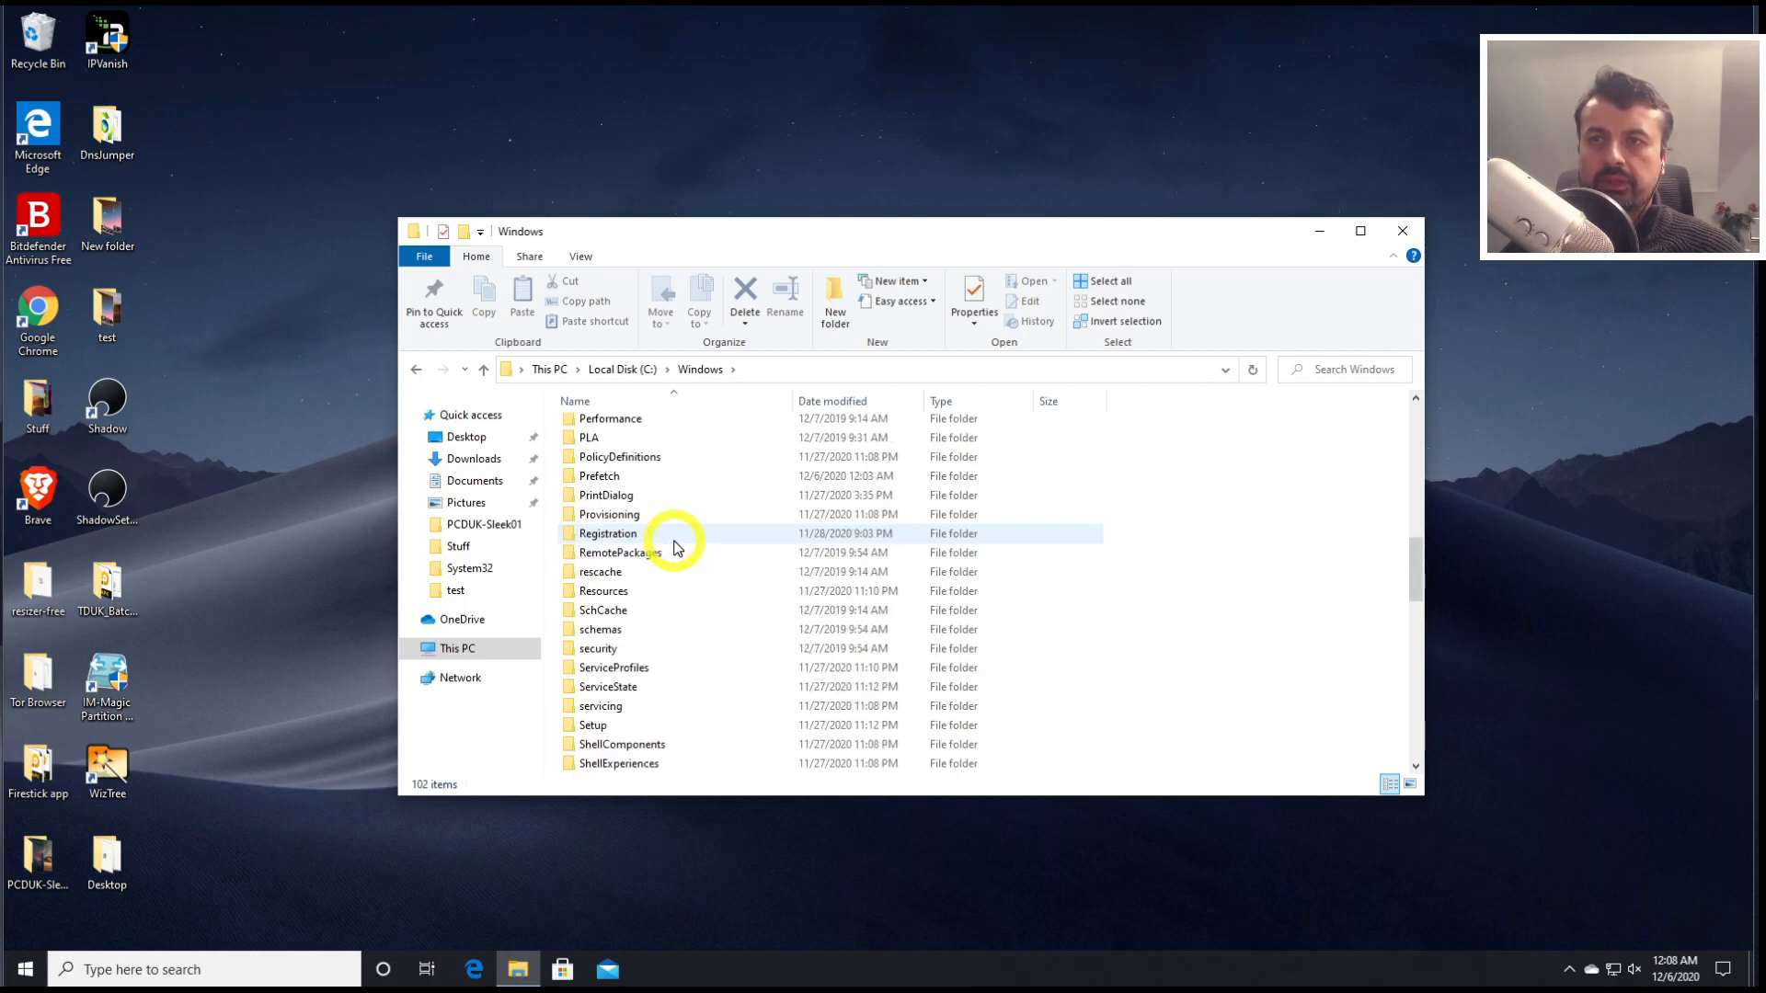
scroll("down", 3)
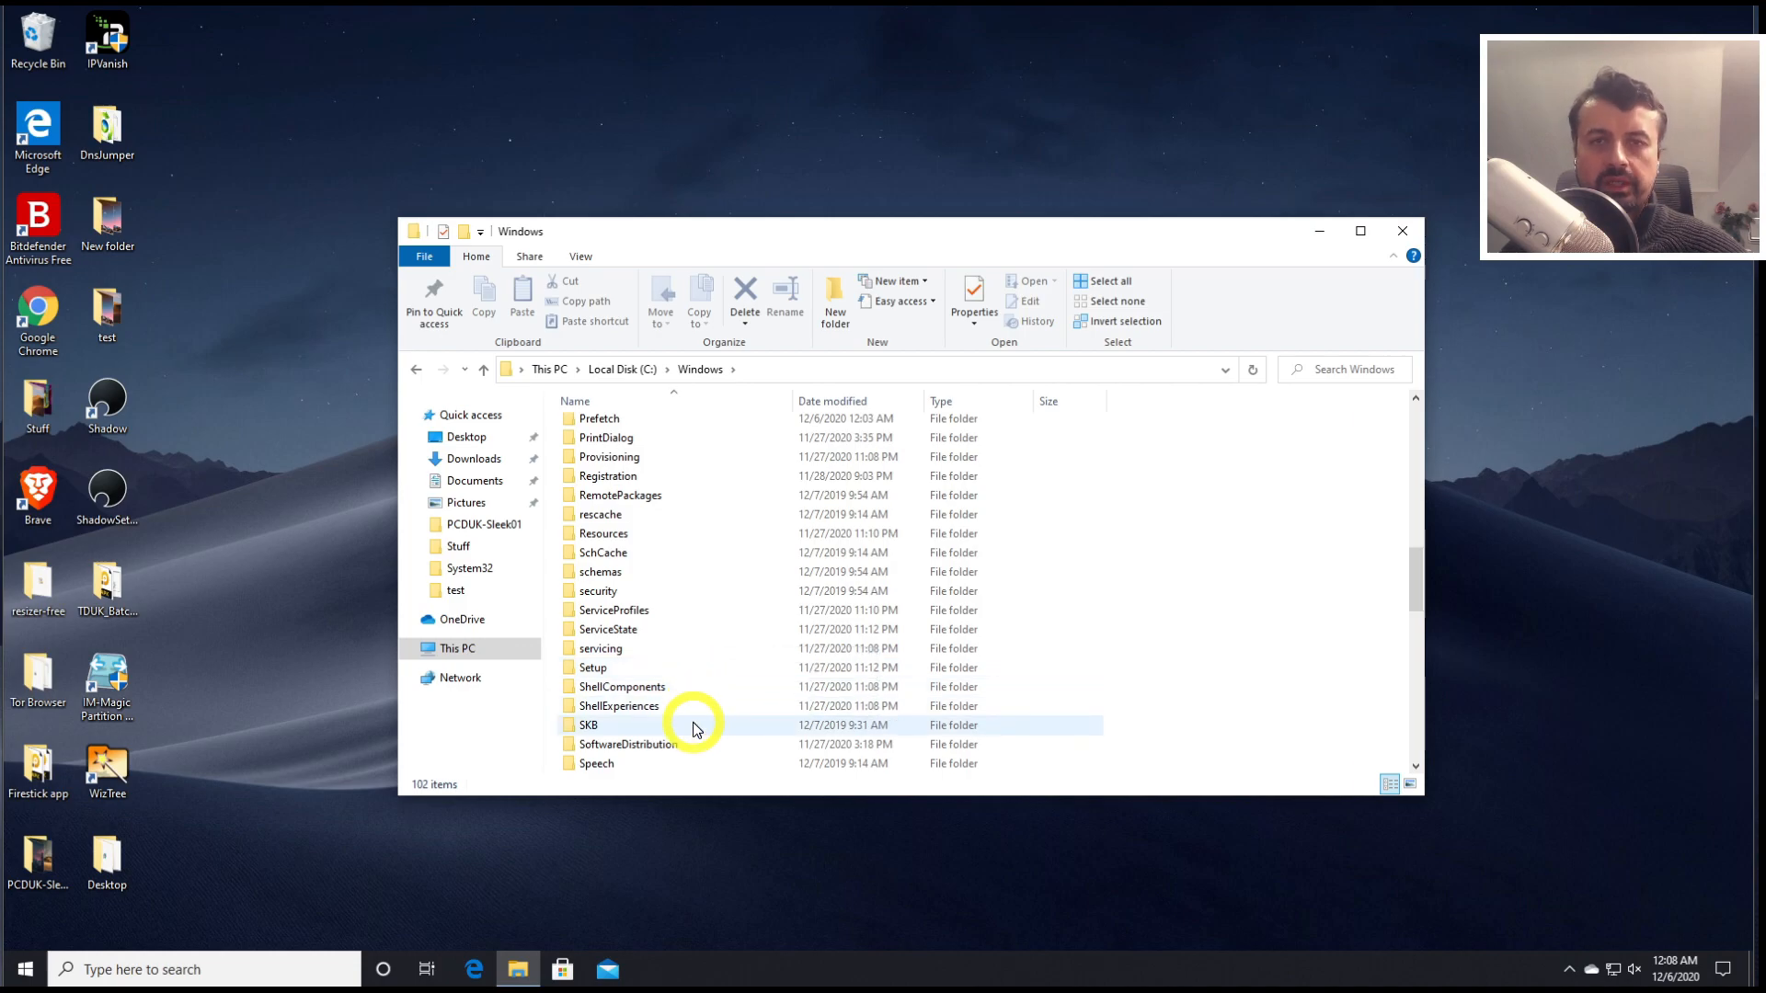
mouse_move(694, 745)
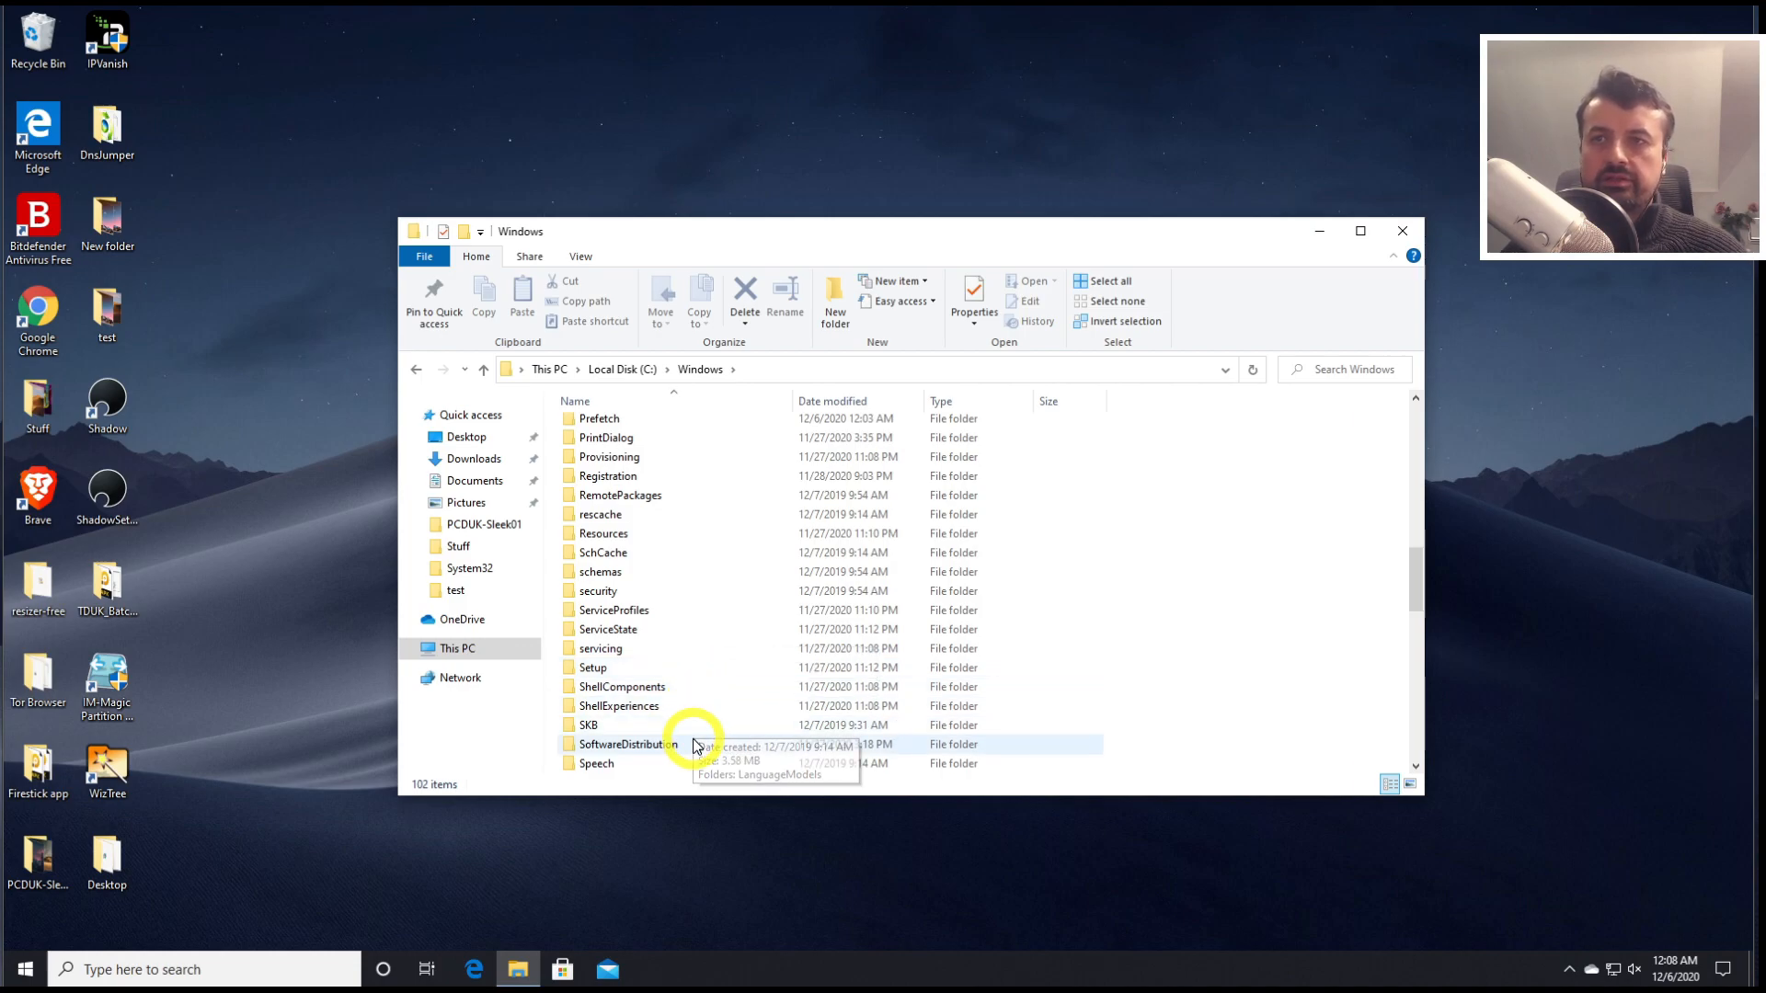
double_click(624, 745)
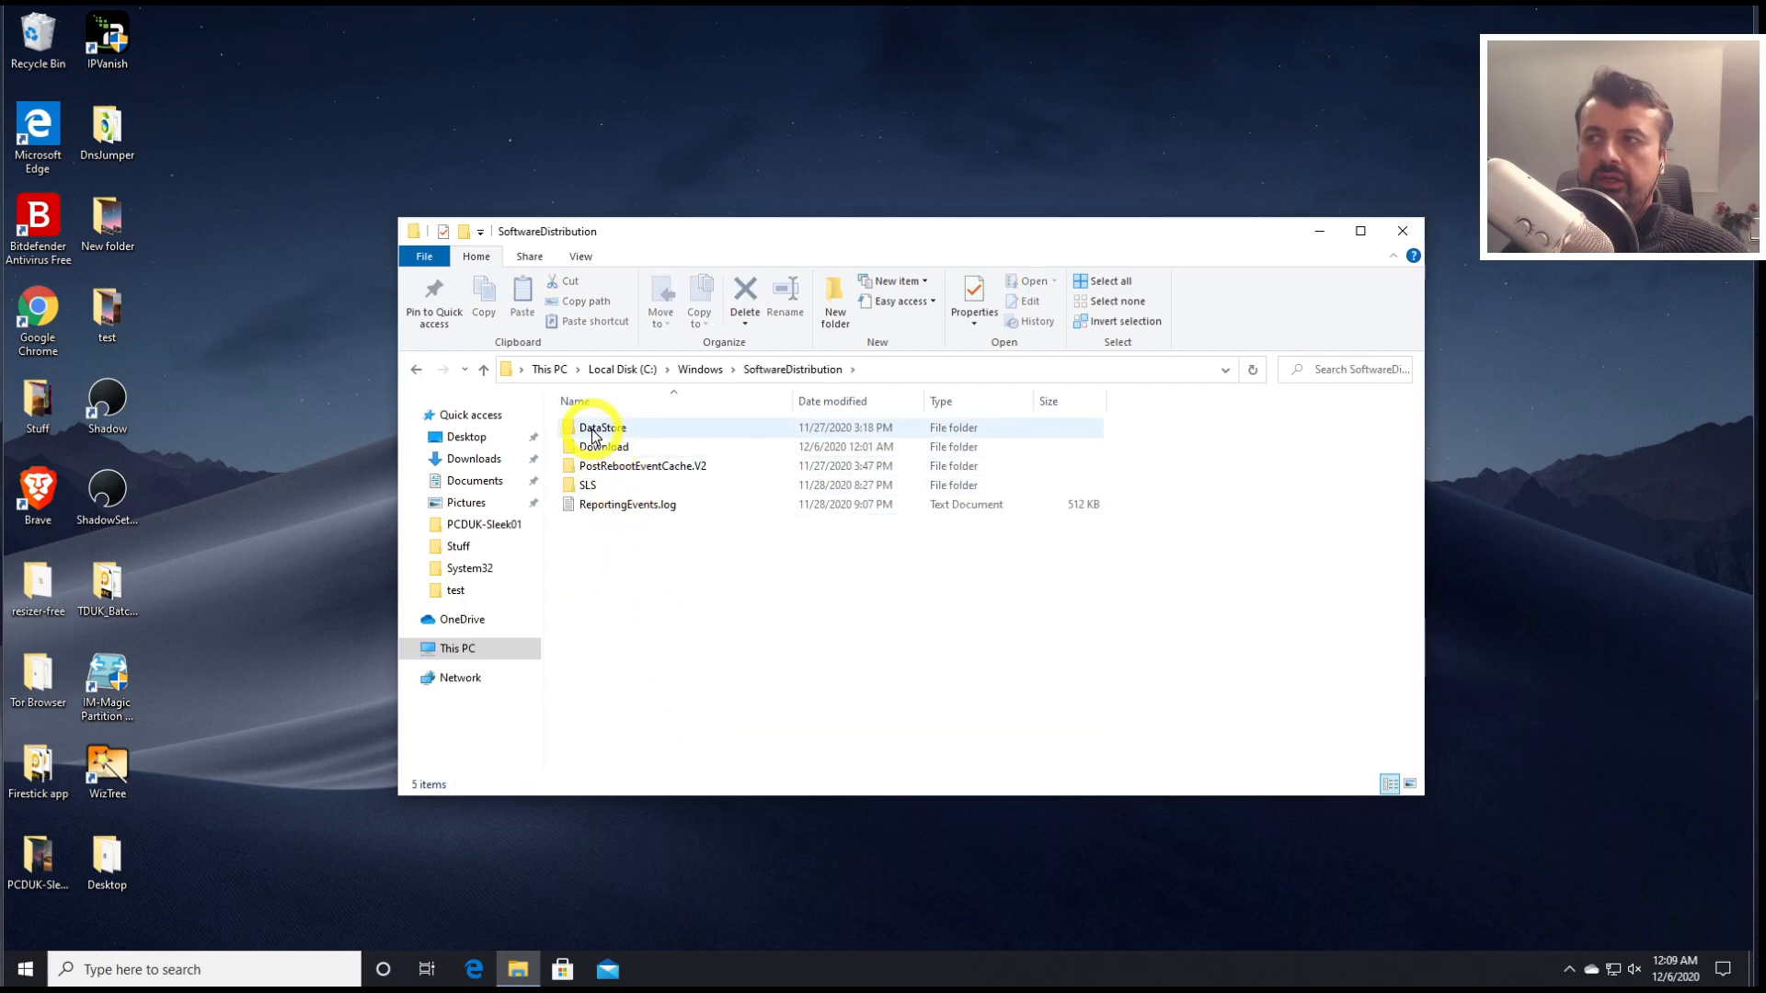
double_click(603, 445)
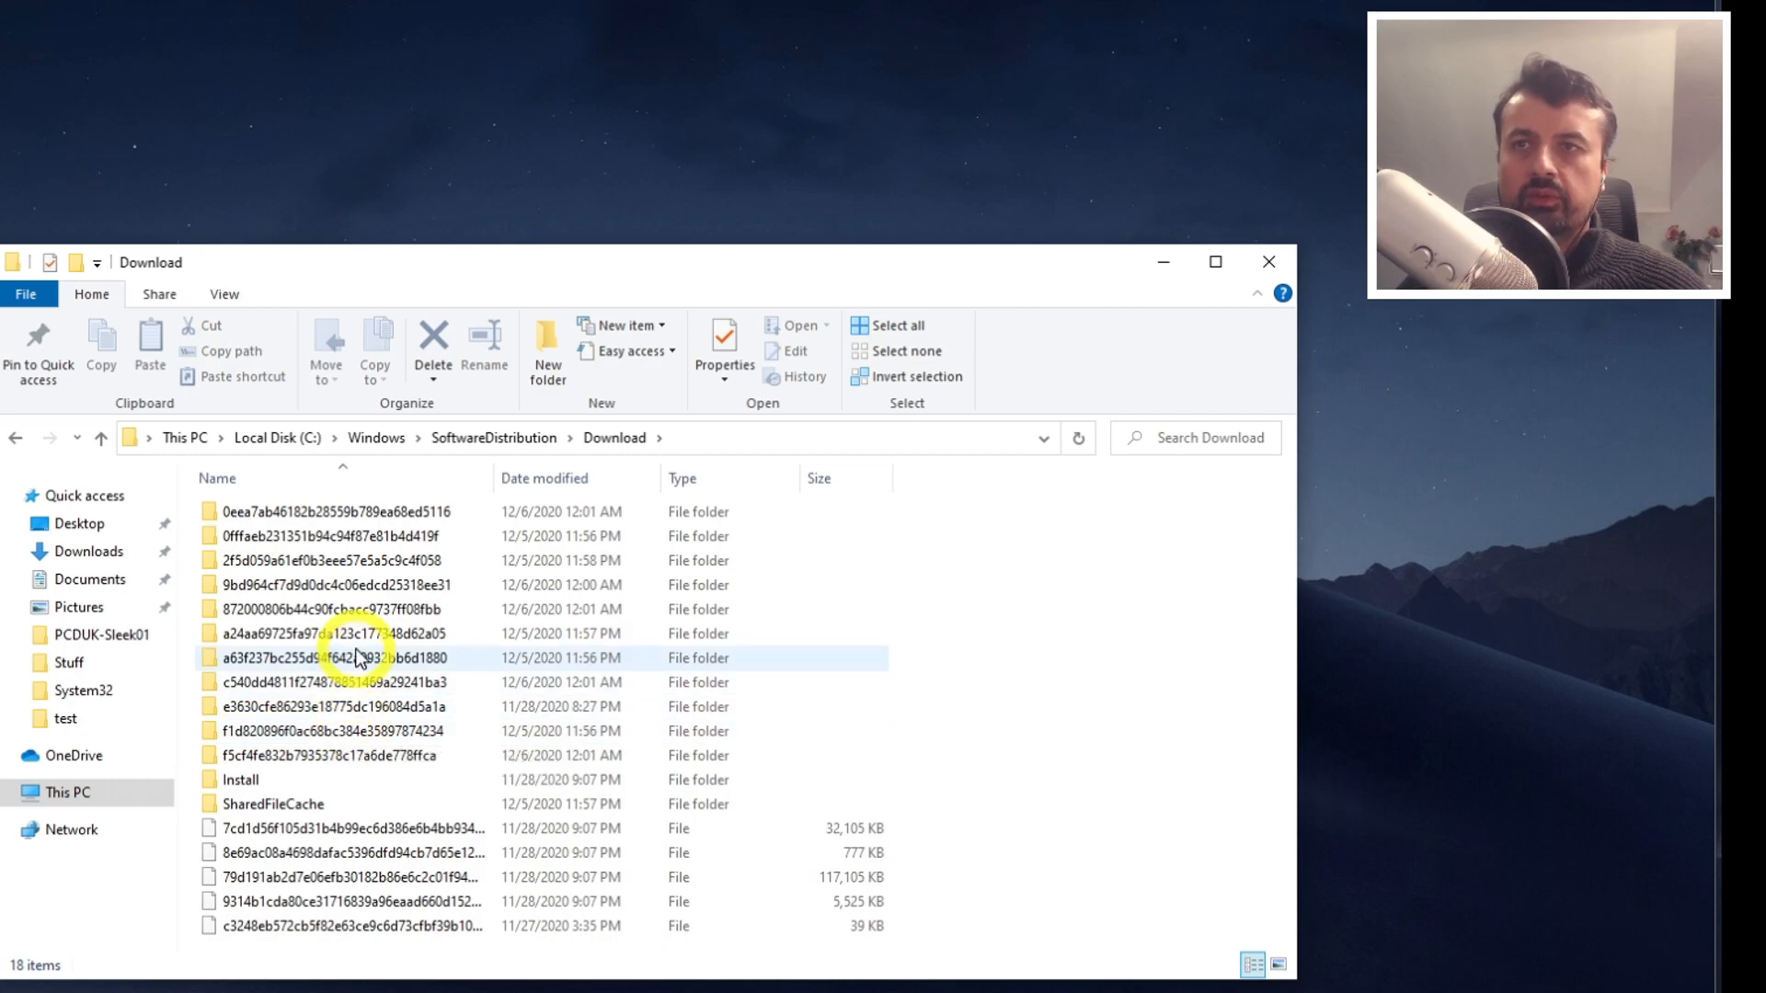
Permanently delete all 18 update items with administrator permission applied to every item
left_click(353, 609)
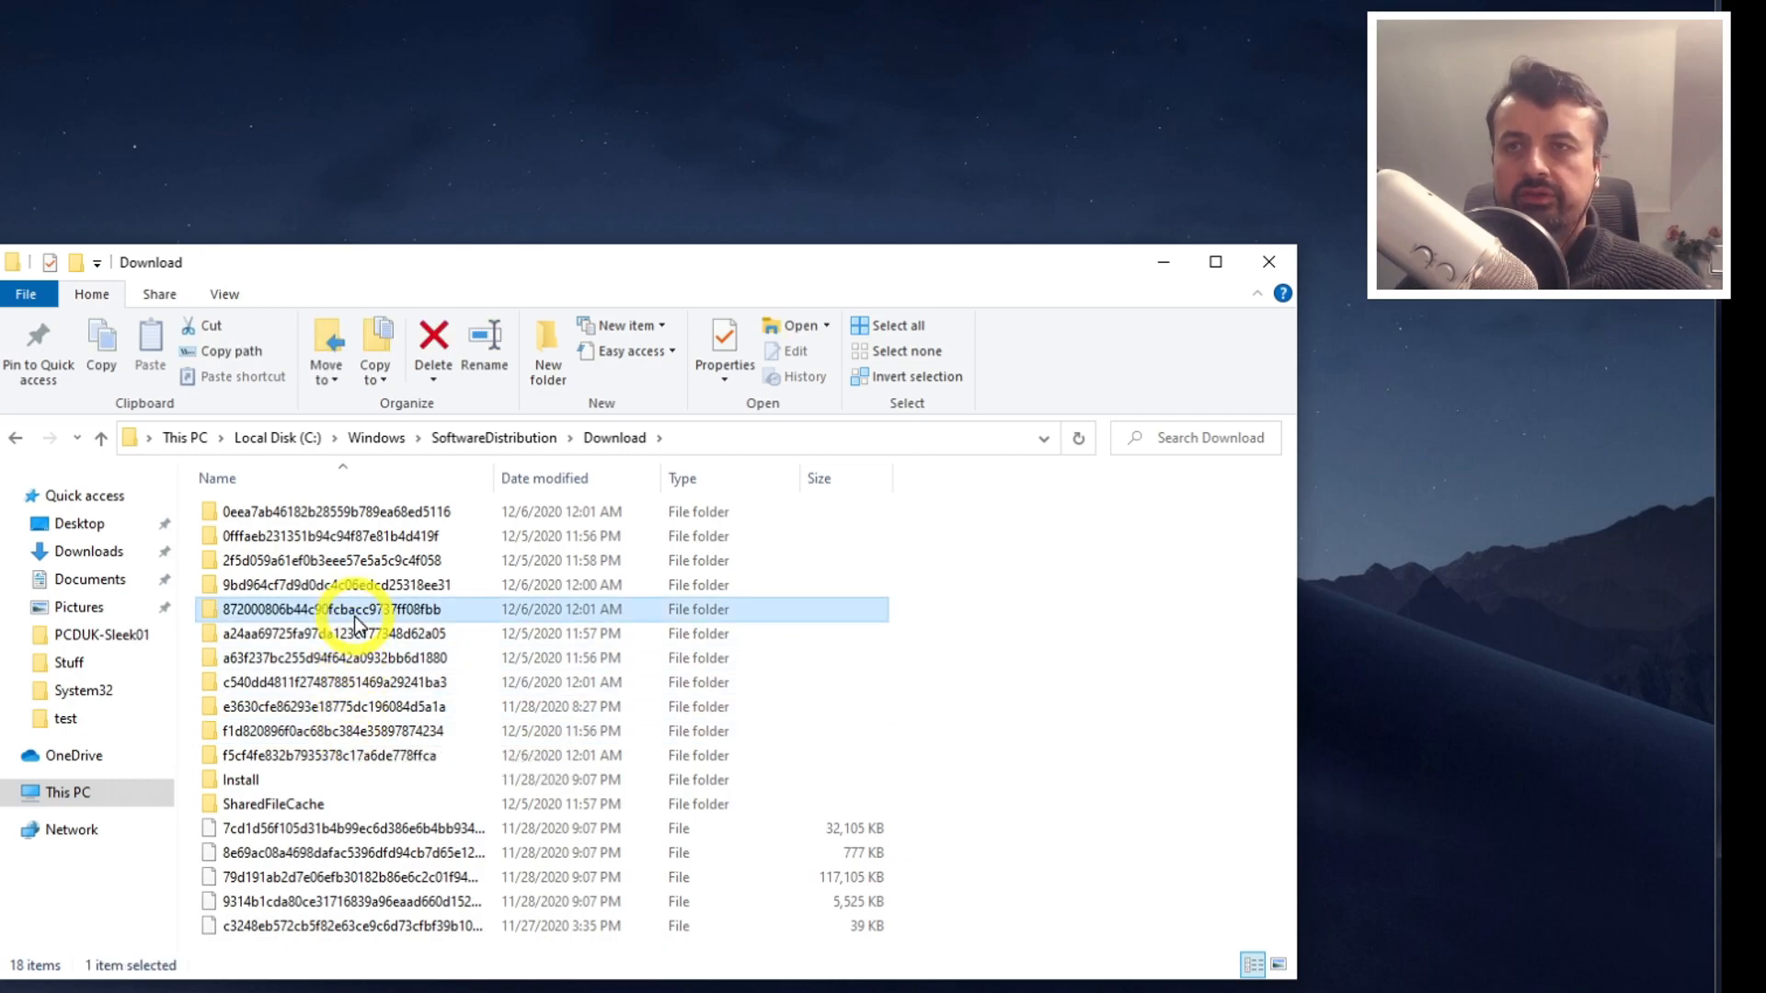
left_click(888, 324)
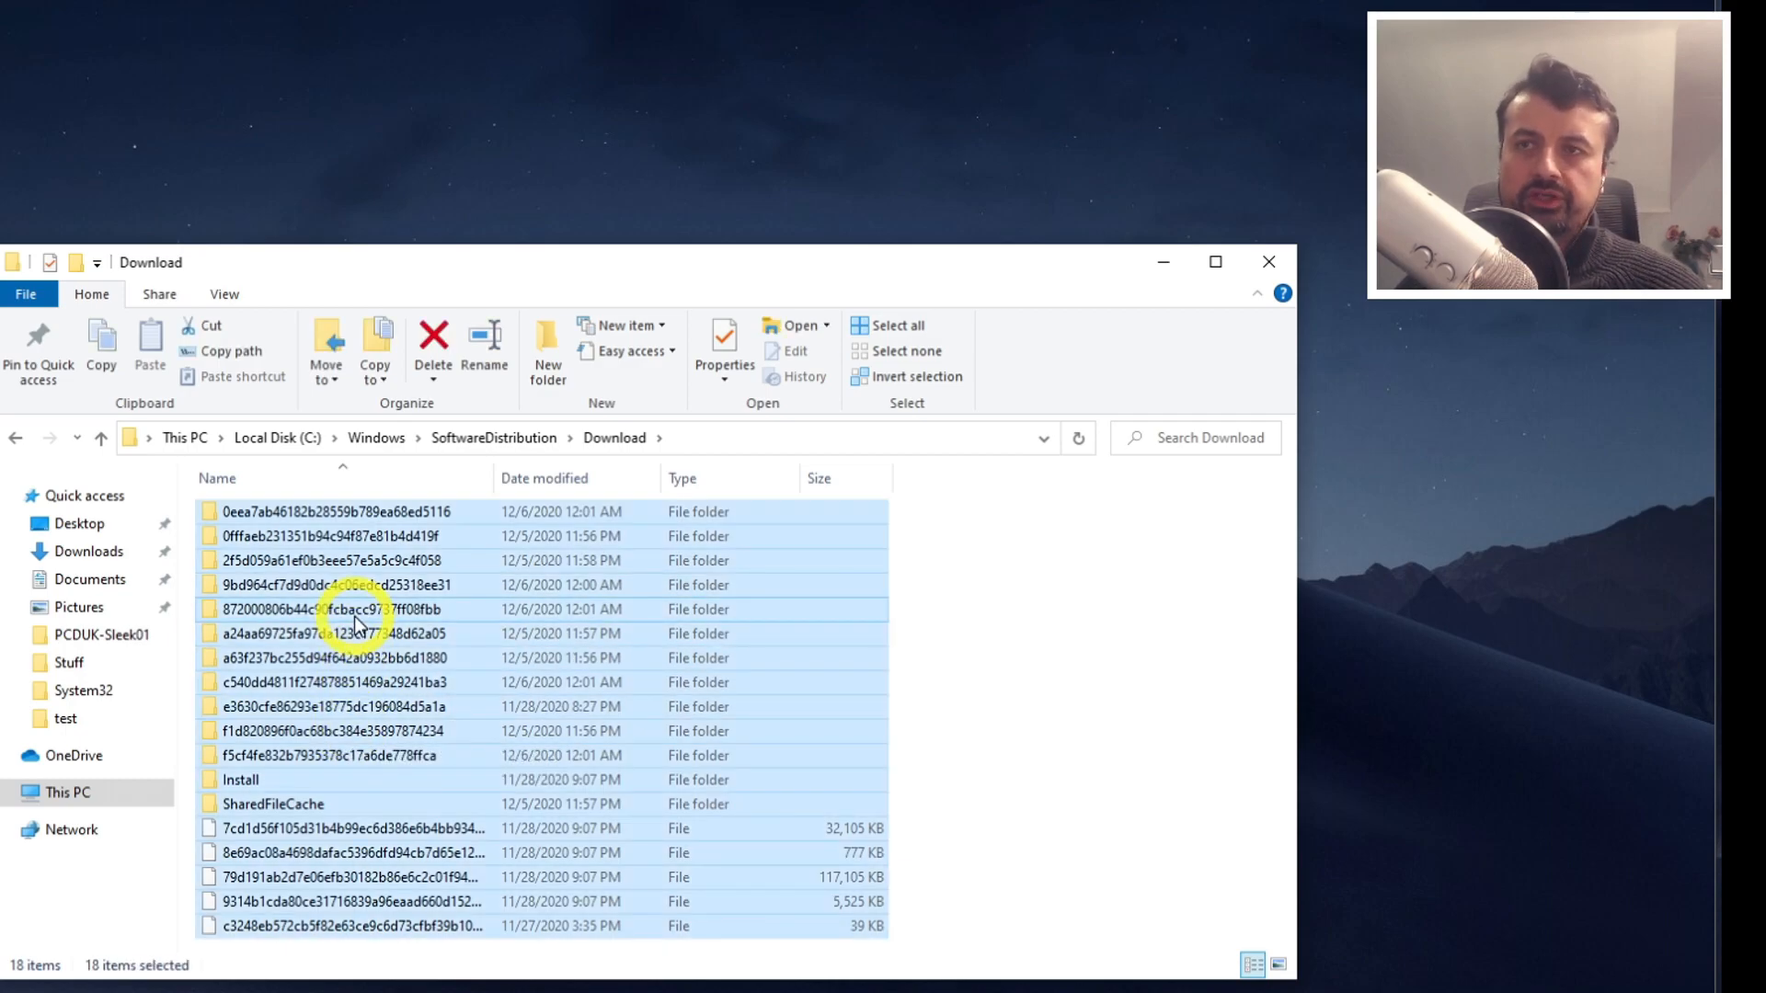
left_click(432, 339)
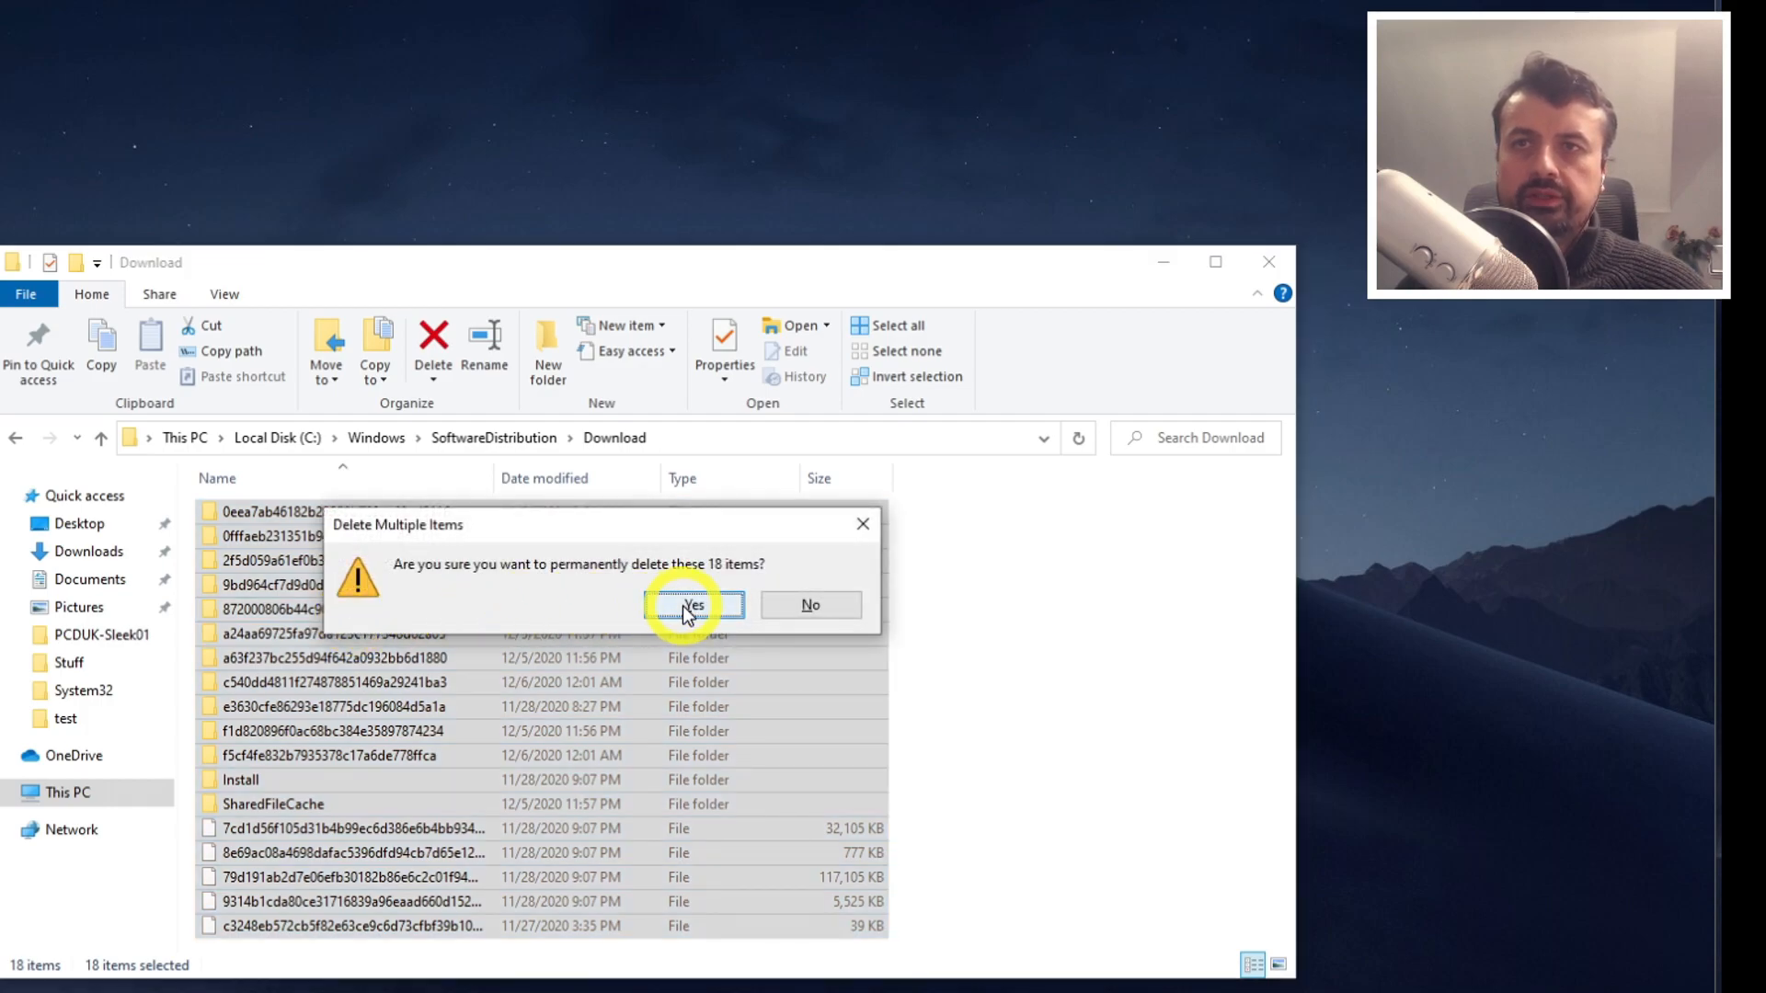
left_click(690, 606)
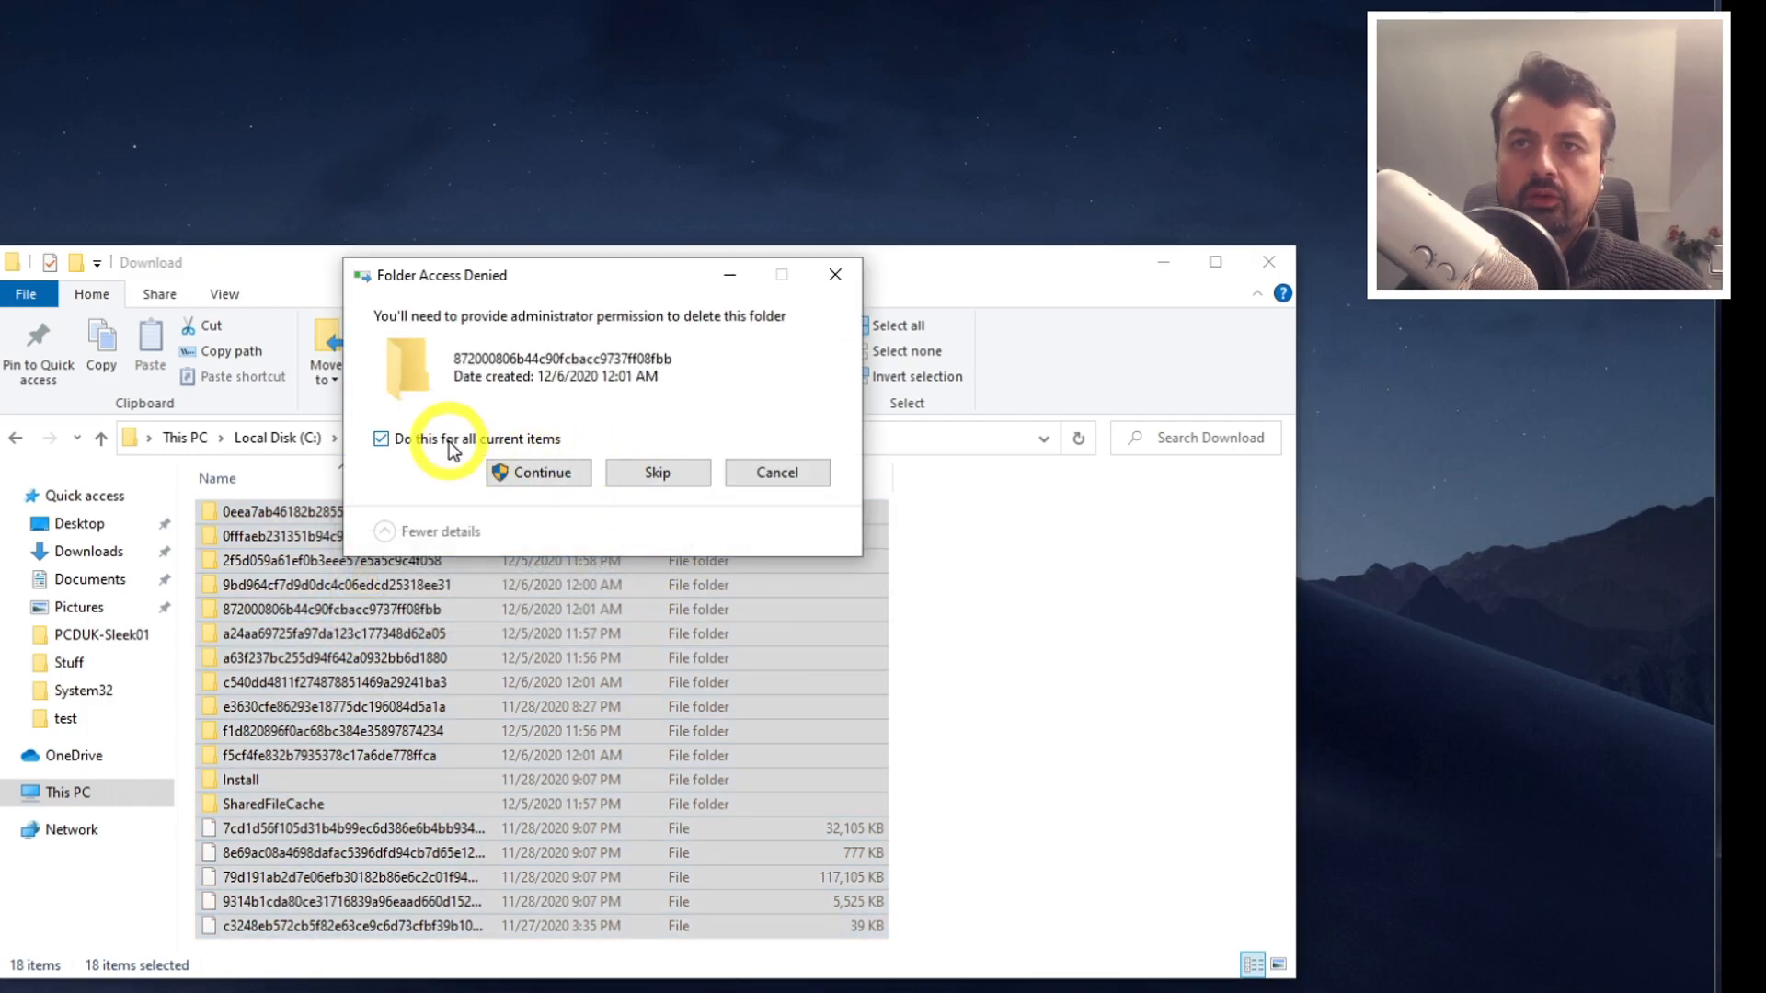
left_click(536, 473)
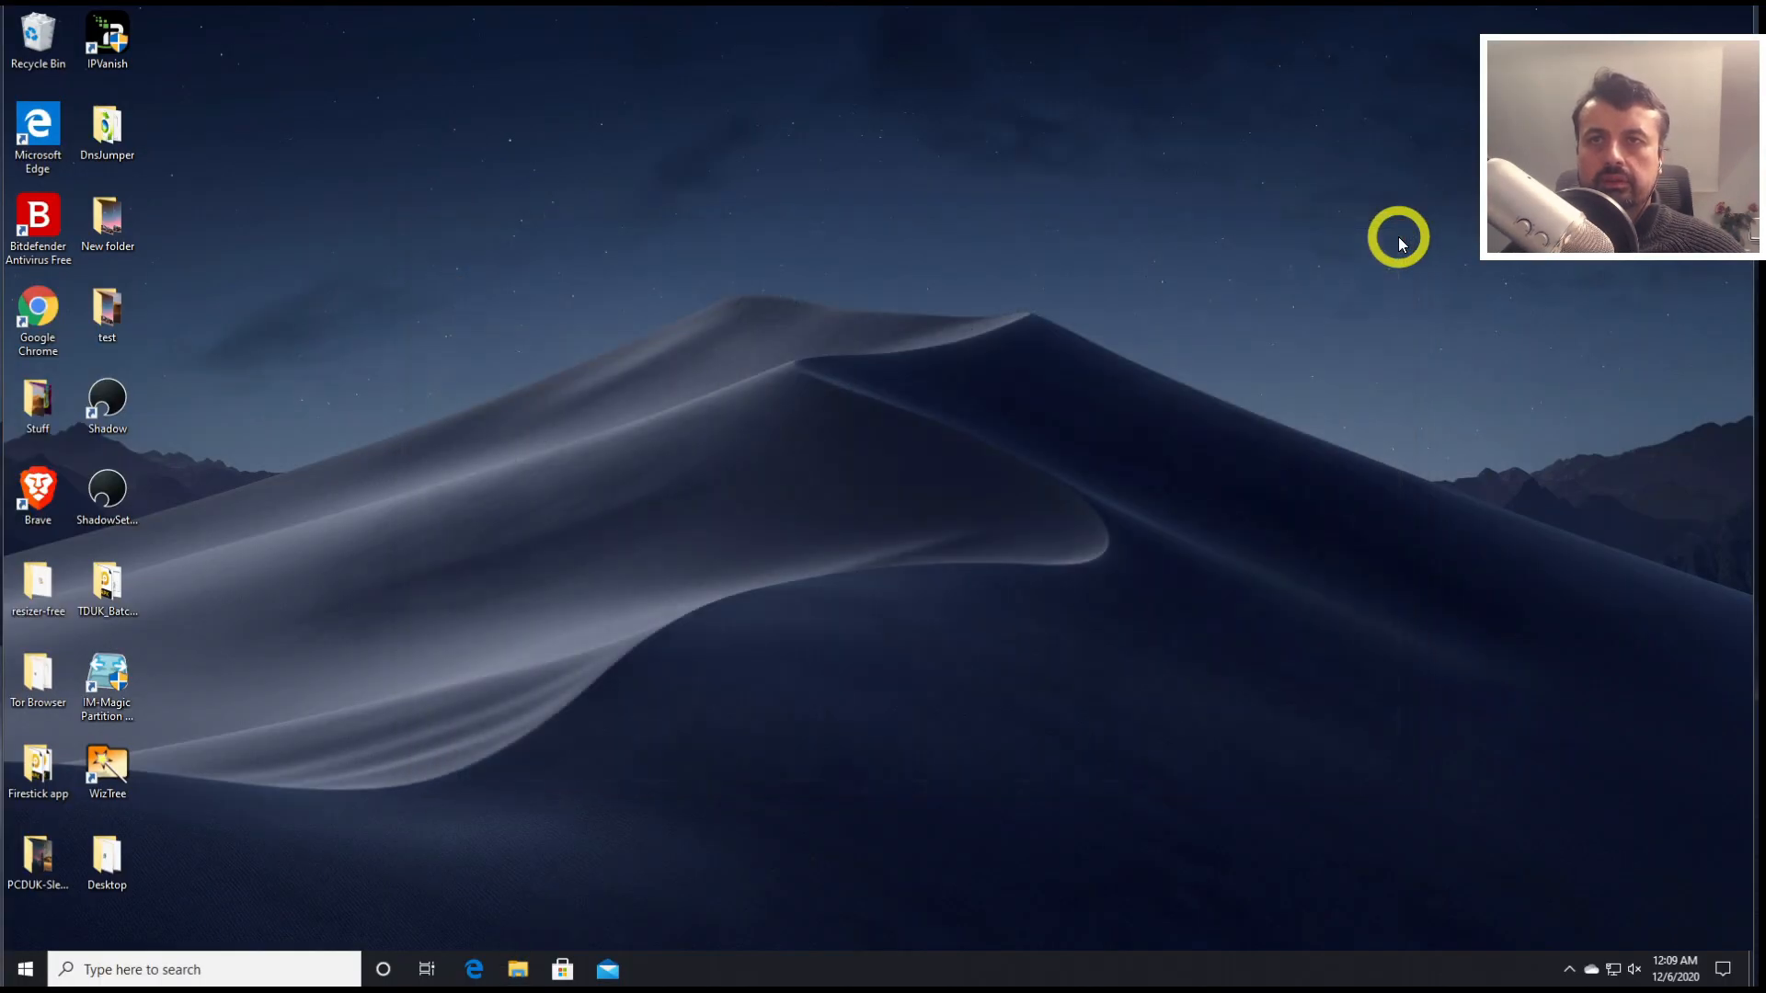
Run 'prefetch' to enter the Prefetch folder, granting permanent access
key("Win+r")
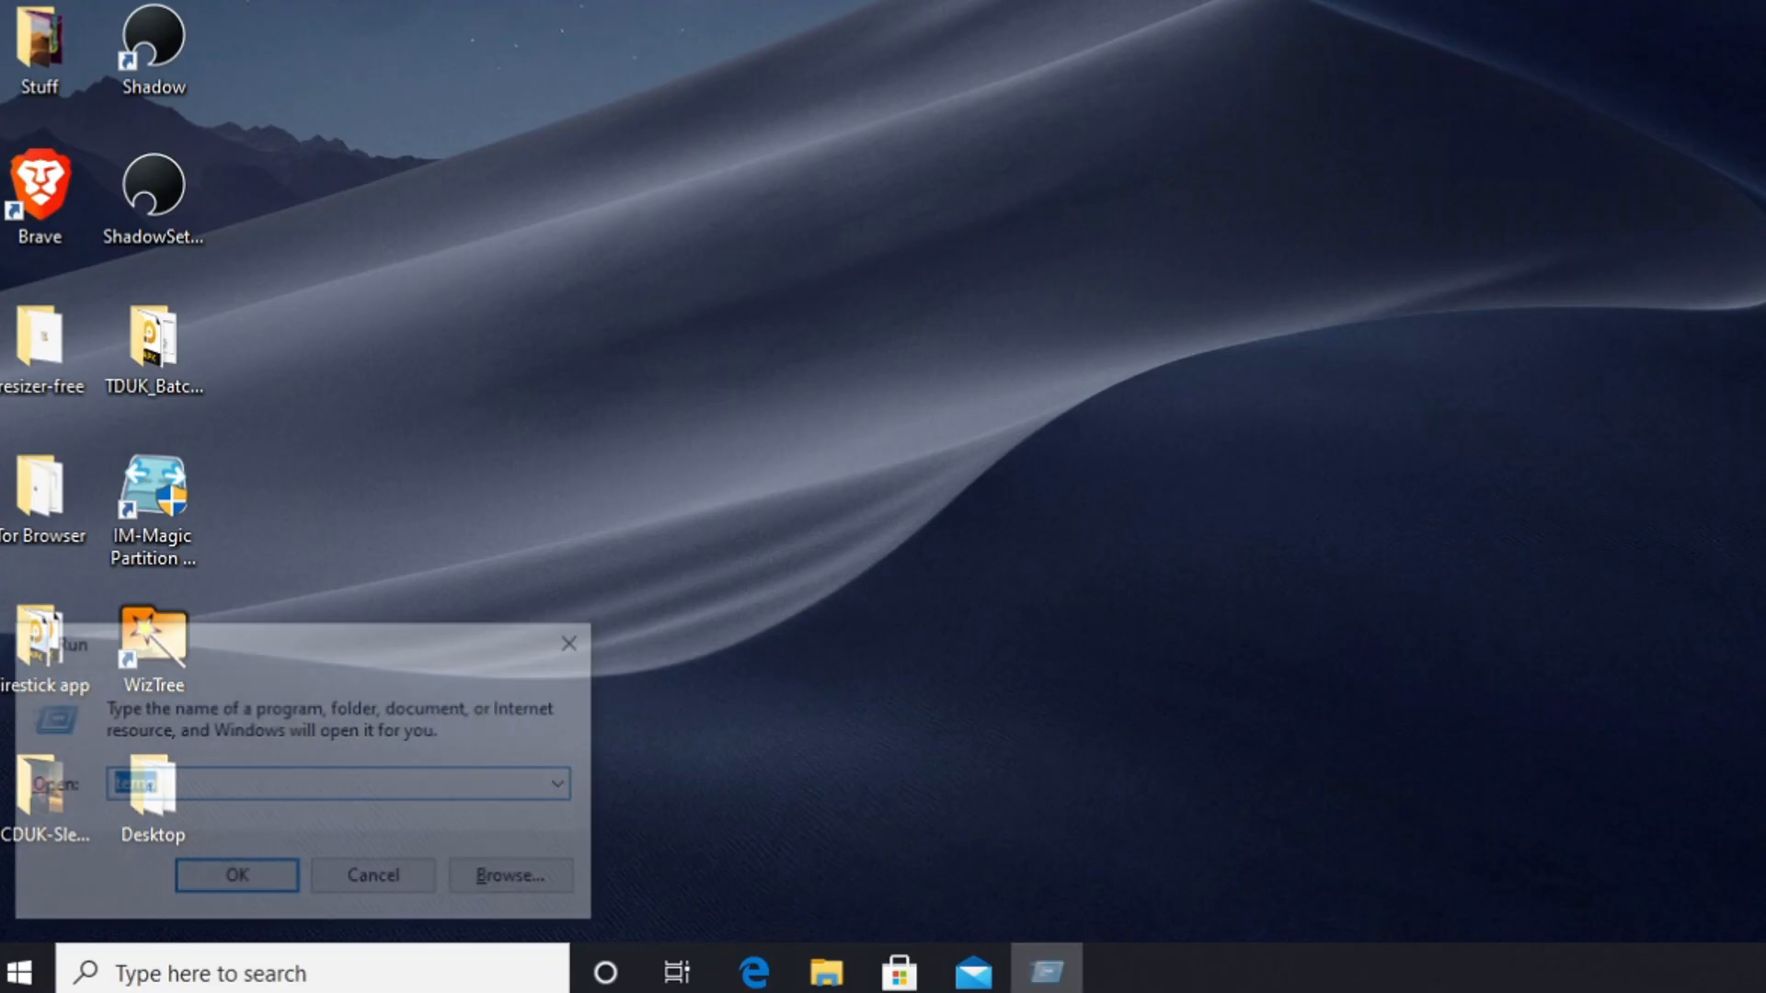
type("p")
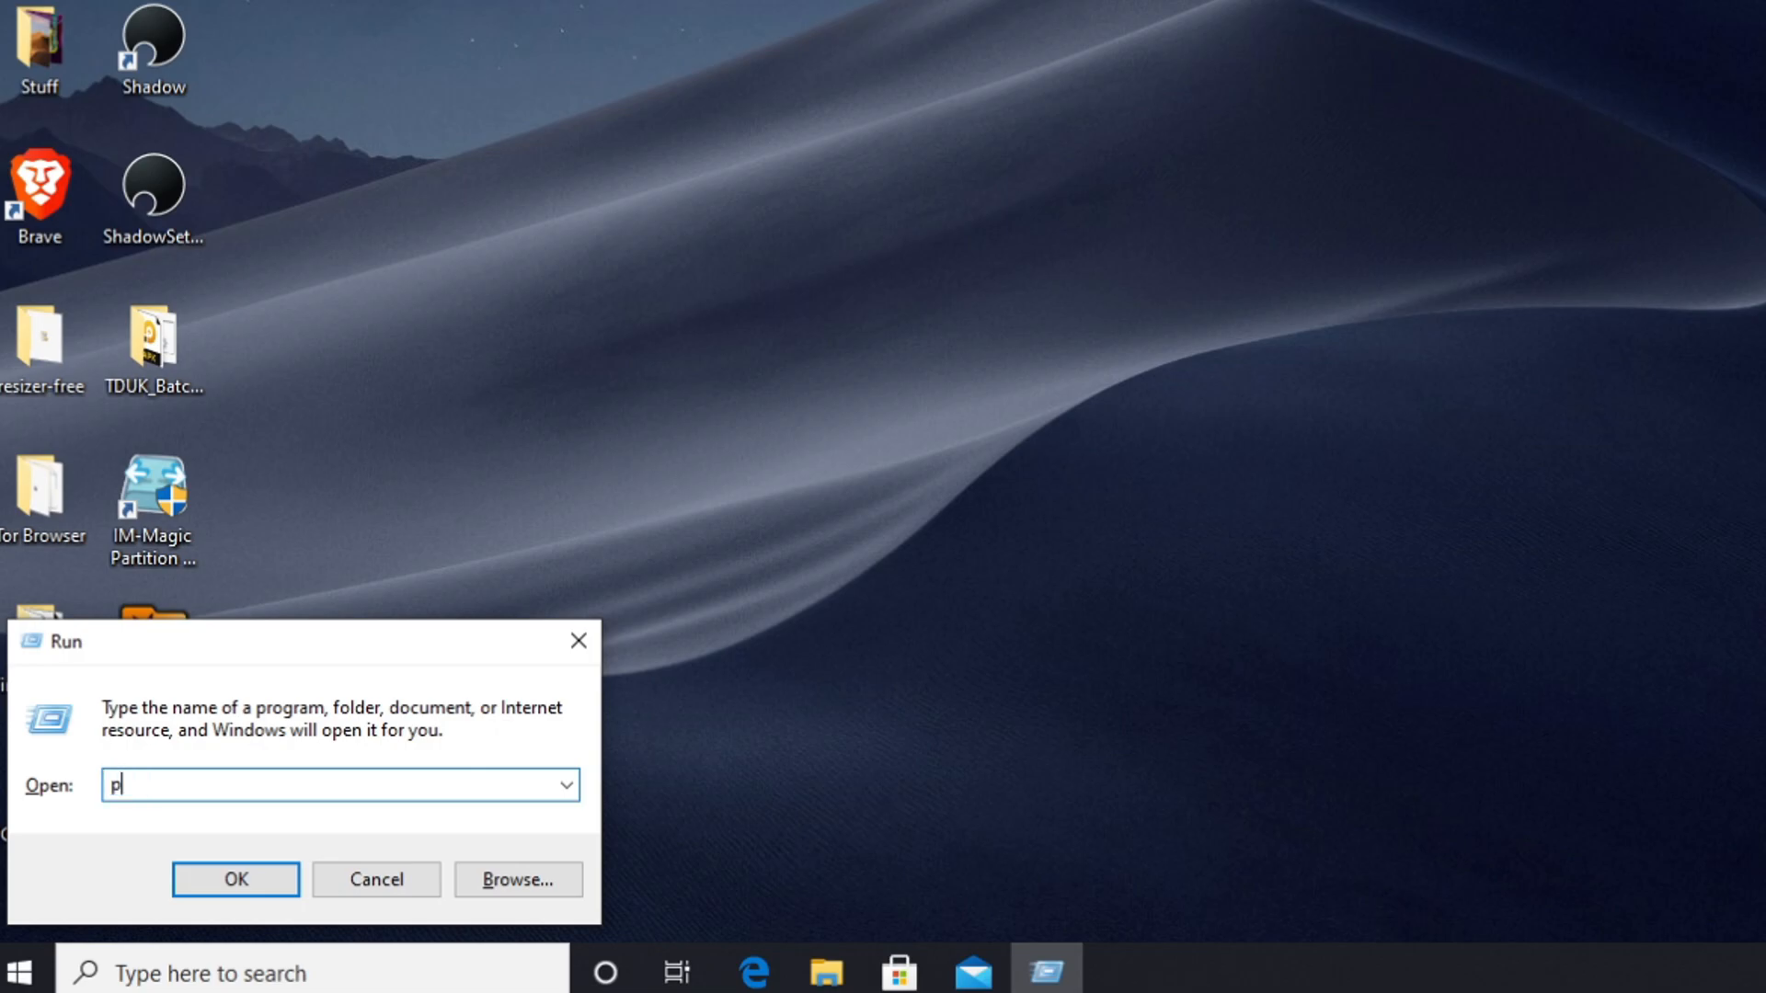
type("refet")
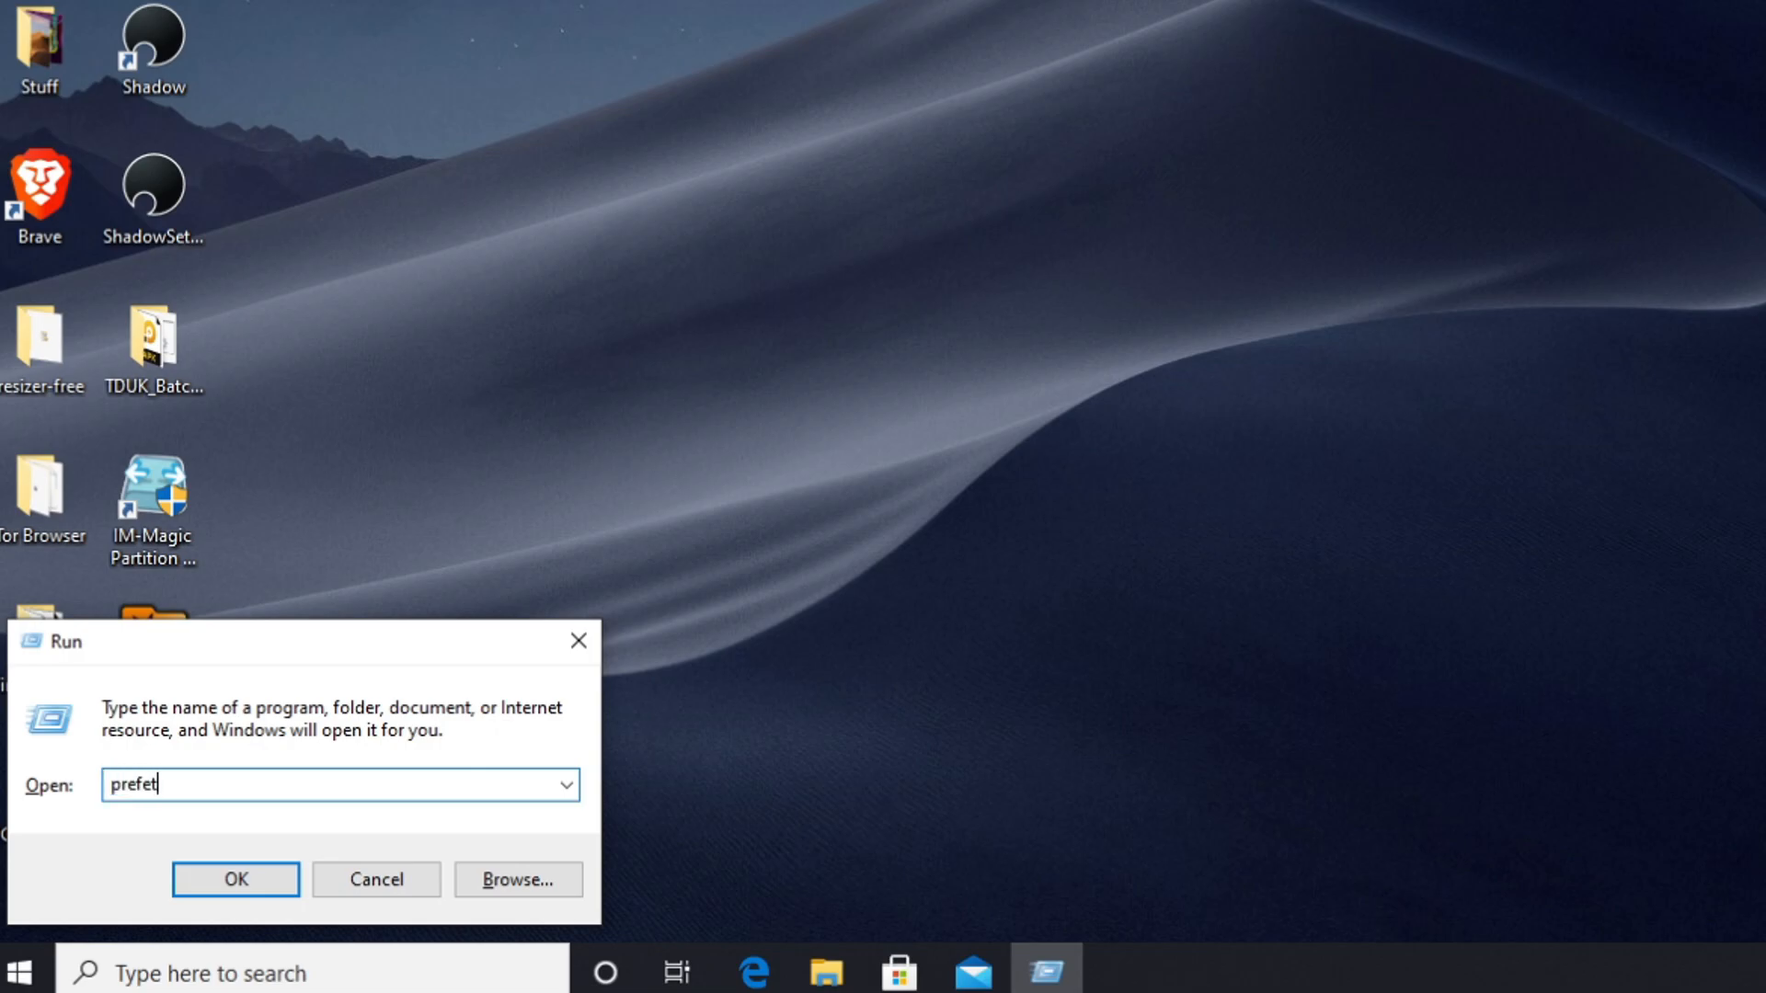
left_click(233, 879)
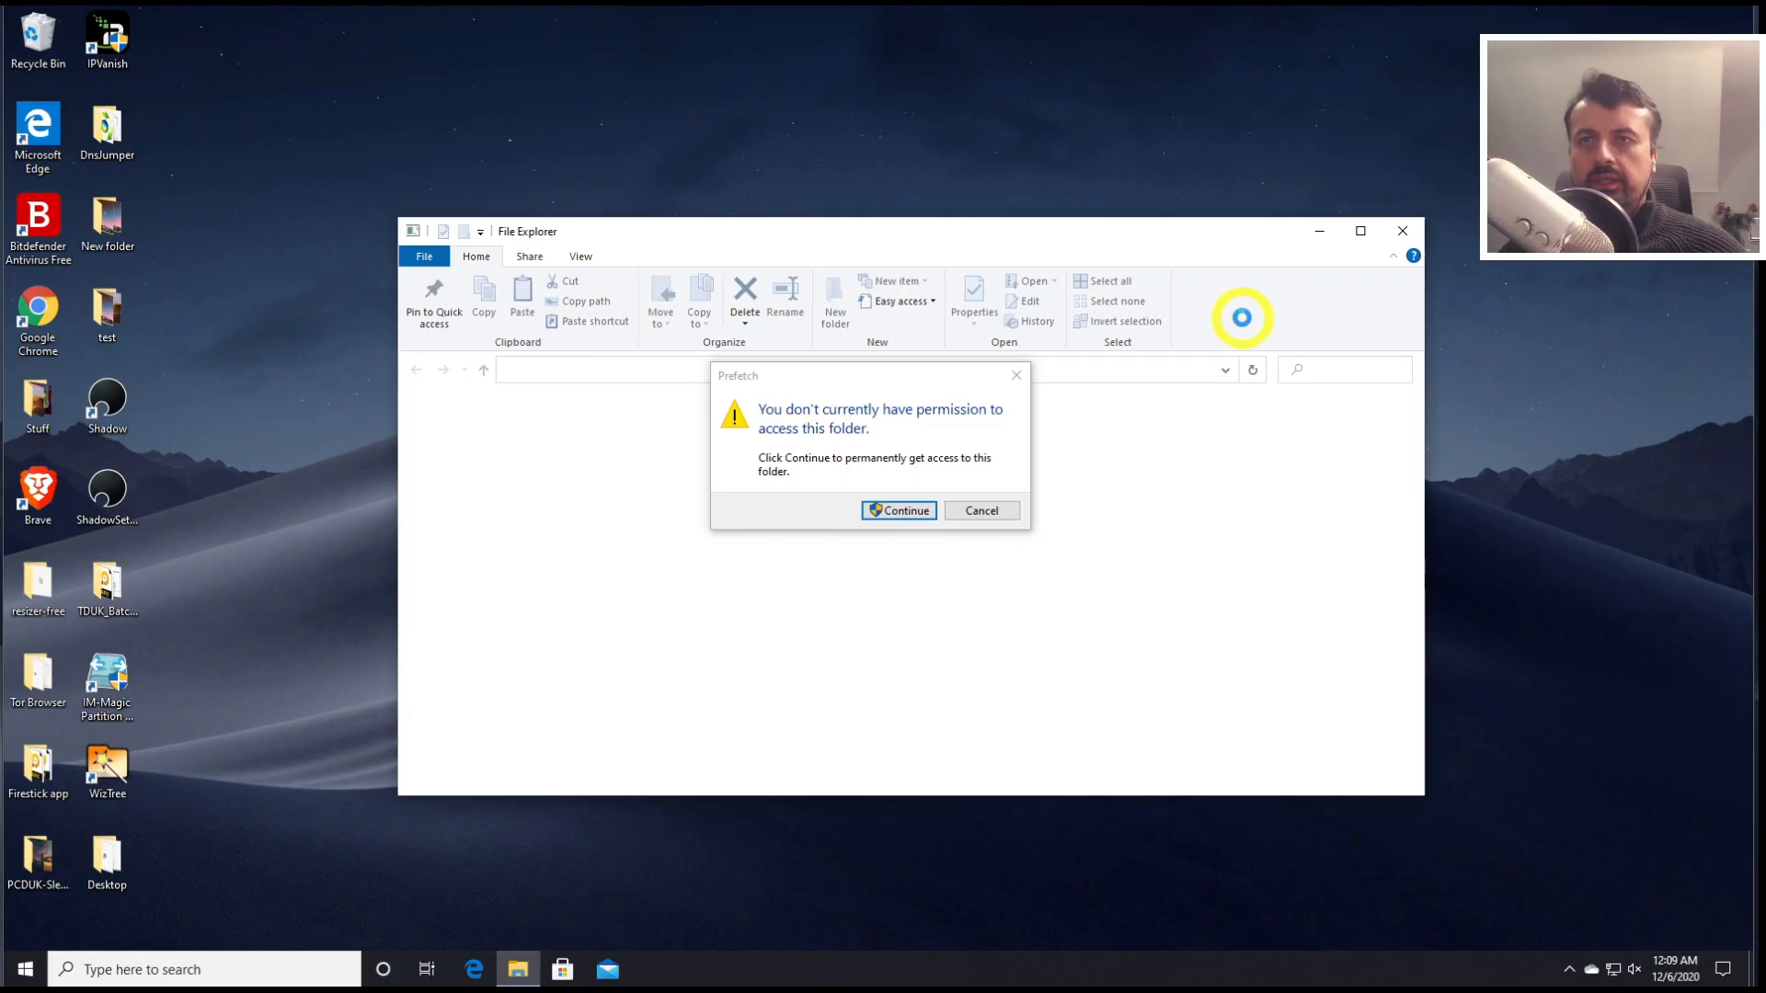
left_click(898, 510)
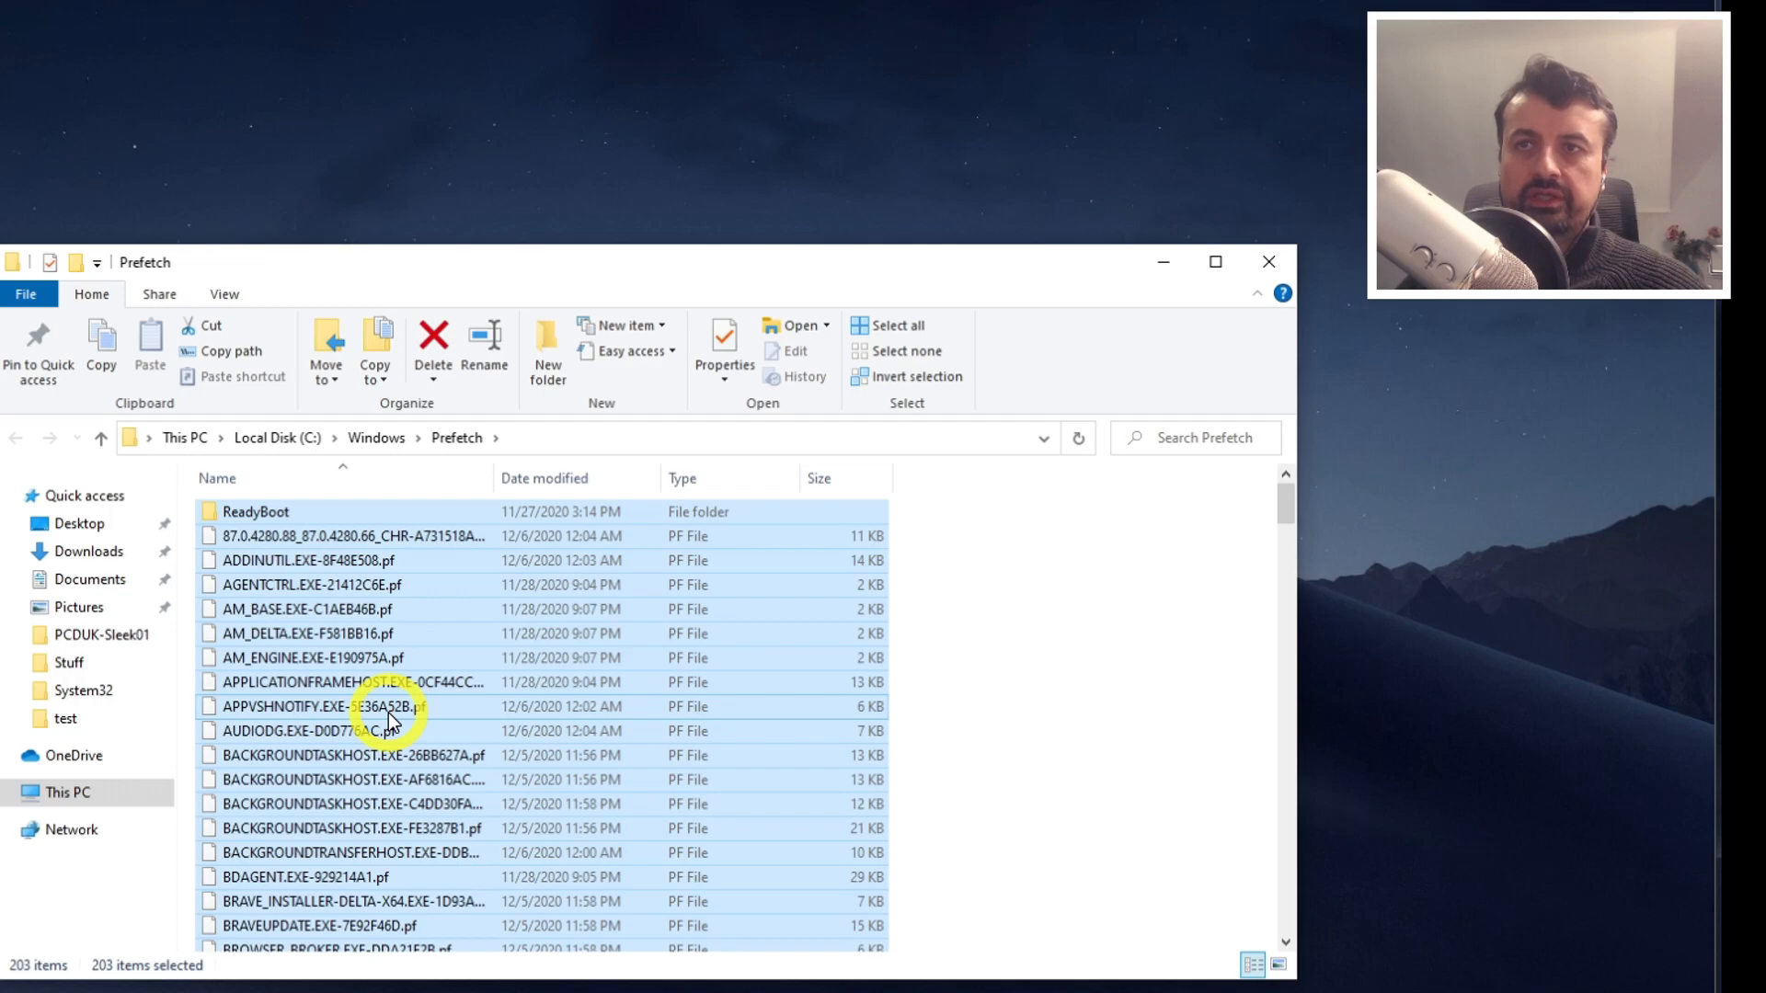
Permanently delete the 203 prefetch items, skipping the one file still in use
left_click(433, 350)
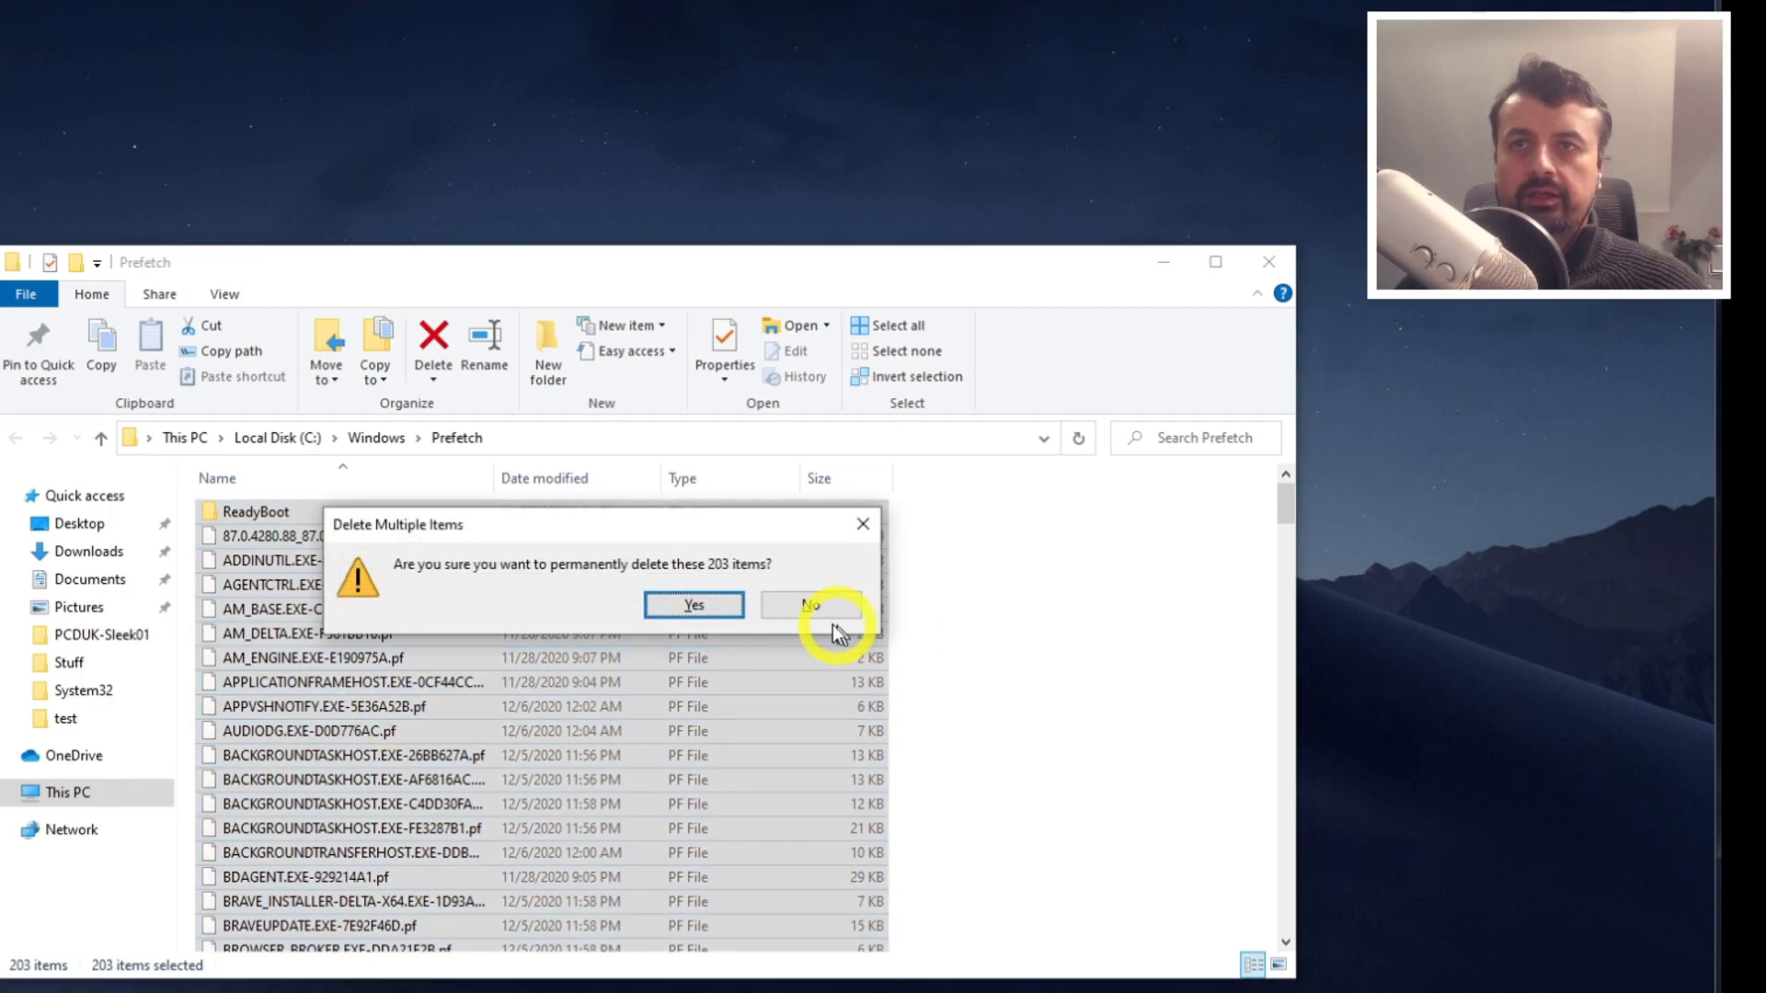
left_click(694, 605)
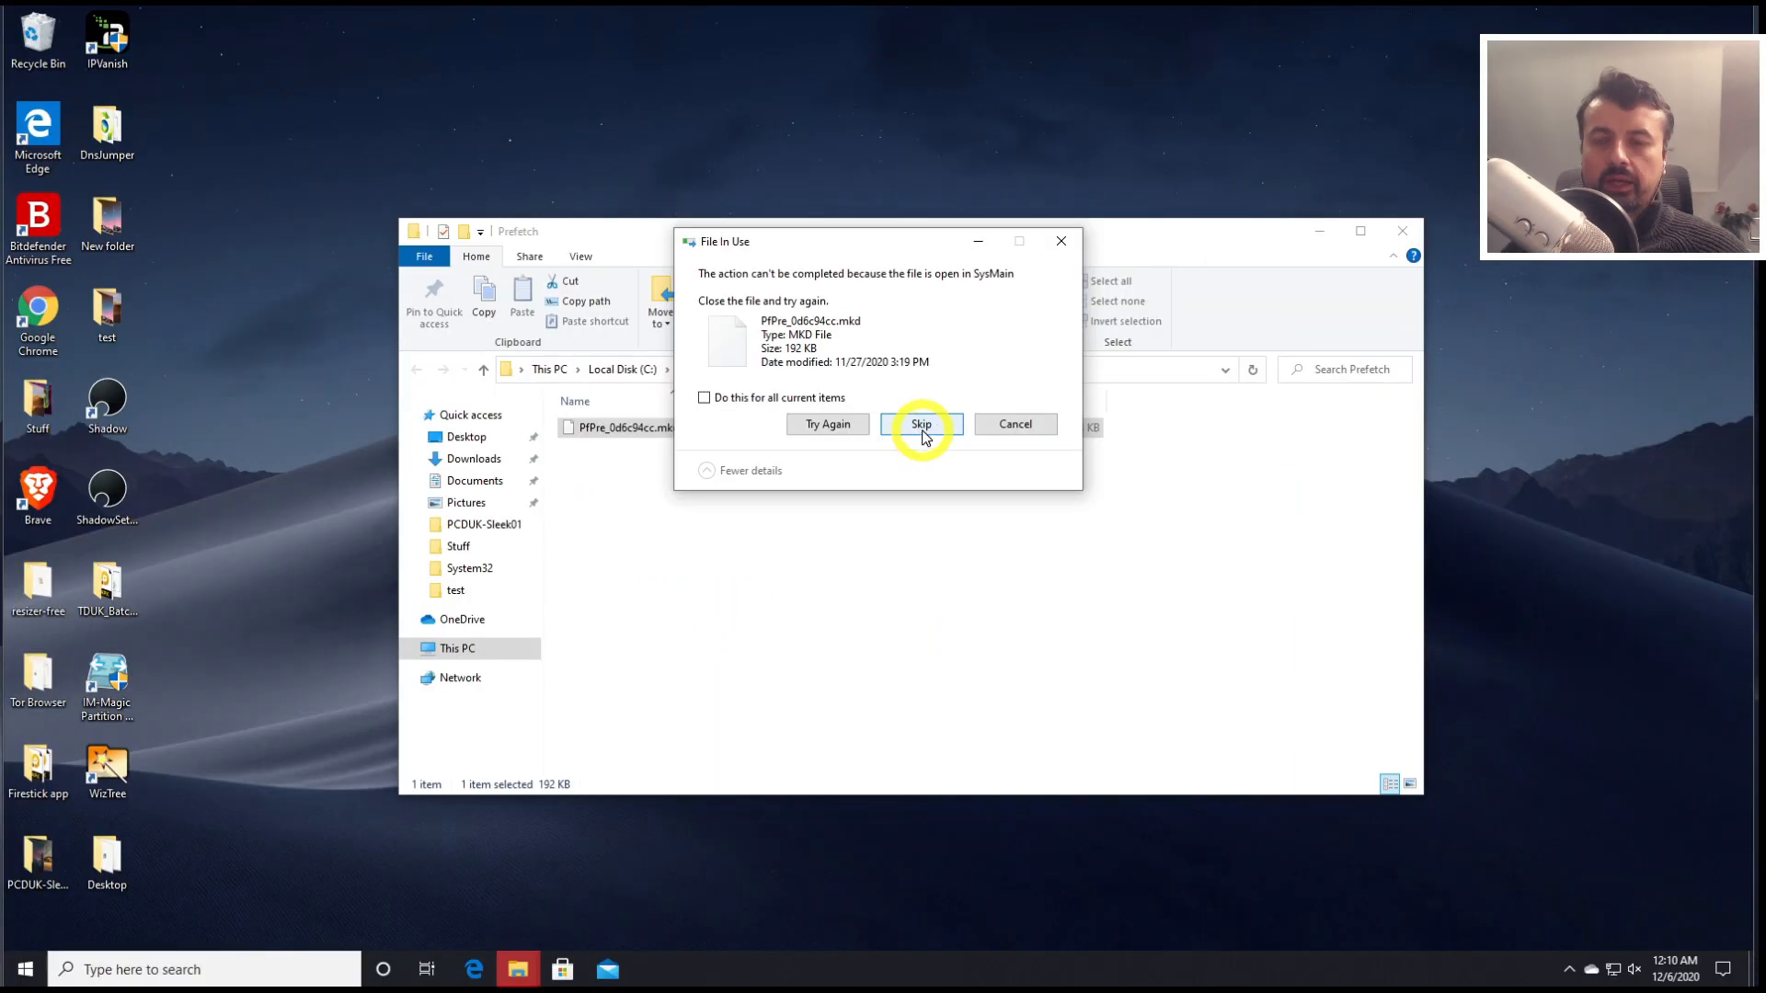
left_click(922, 425)
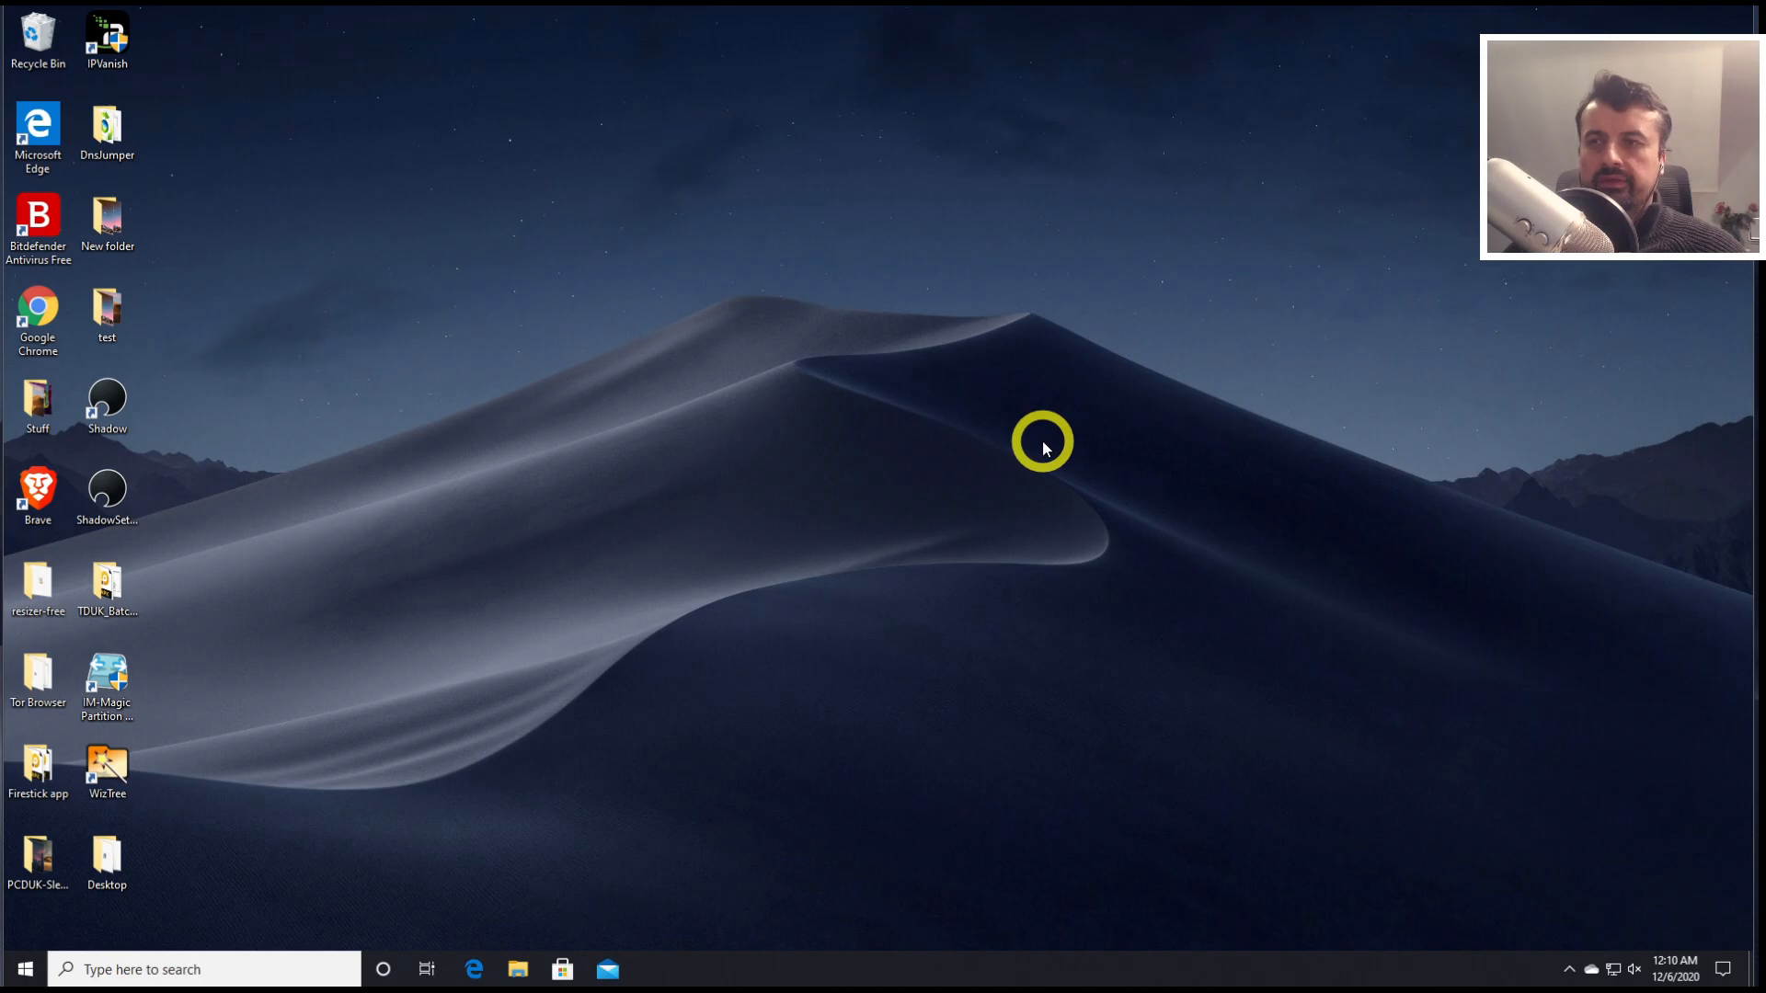
Launch Disk Cleanup for drive C: from Start and review the Files to delete list
left_click(22, 969)
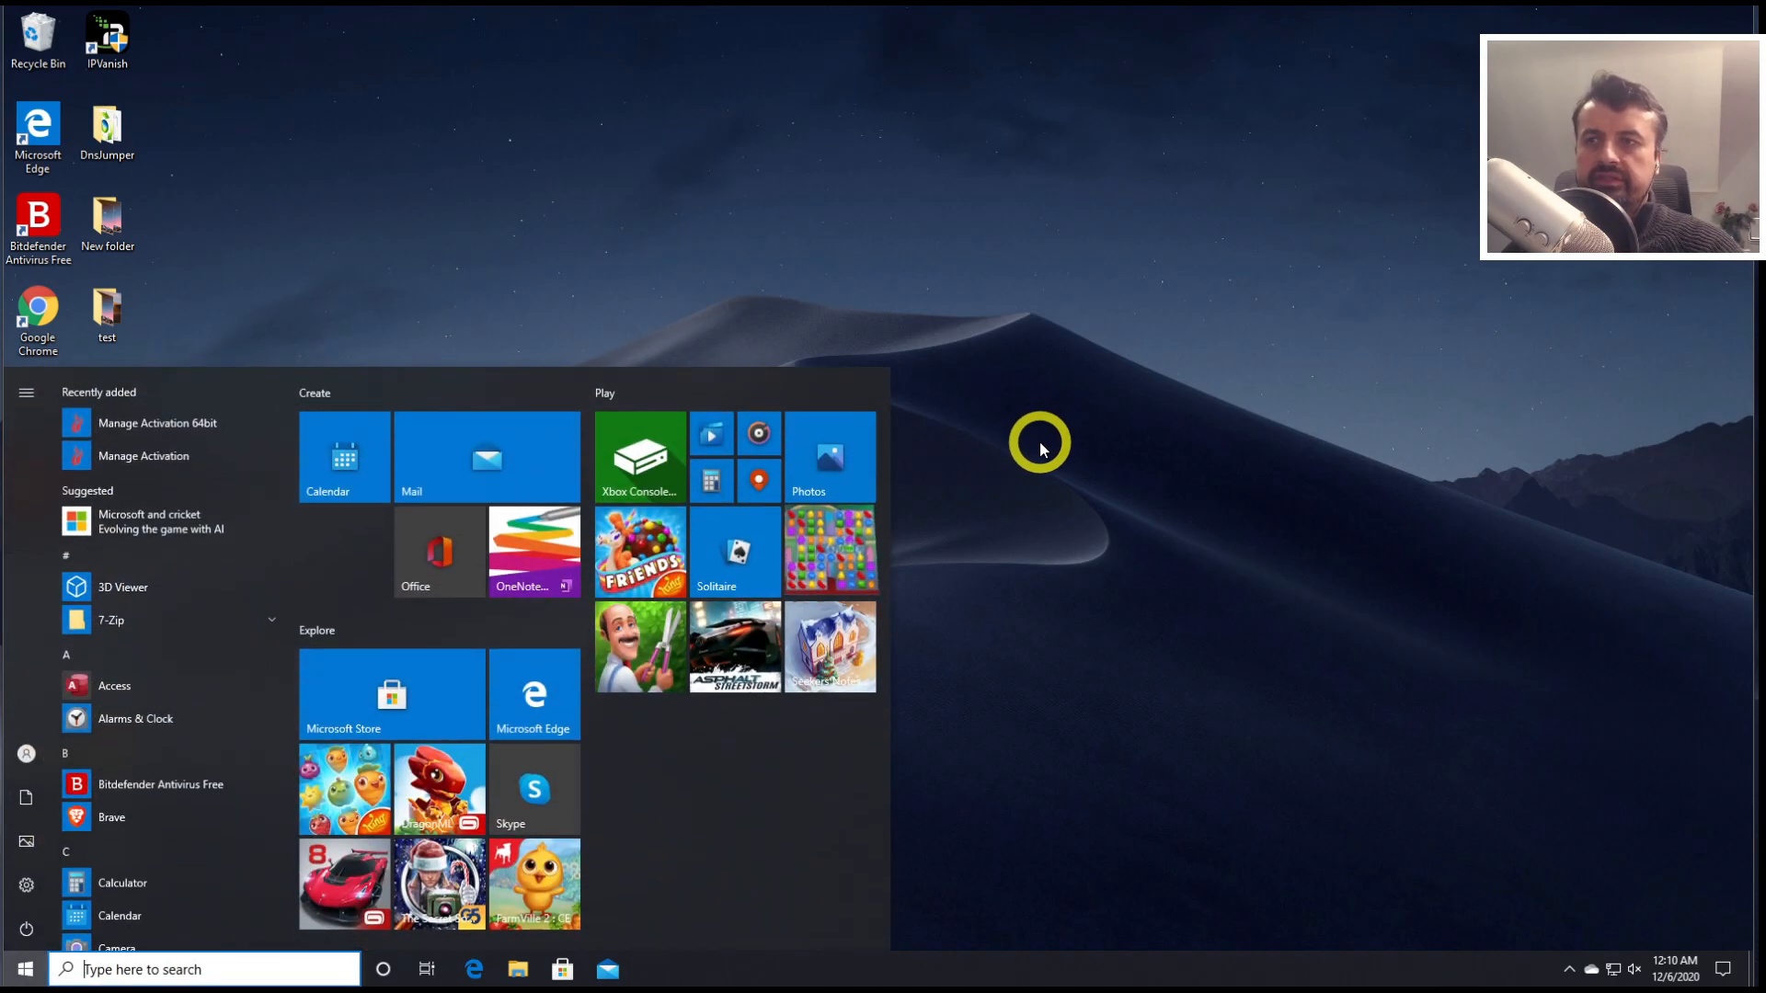
left_click(22, 969)
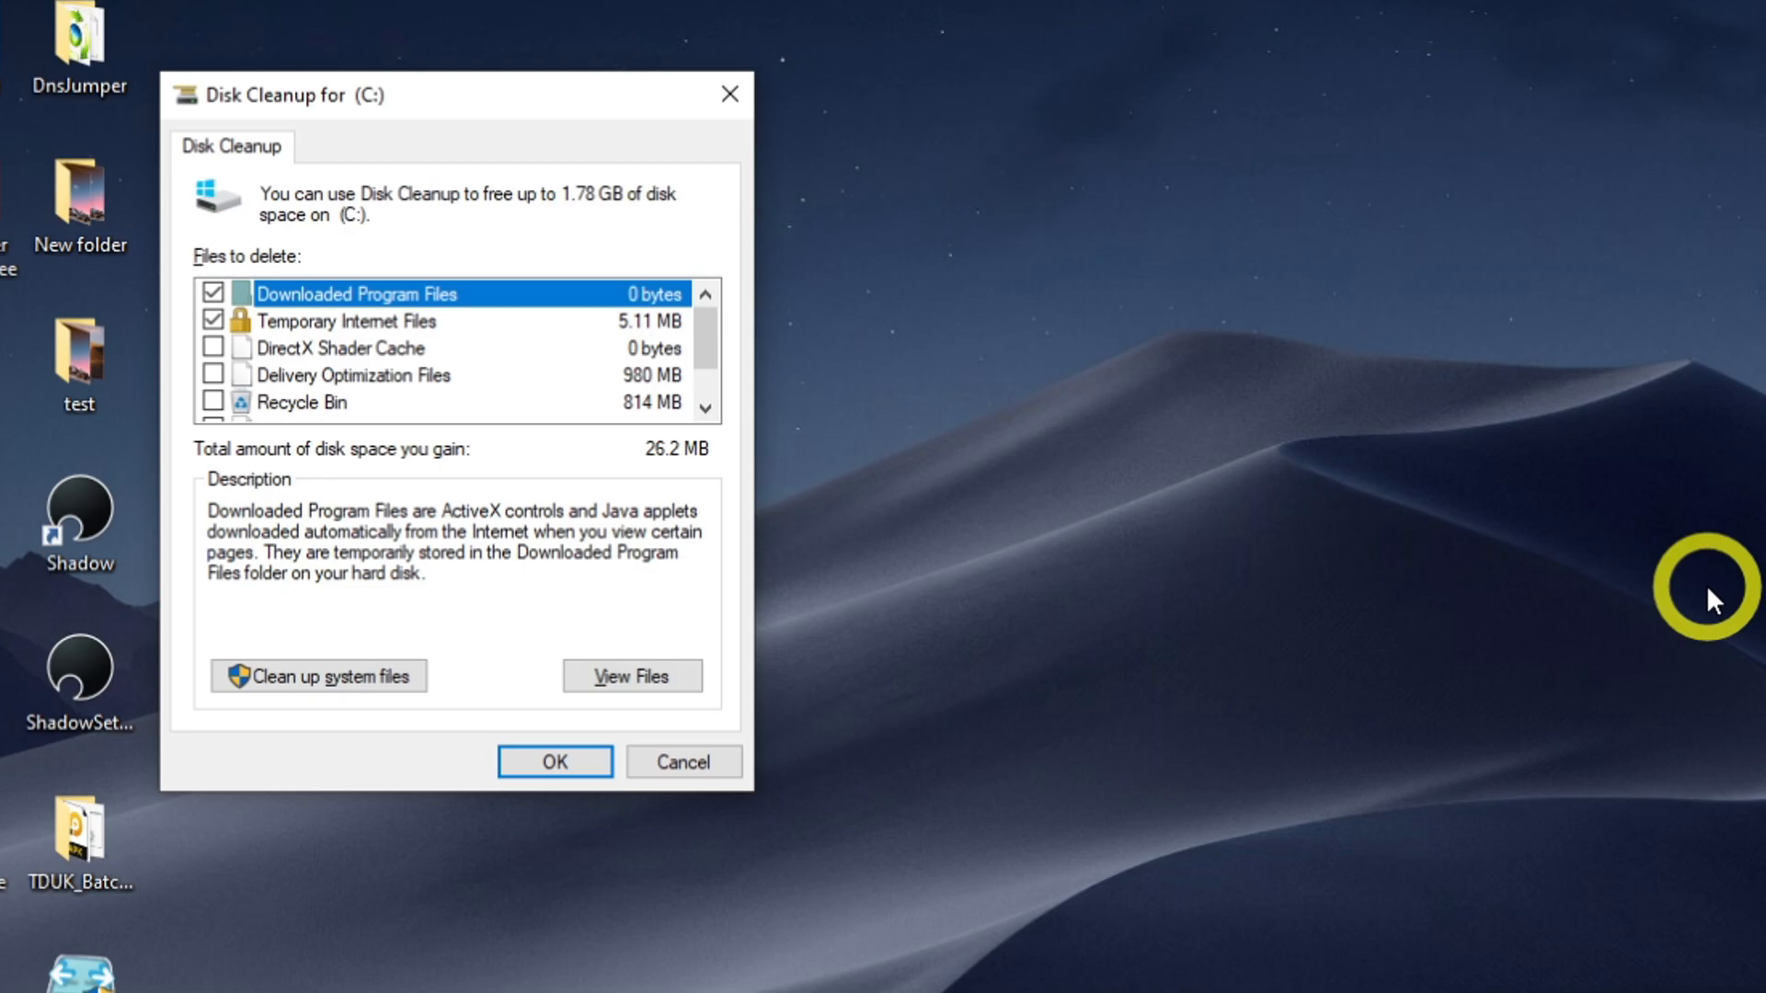
mouse_move(453, 121)
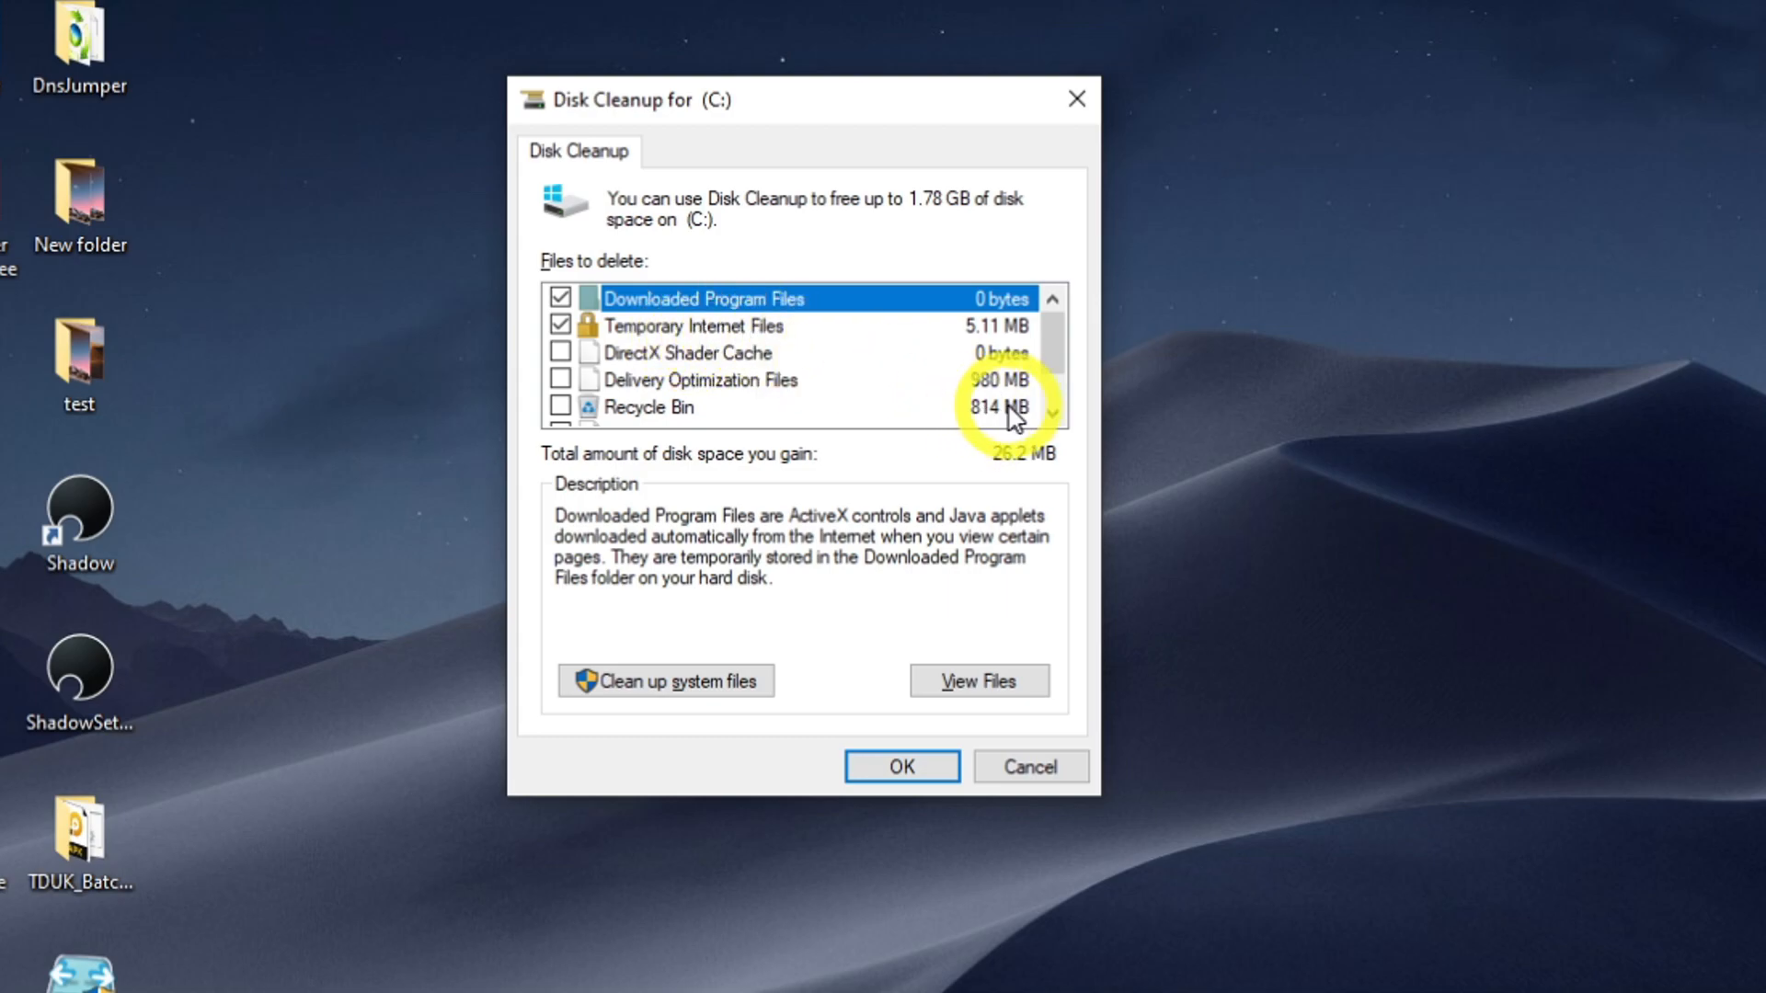
scroll("down", 3)
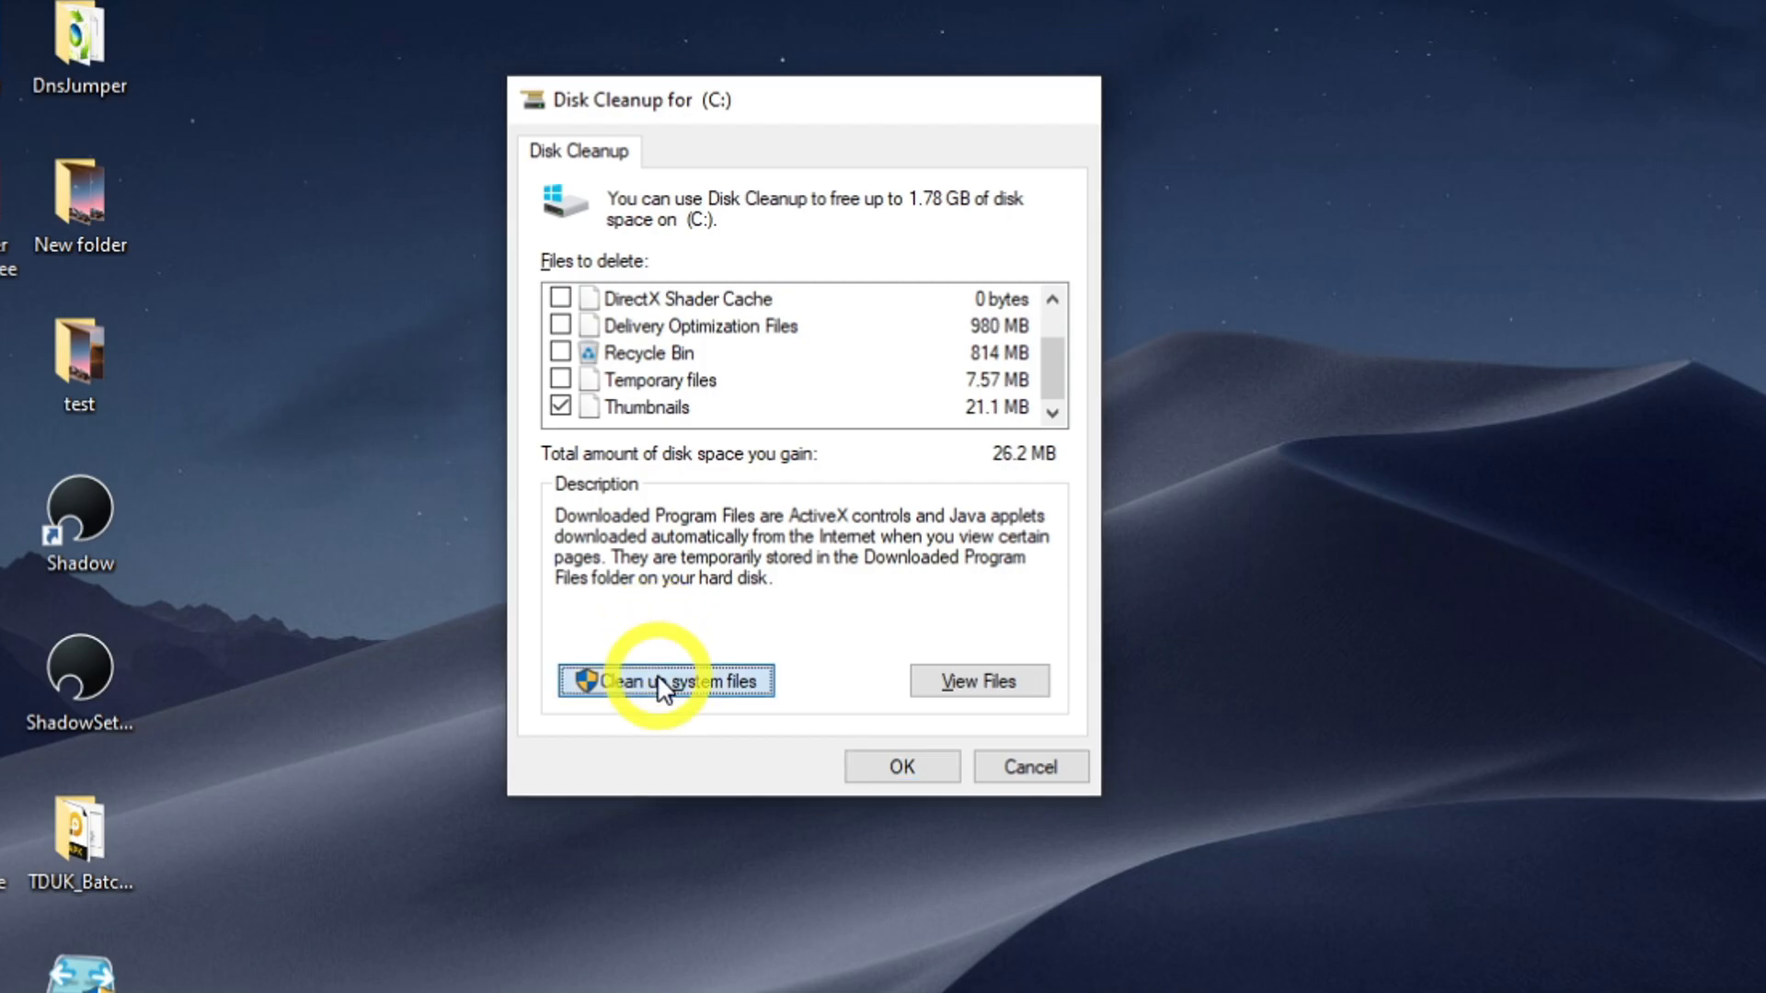
Rescan with system files and tick Previous Windows installation(s), Recycle Bin and one more category
left_click(666, 681)
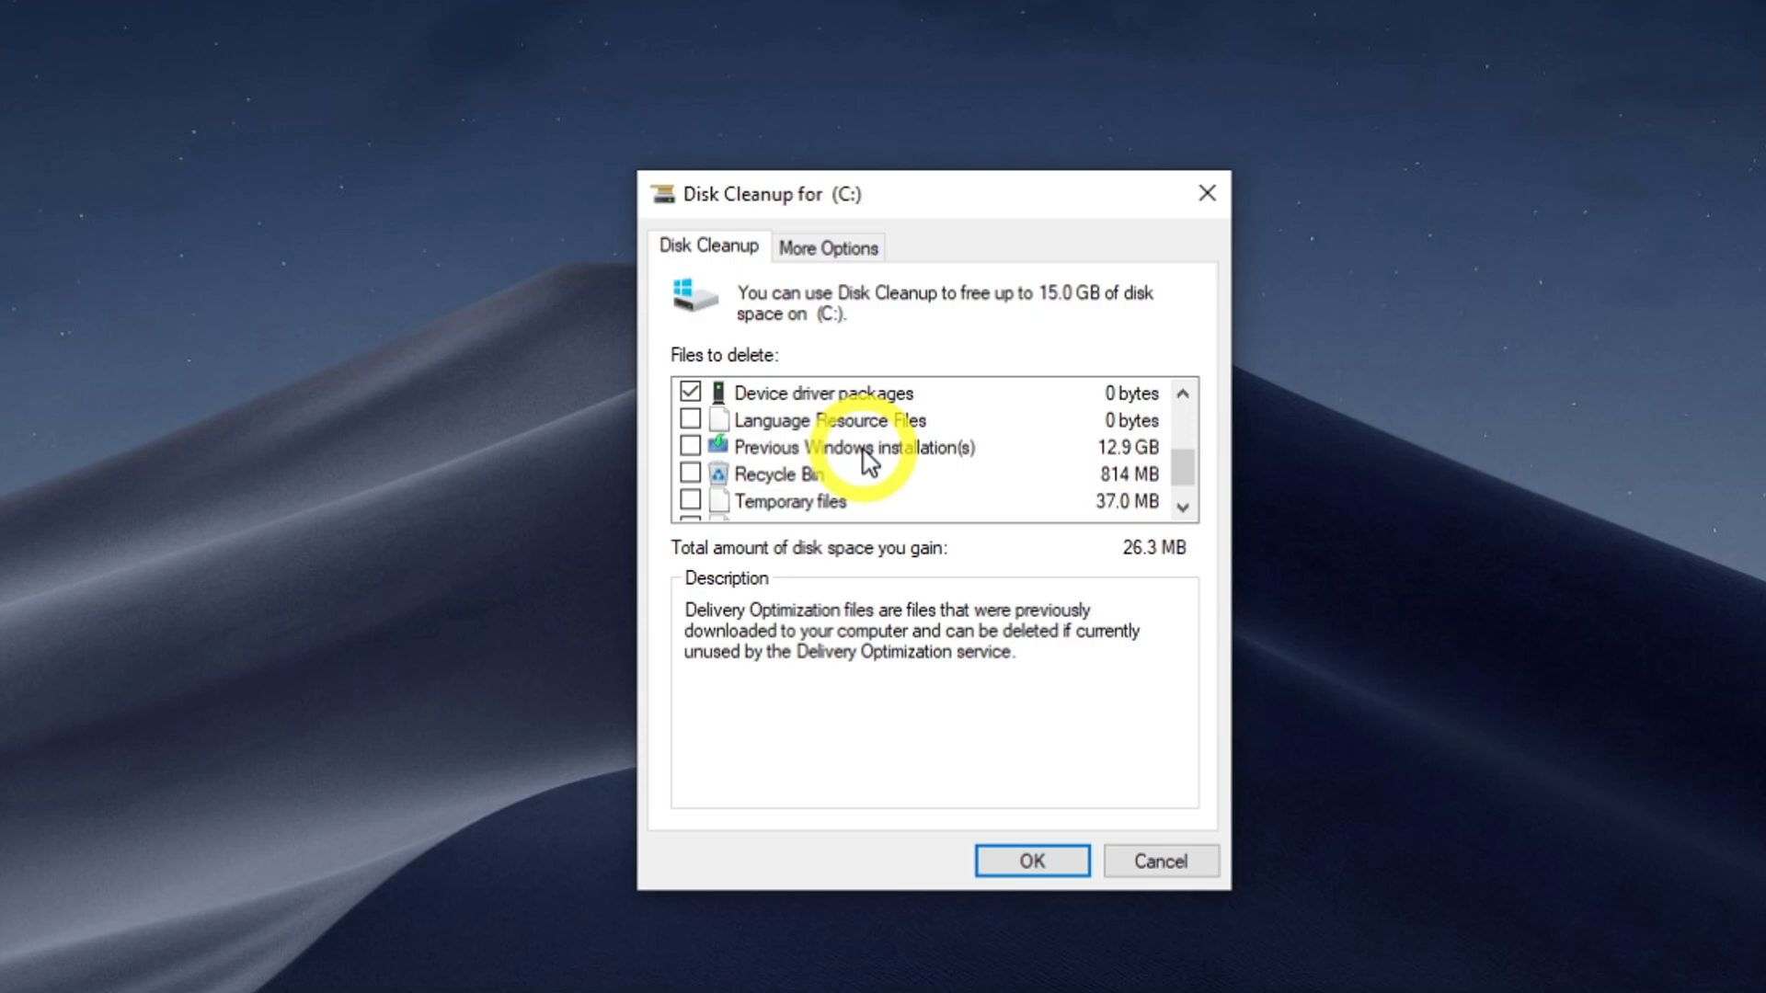
left_click(690, 447)
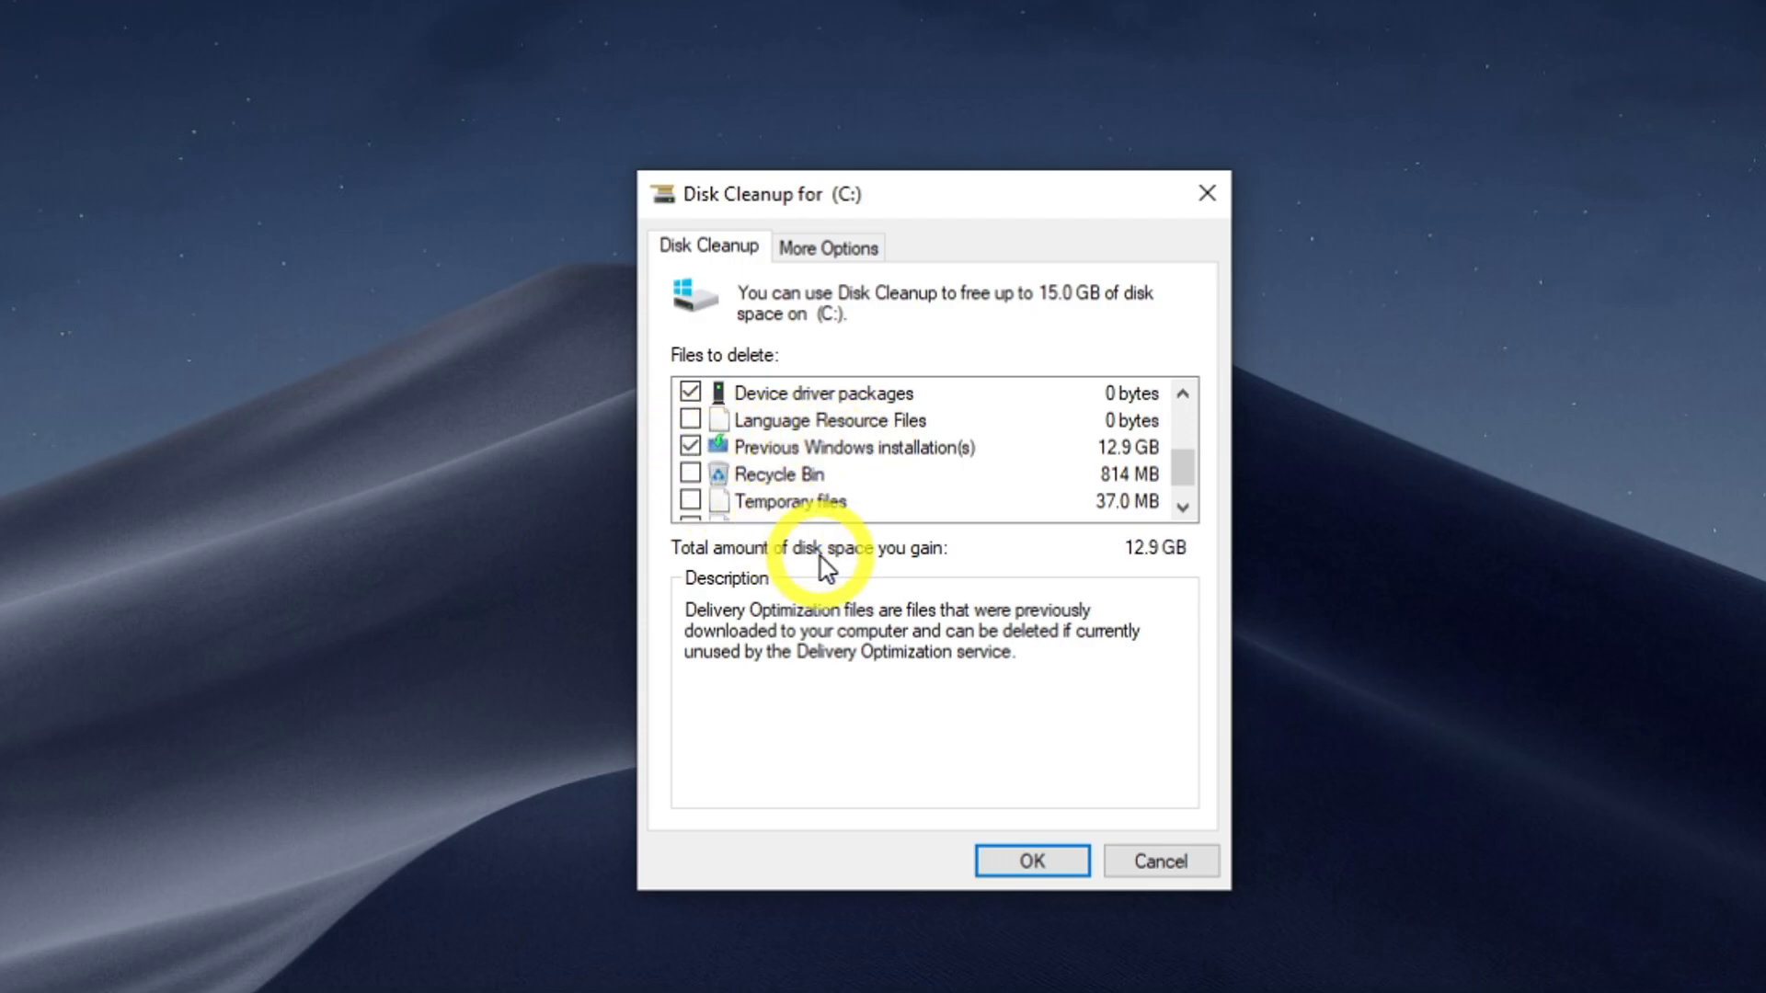
left_click(690, 473)
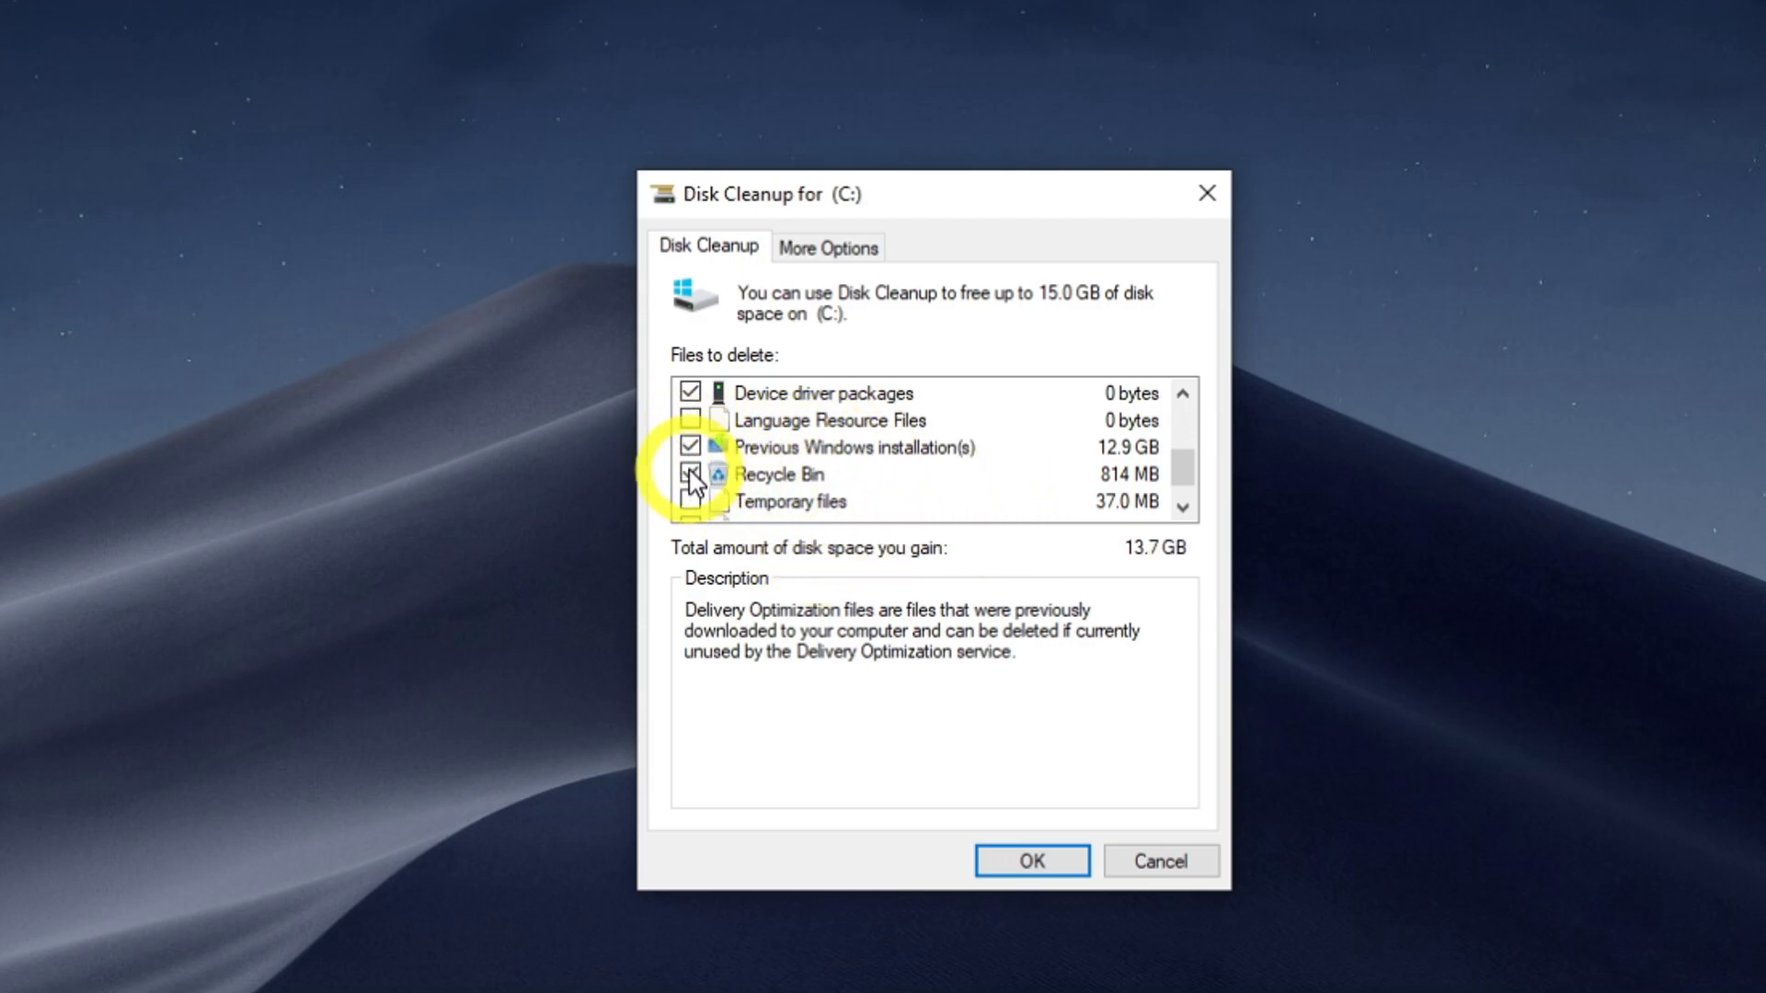
left_click(691, 500)
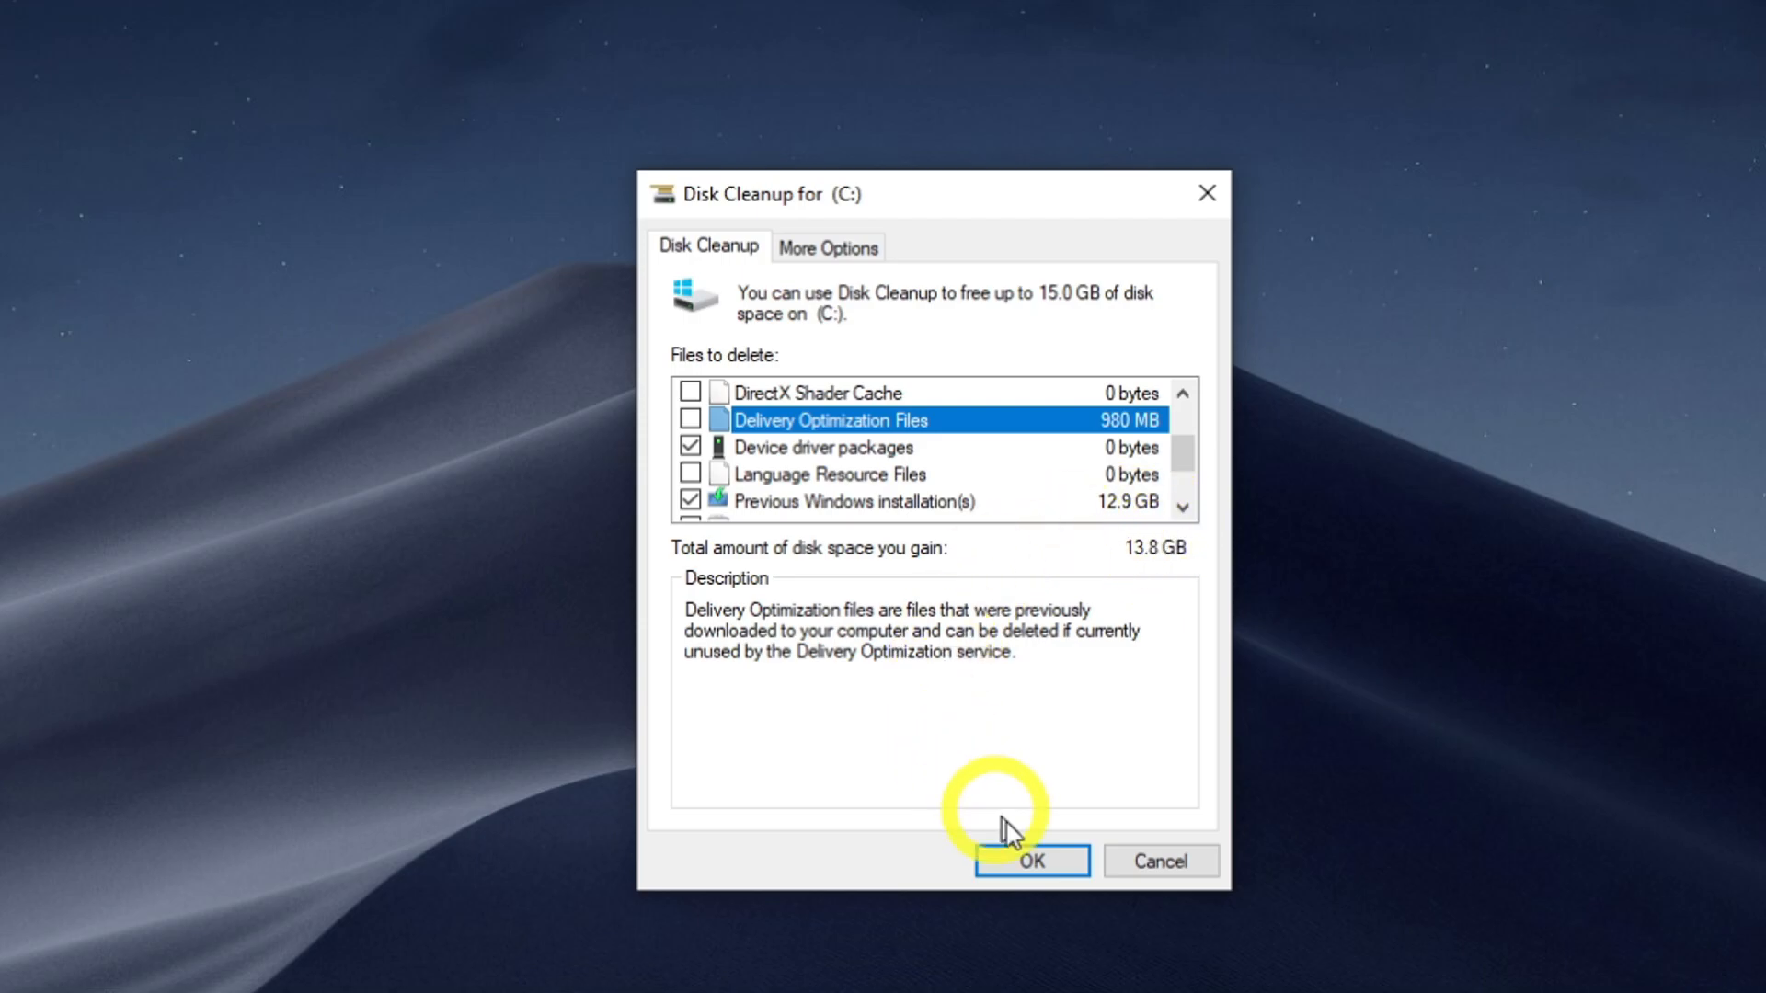
Start the 13.8 GB cleanup and confirm permanent deletion of the files
left_click(1031, 861)
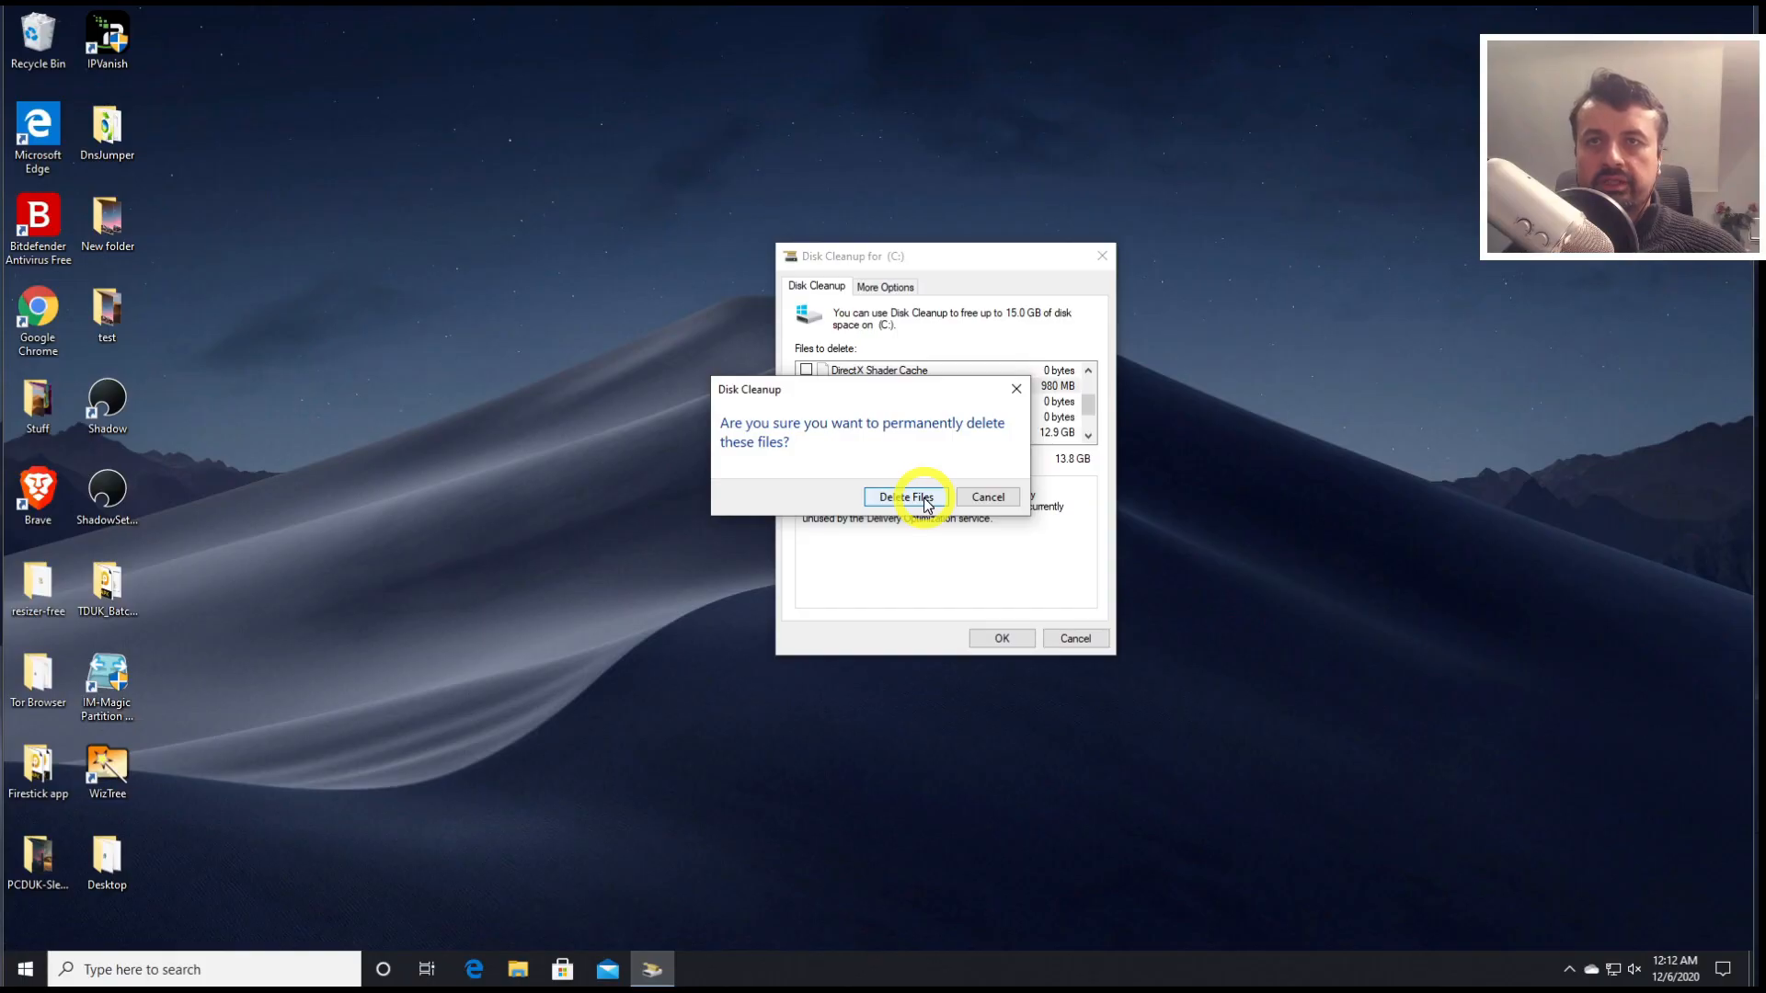
left_click(905, 496)
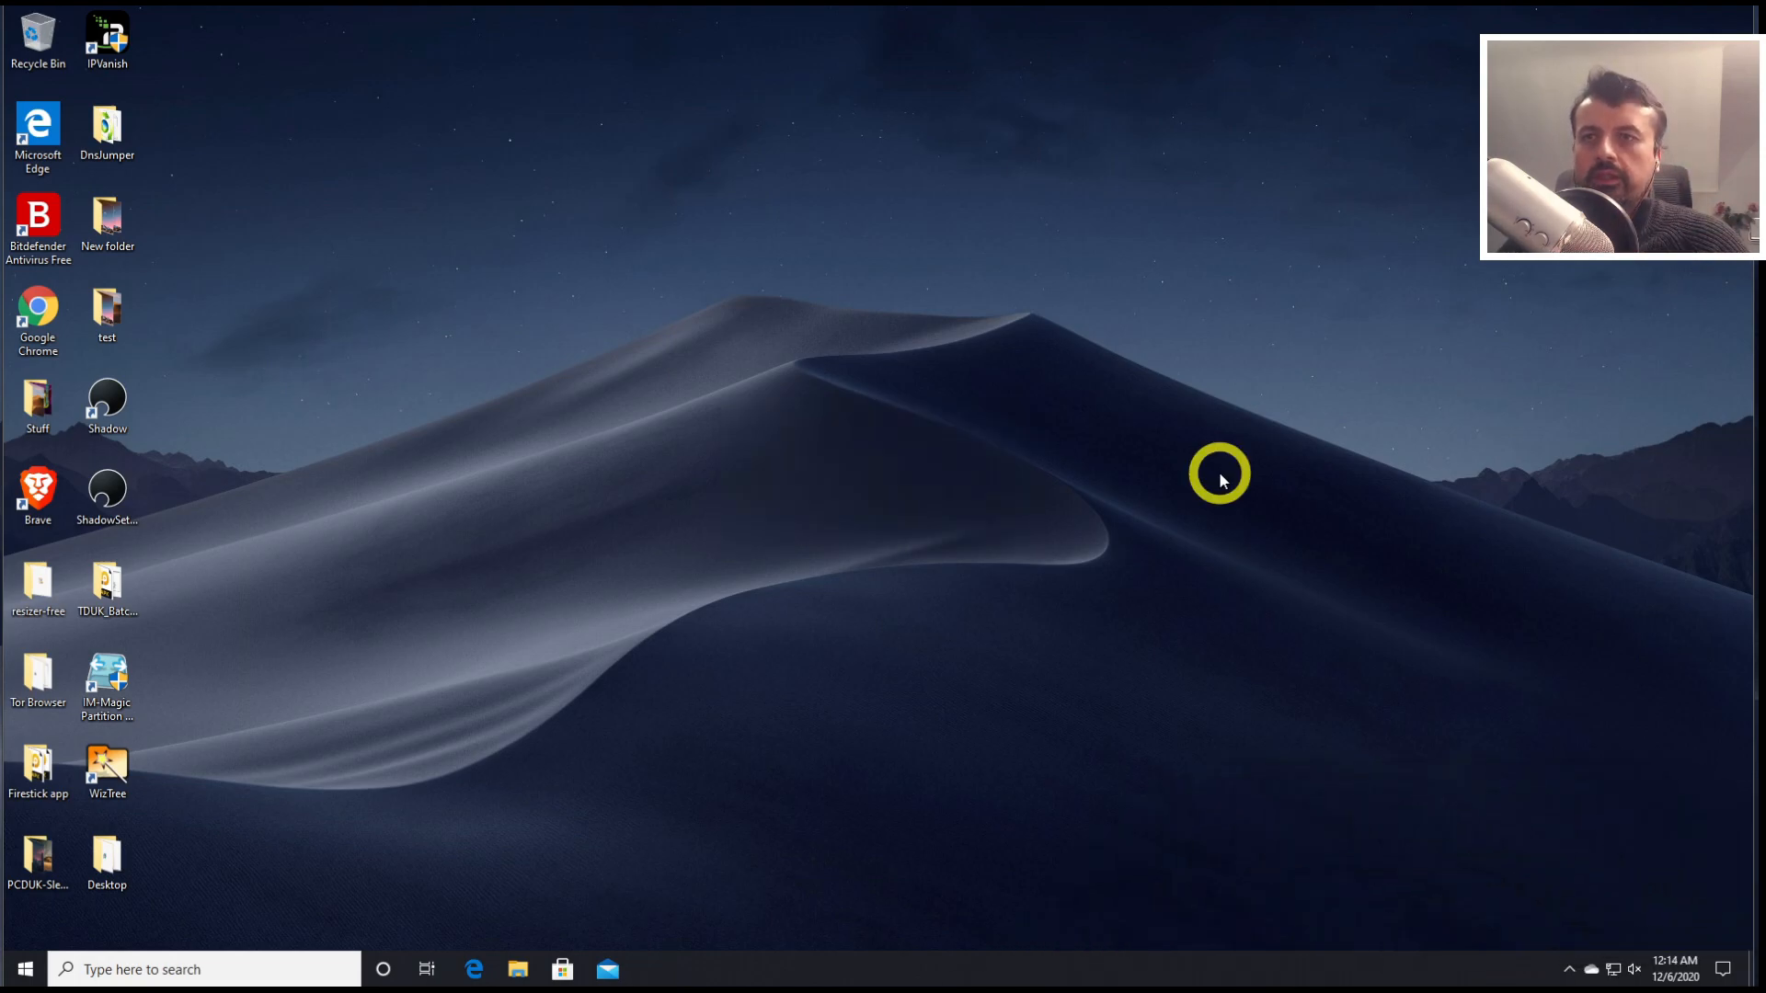
mouse_move(648, 770)
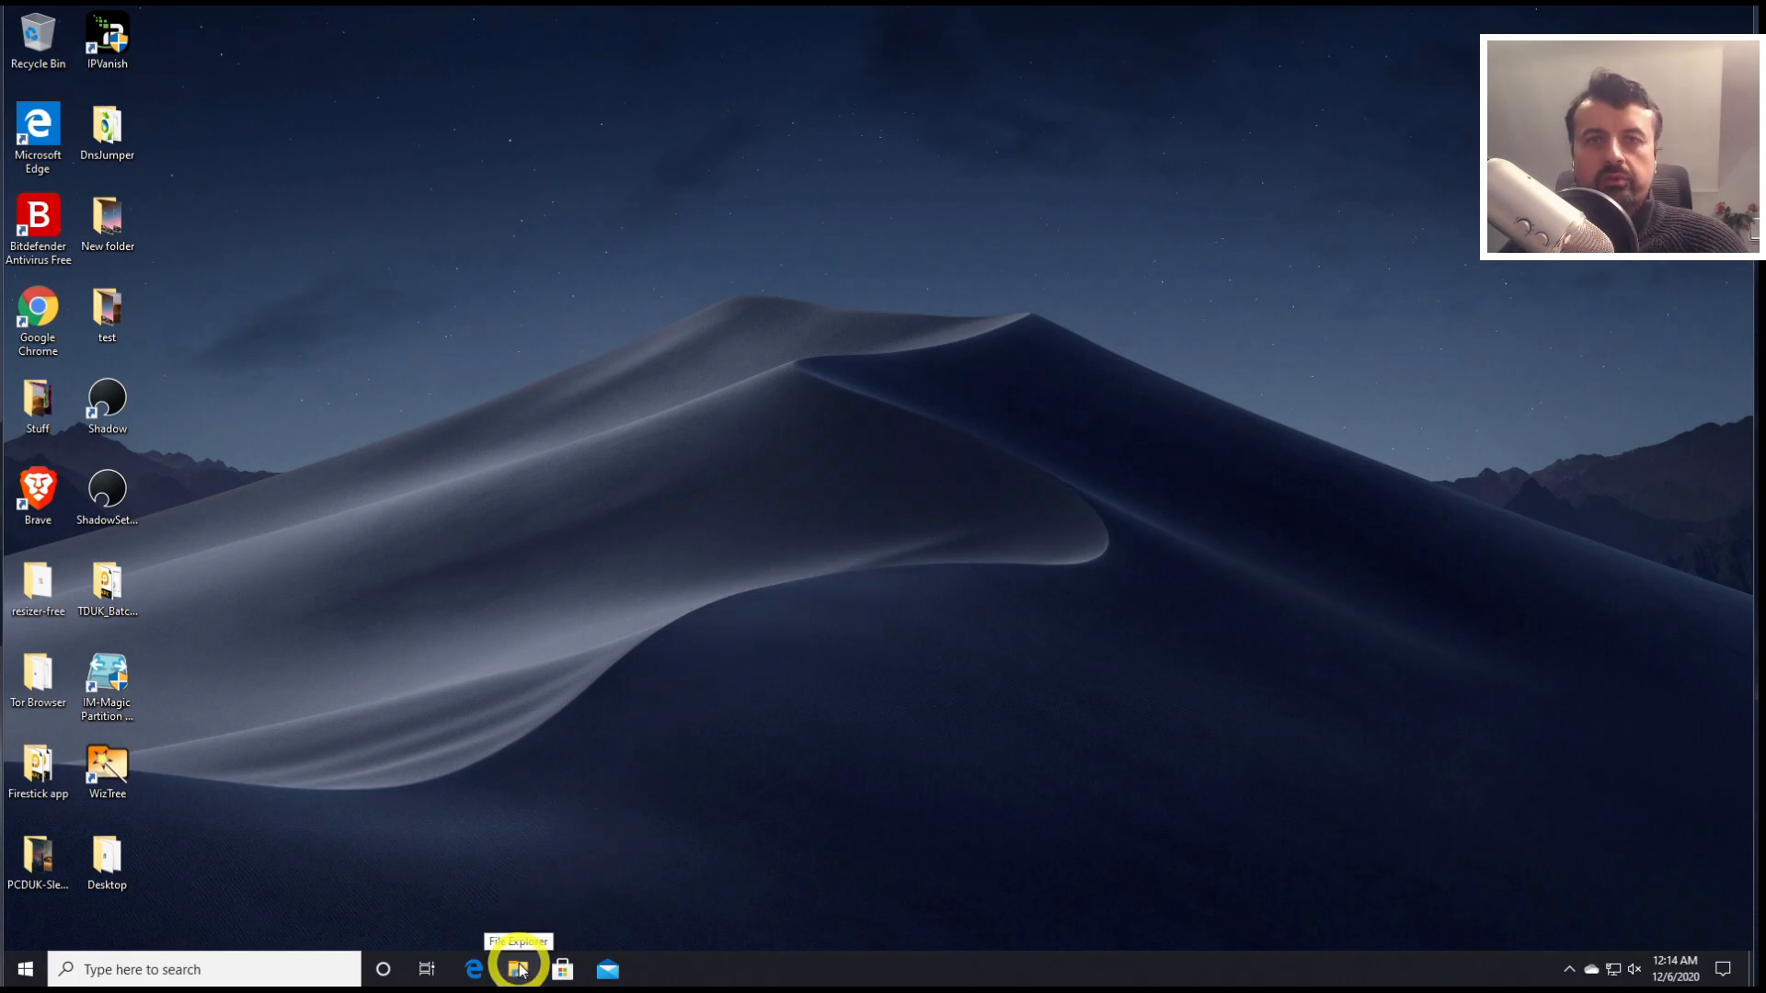
Clear File Explorer history under Folder Options Privacy so Quick access lists no recent files
left_click(517, 970)
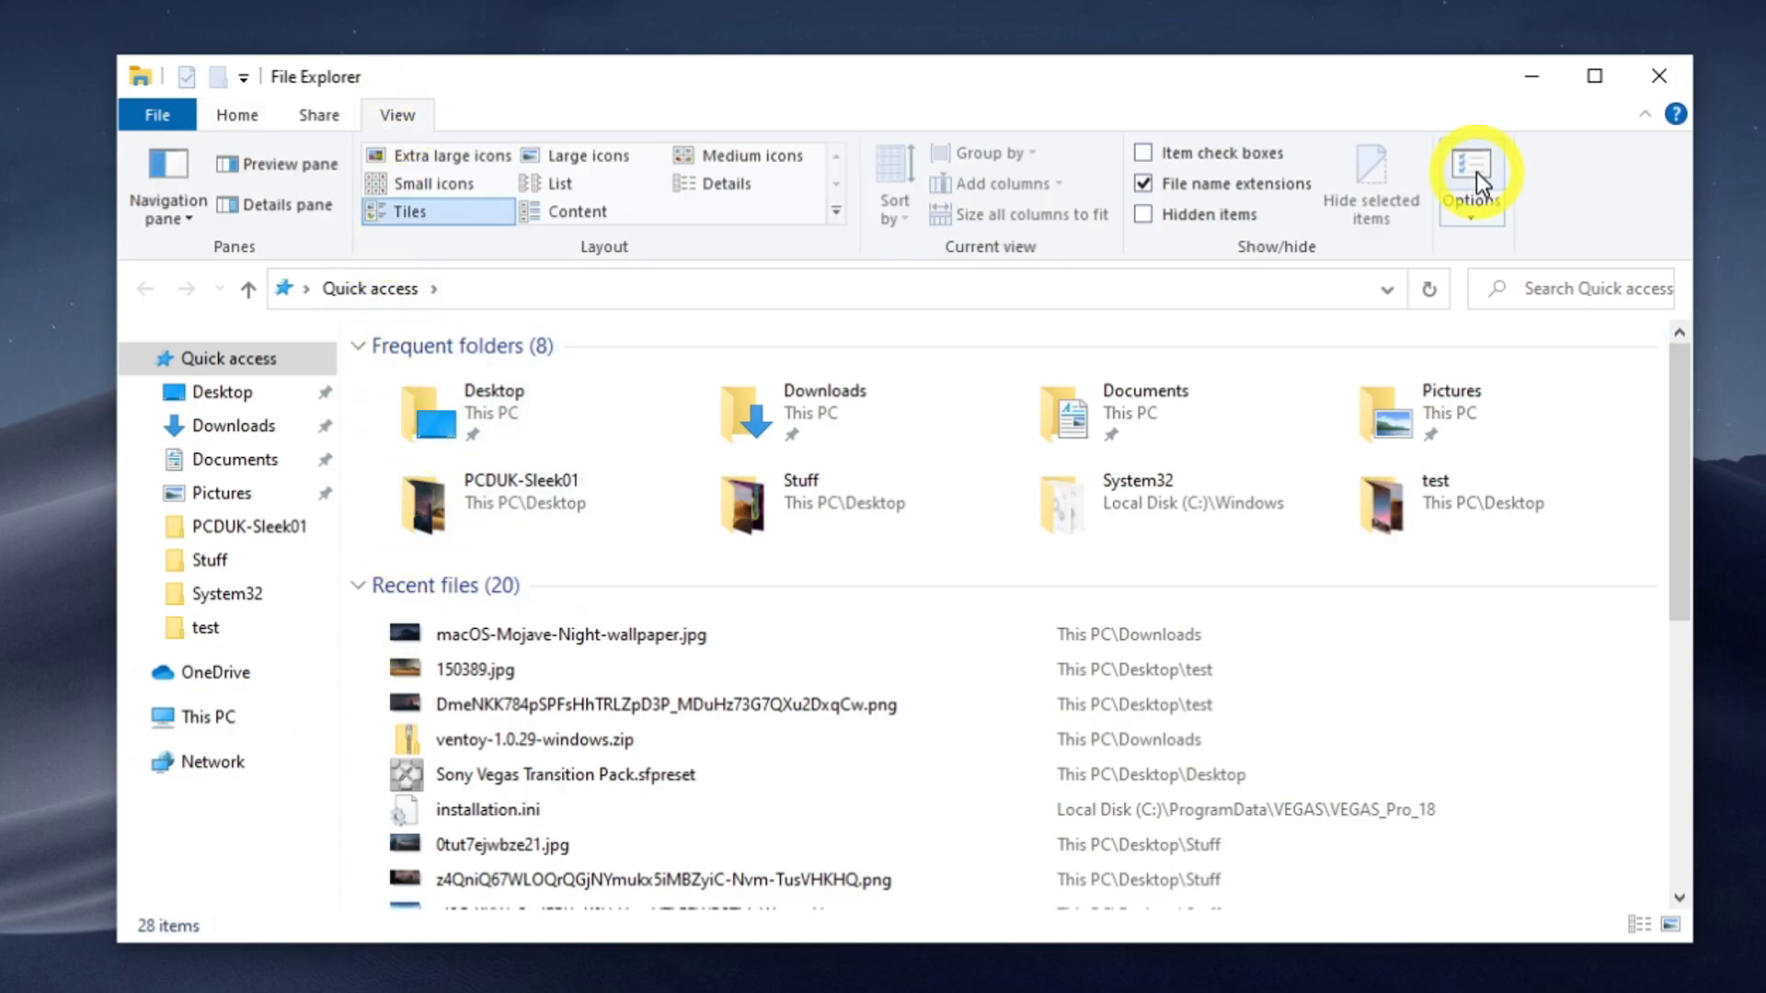
left_click(1472, 180)
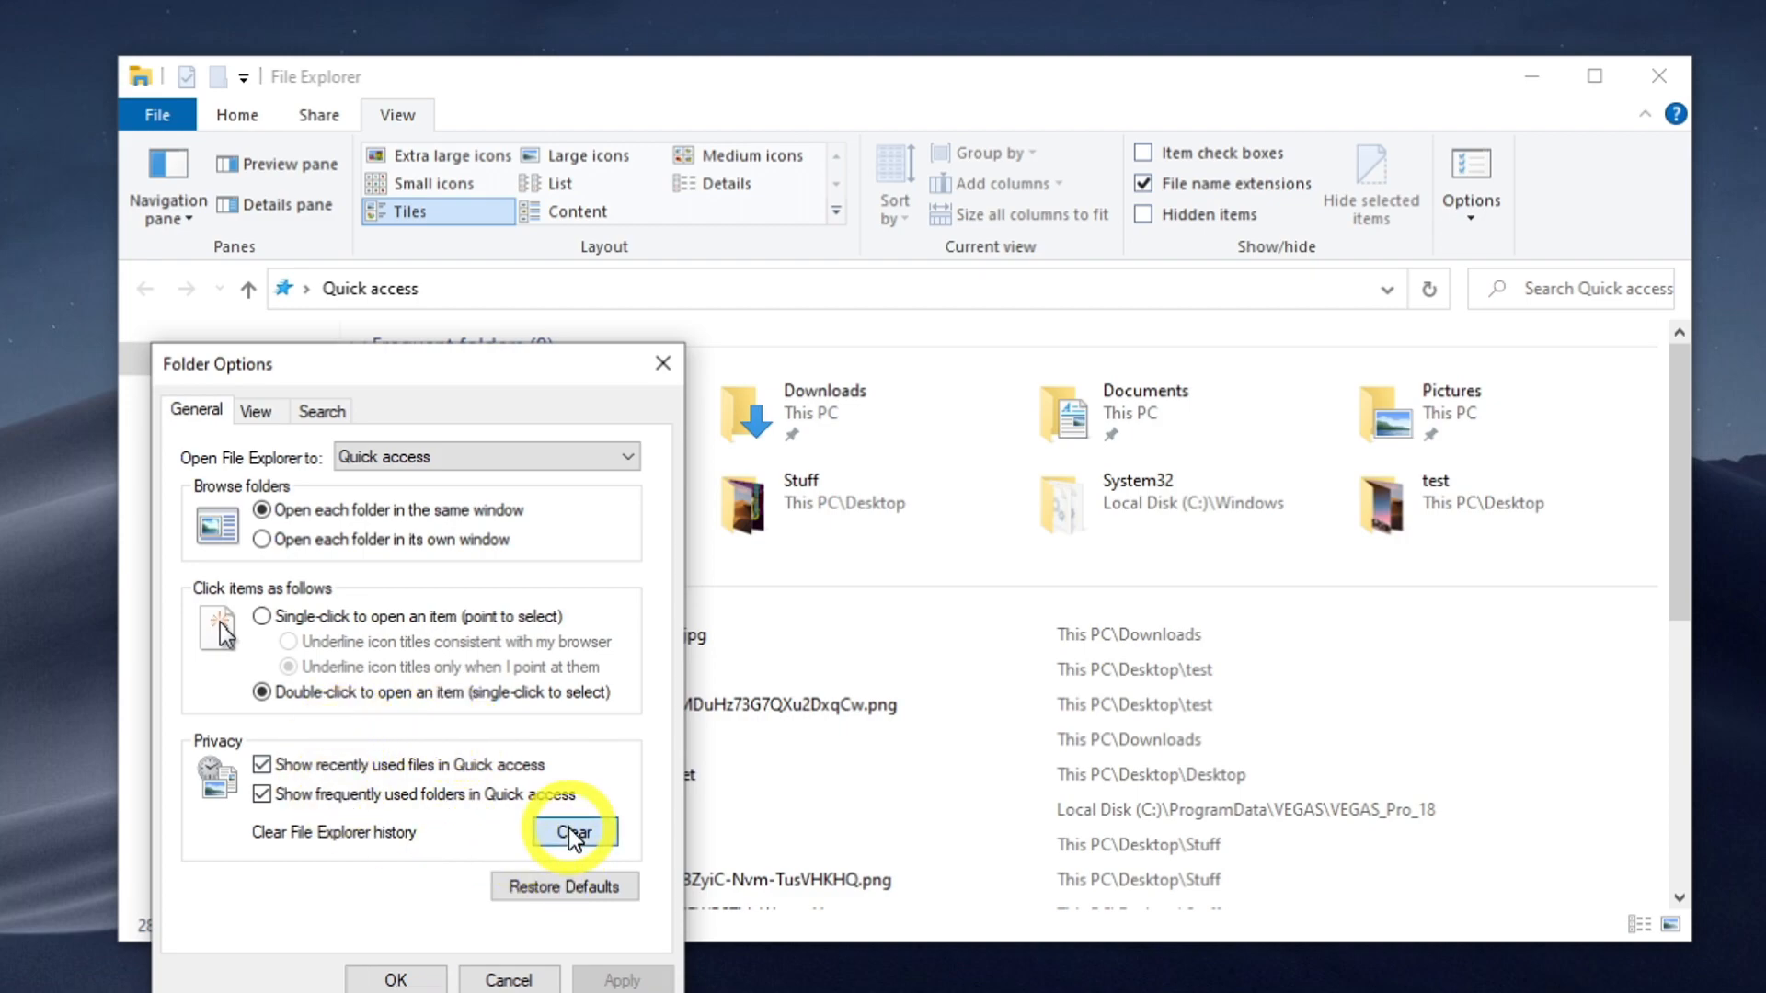
left_click(574, 831)
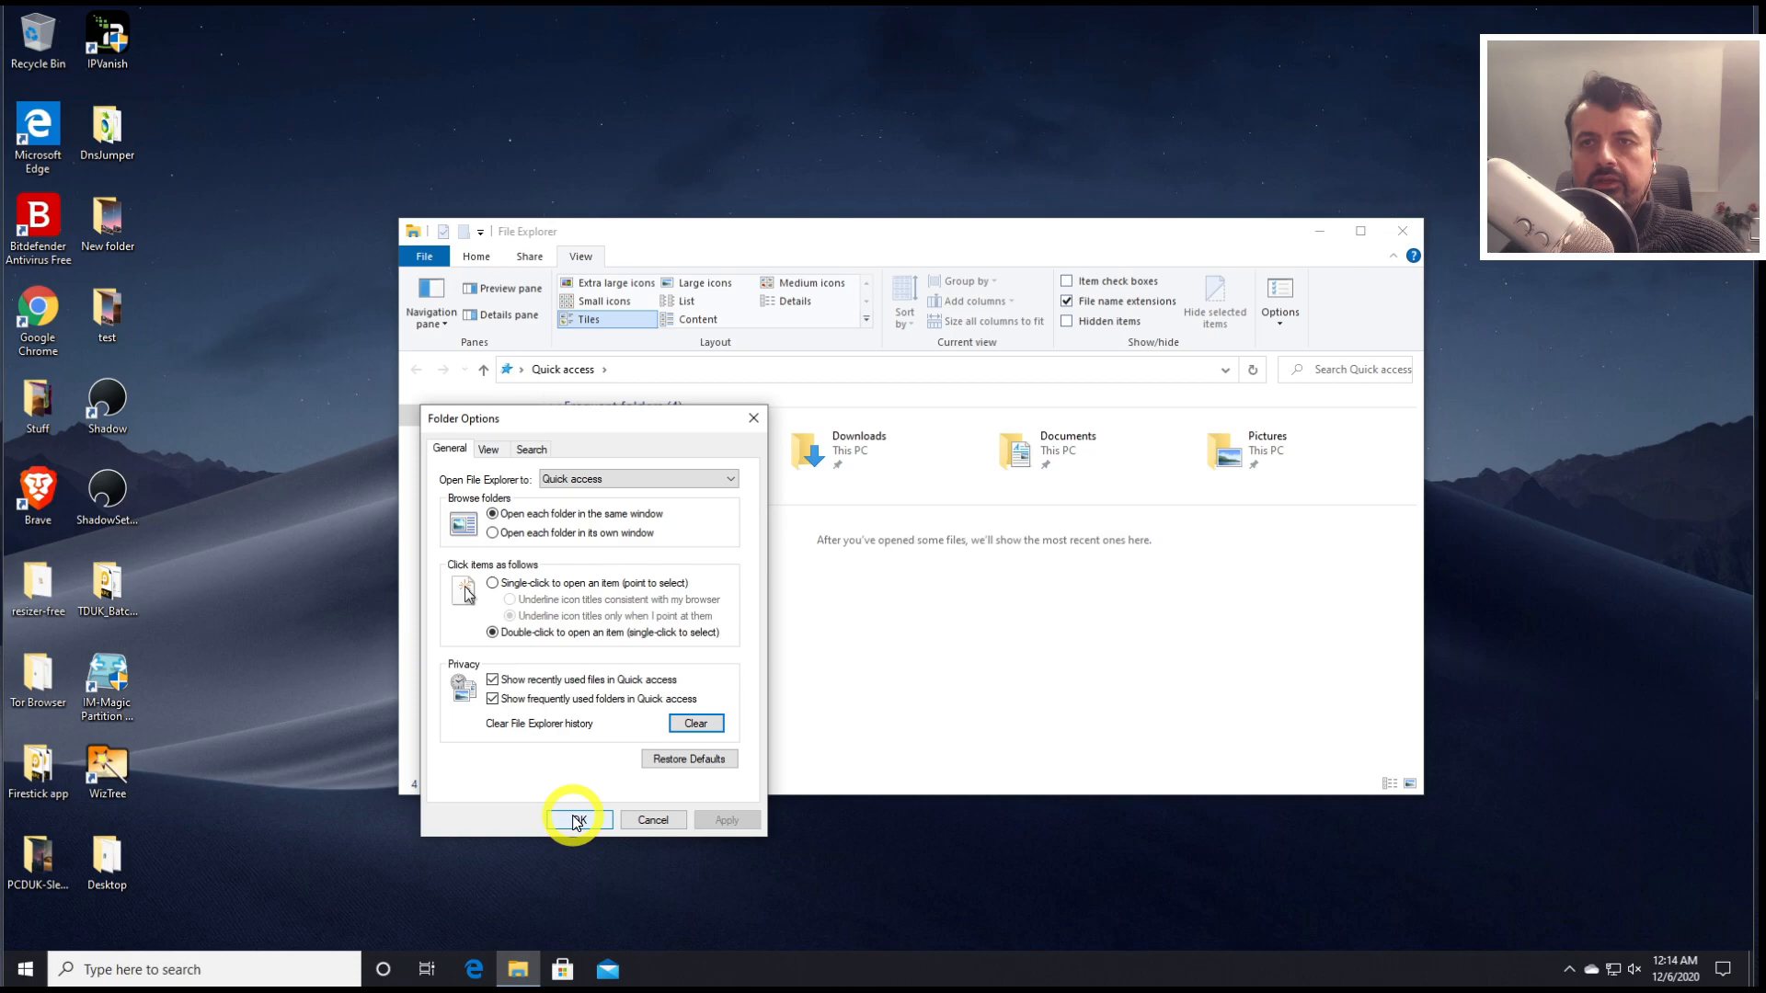
left_click(577, 821)
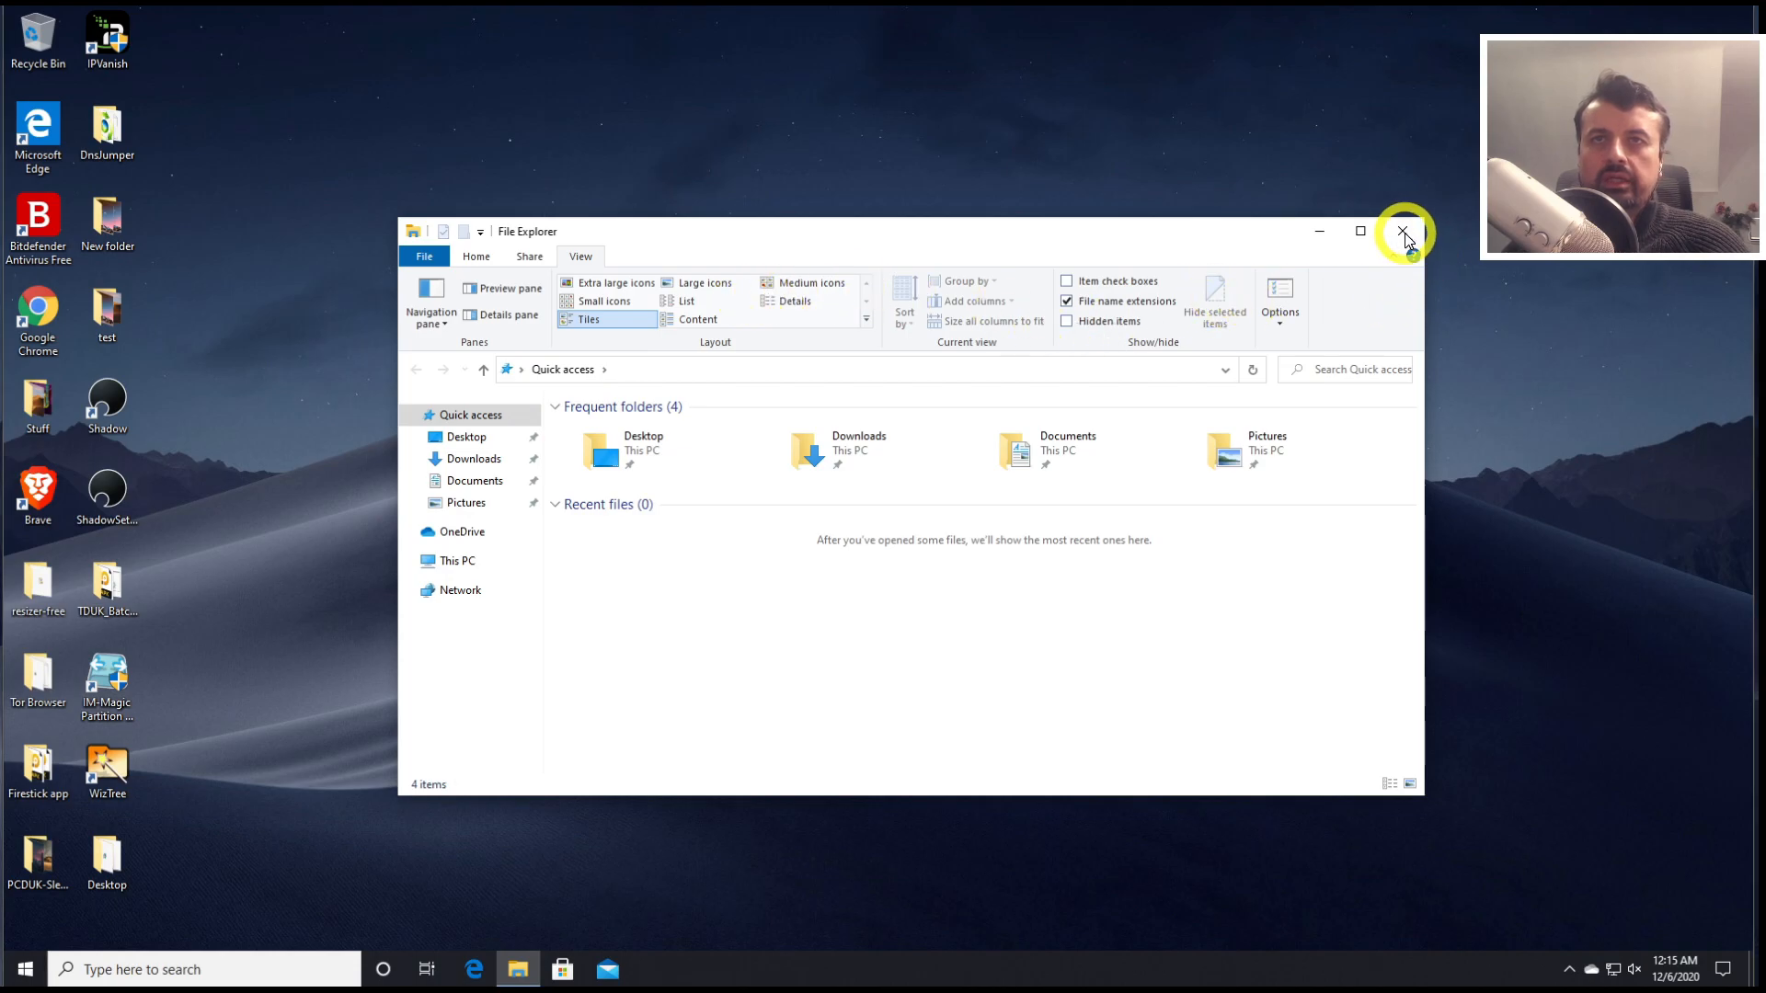
Close File Explorer and launch Command Prompt as administrator from a Start menu 'cmd' search
left_click(1403, 232)
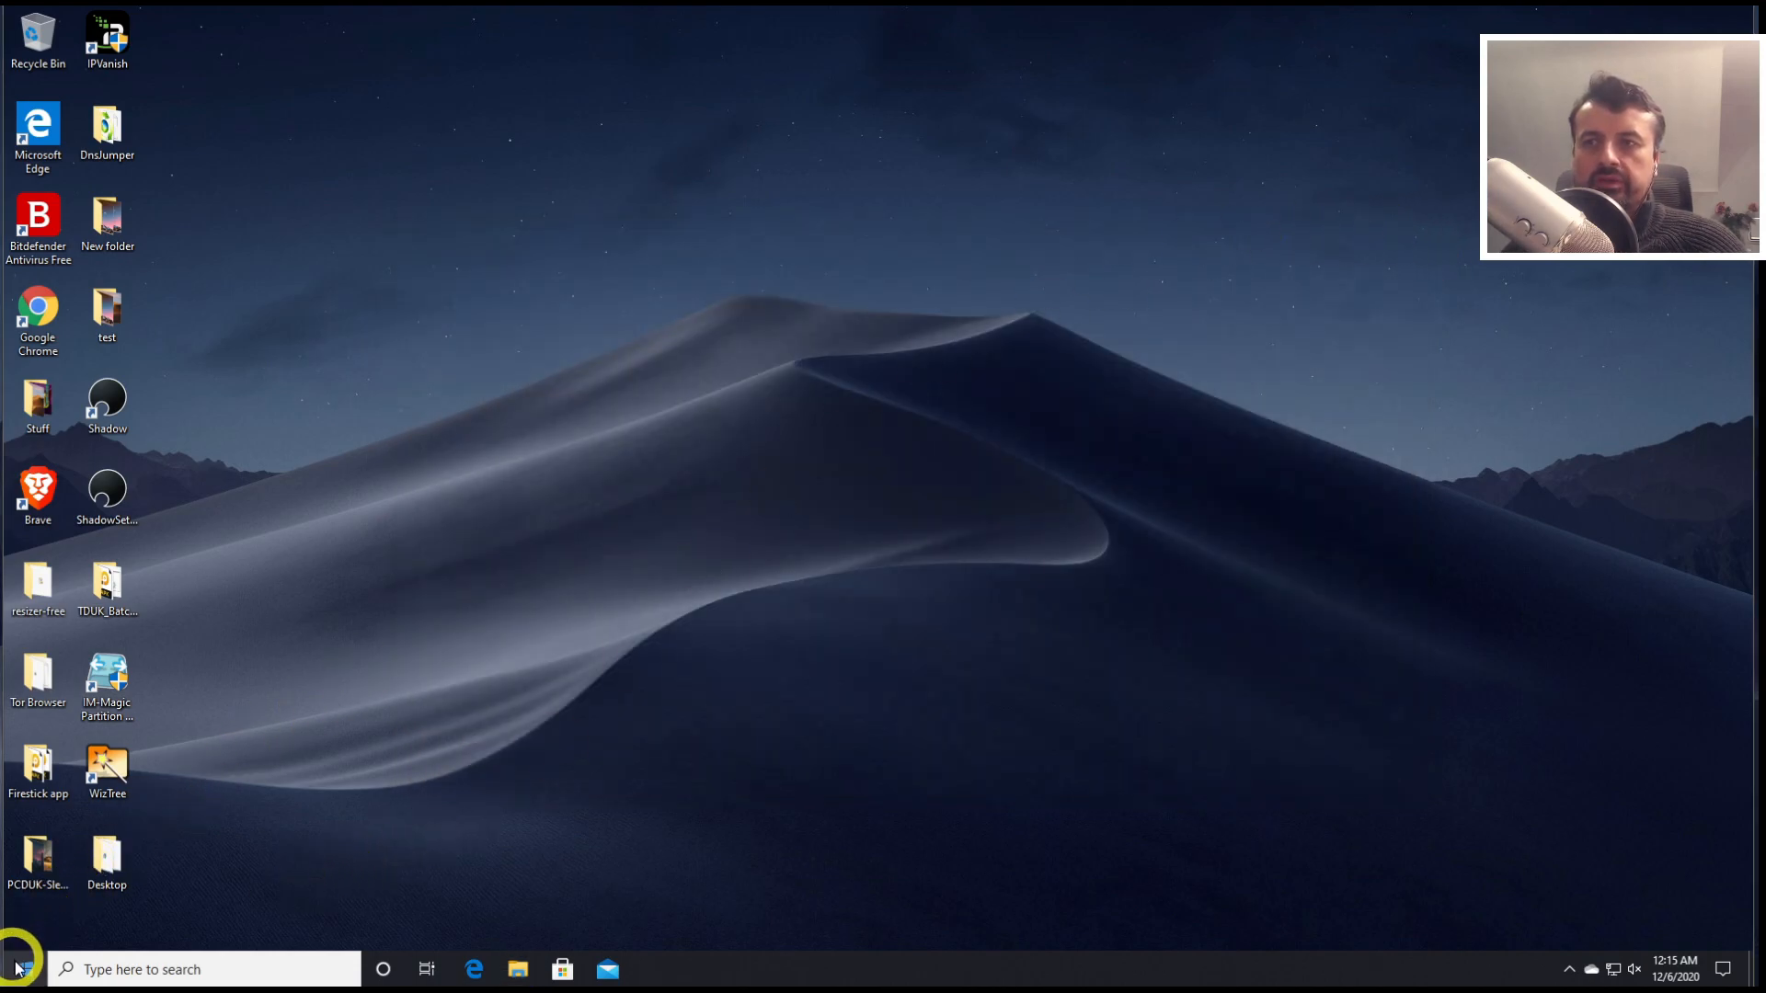
left_click(18, 970)
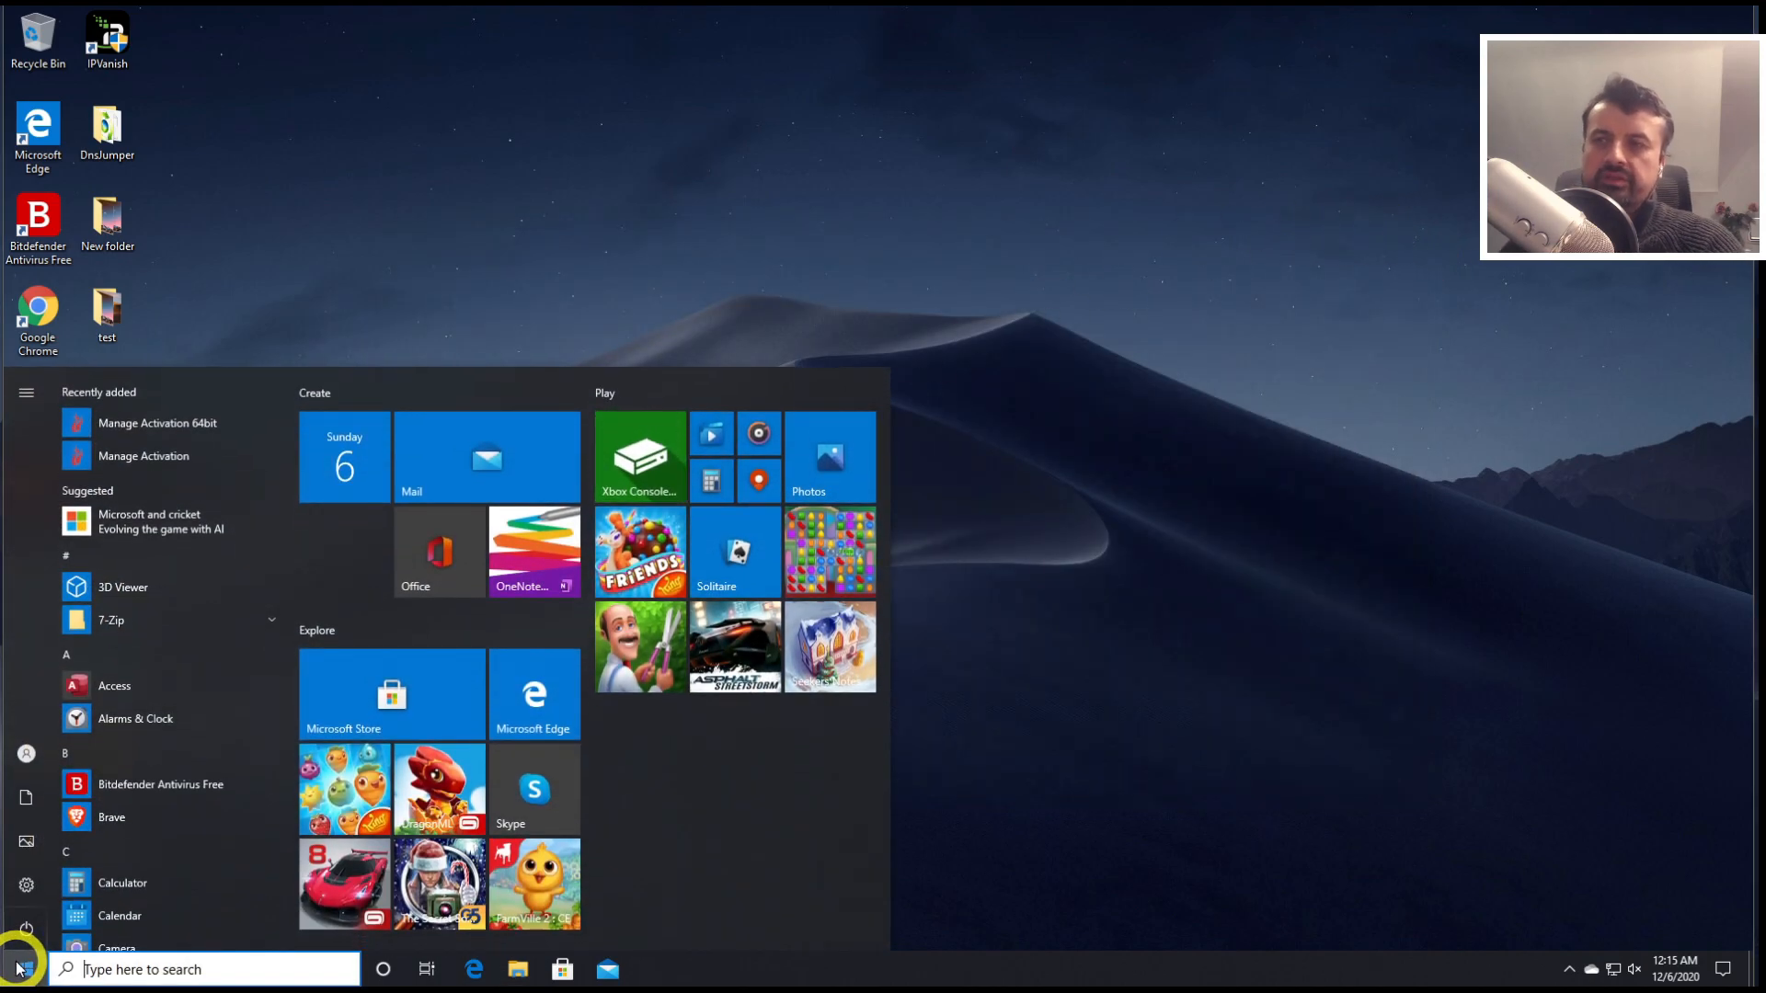
type("cmd")
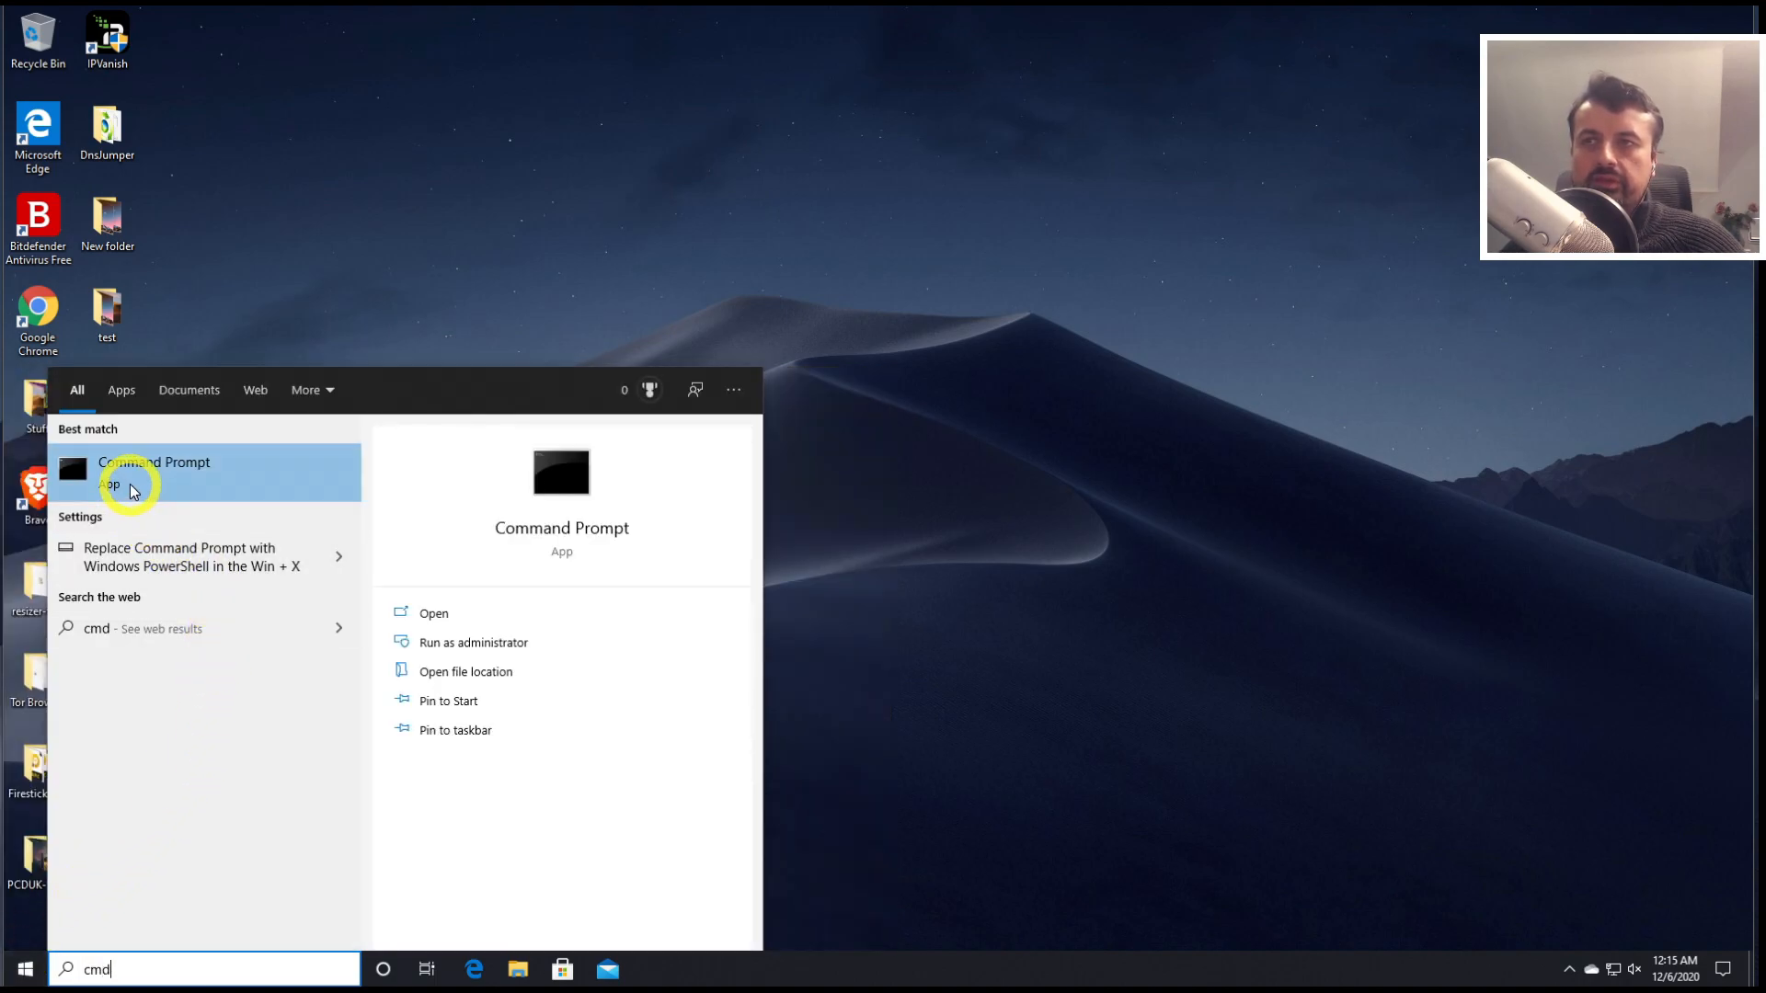
right_click(153, 471)
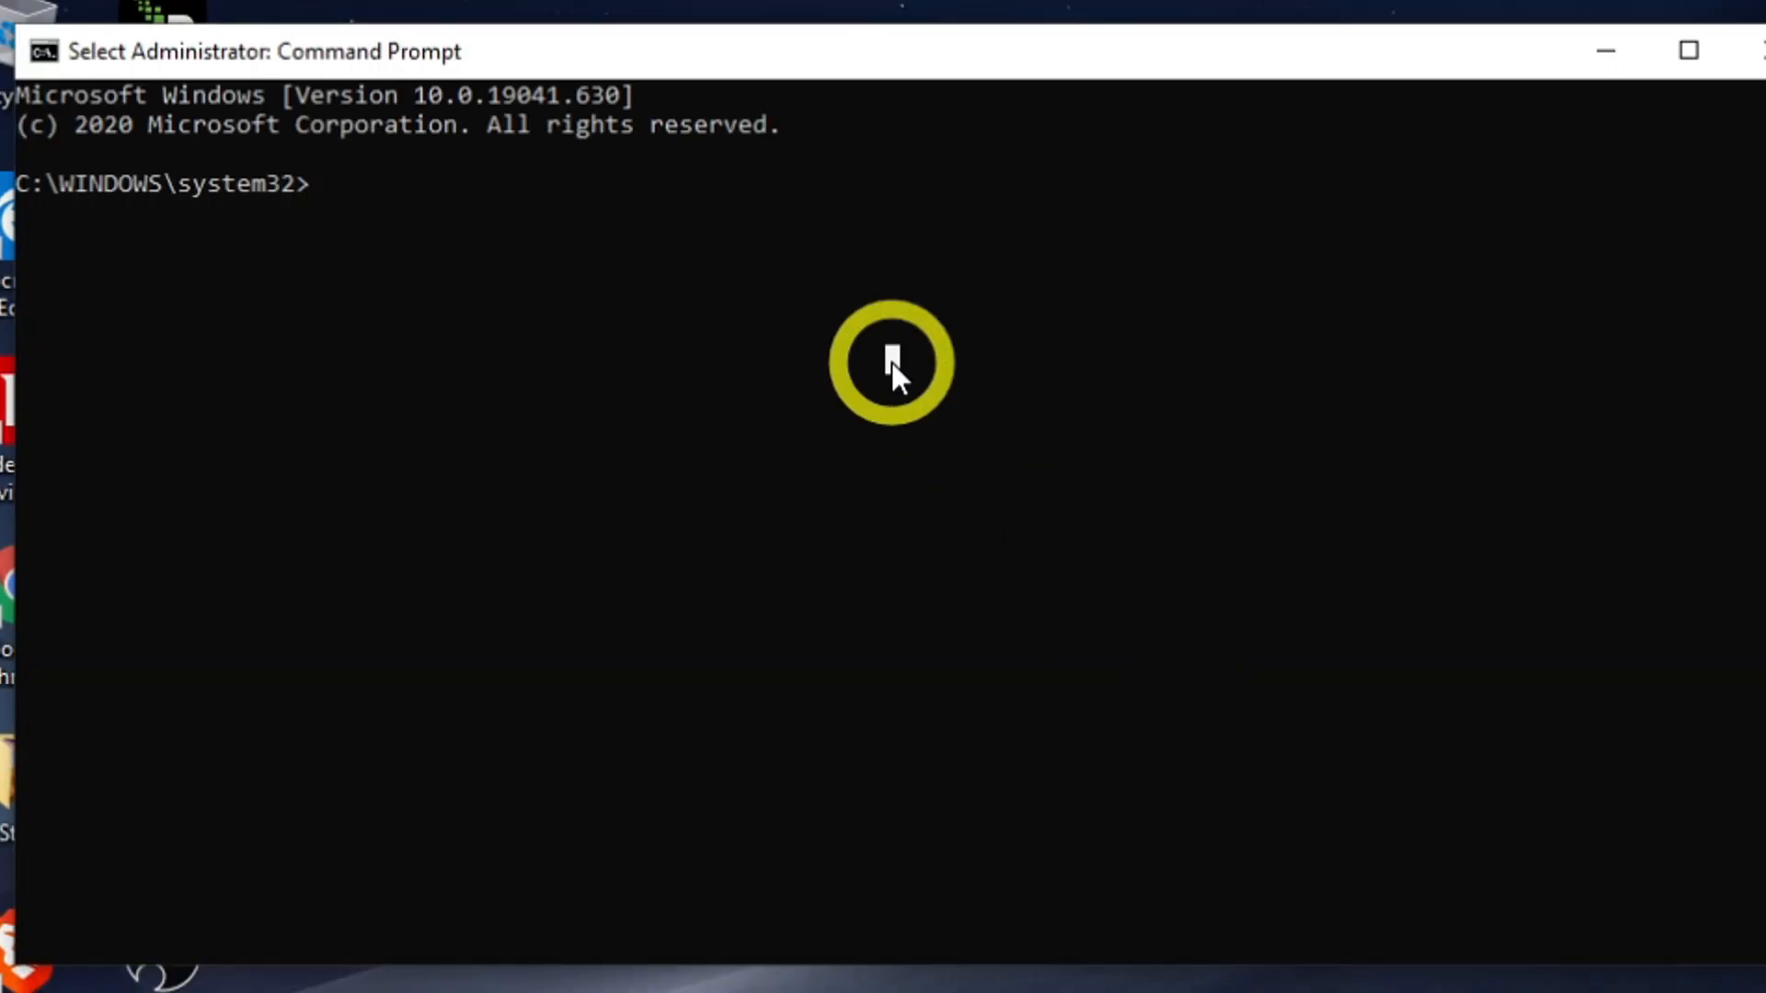
Enter 'ipconfig /flushdns' at the administrator prompt without running it yet
type("ipconfig /")
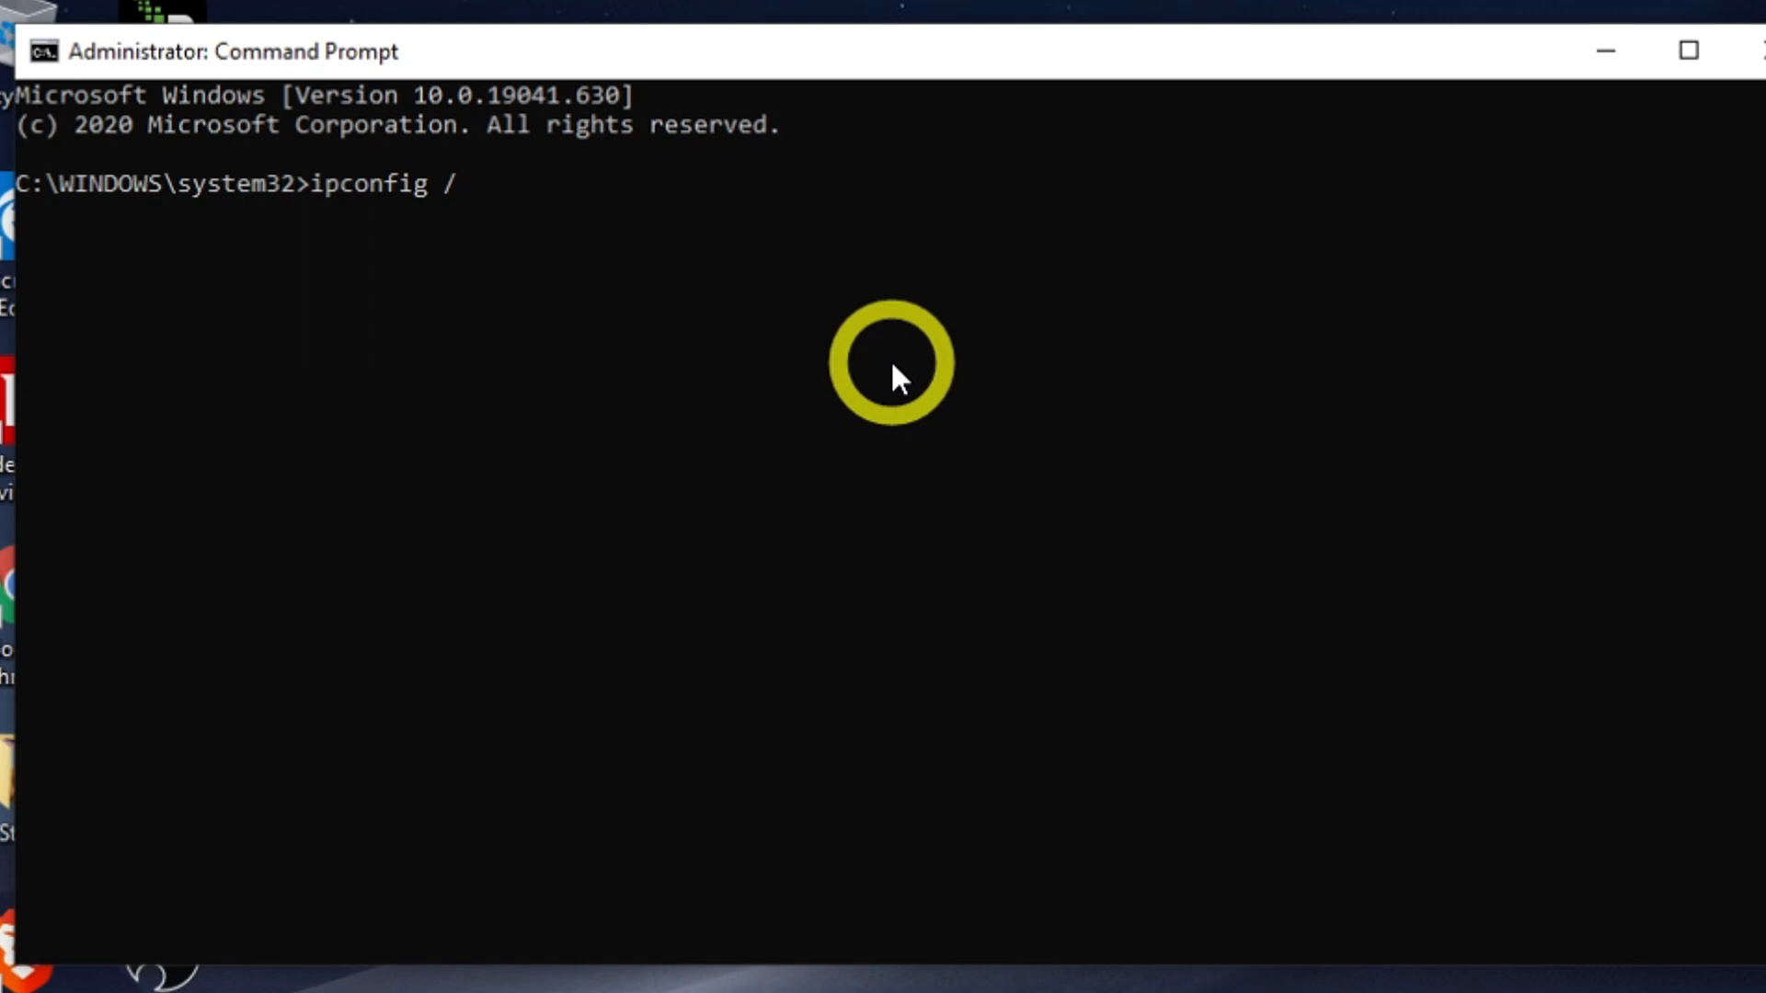
type("flushdns")
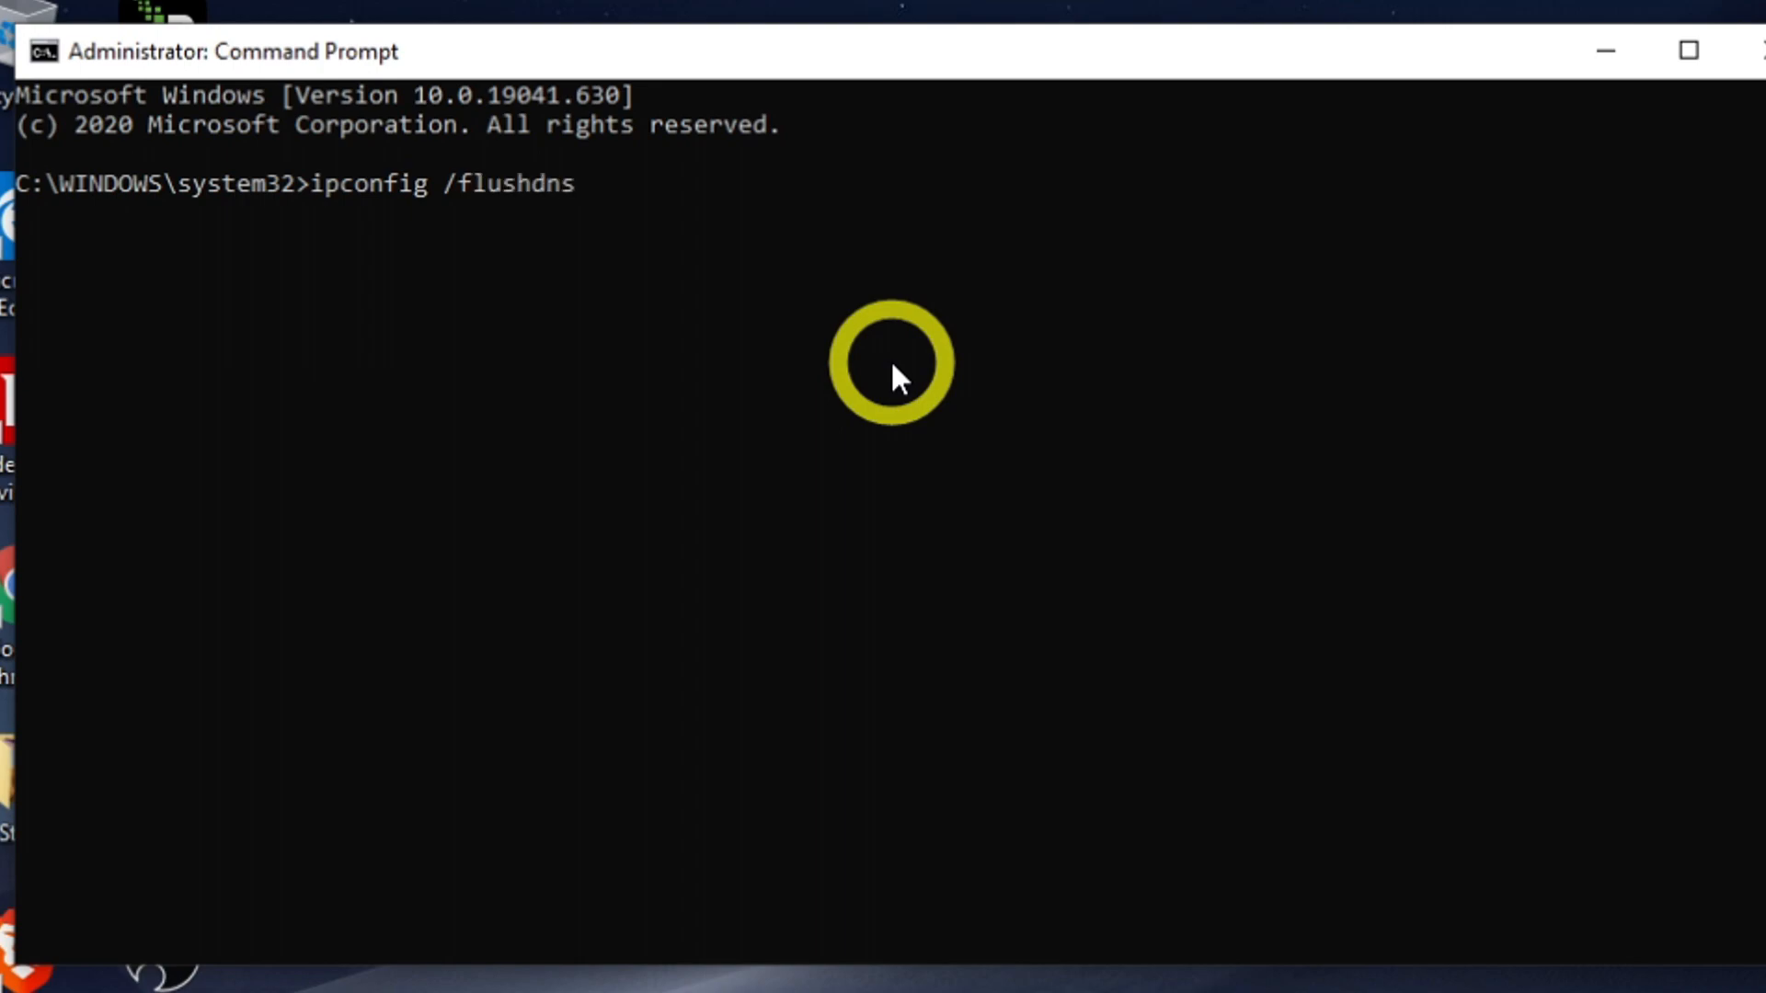